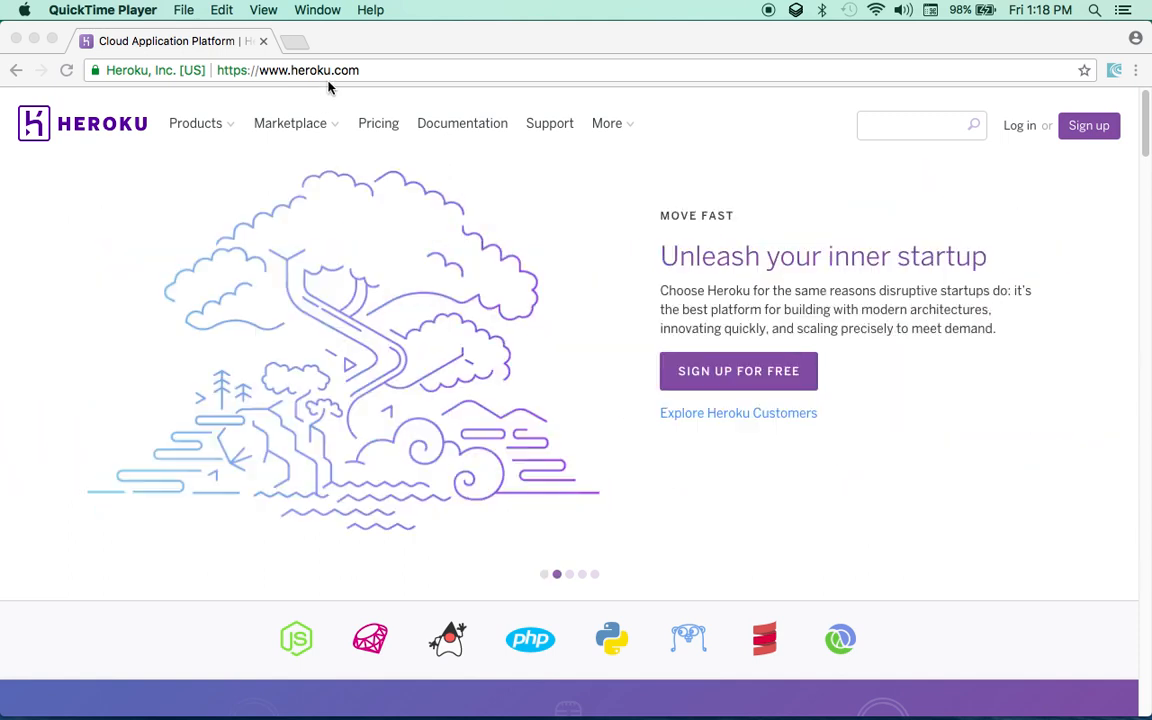
mouse_move(337, 85)
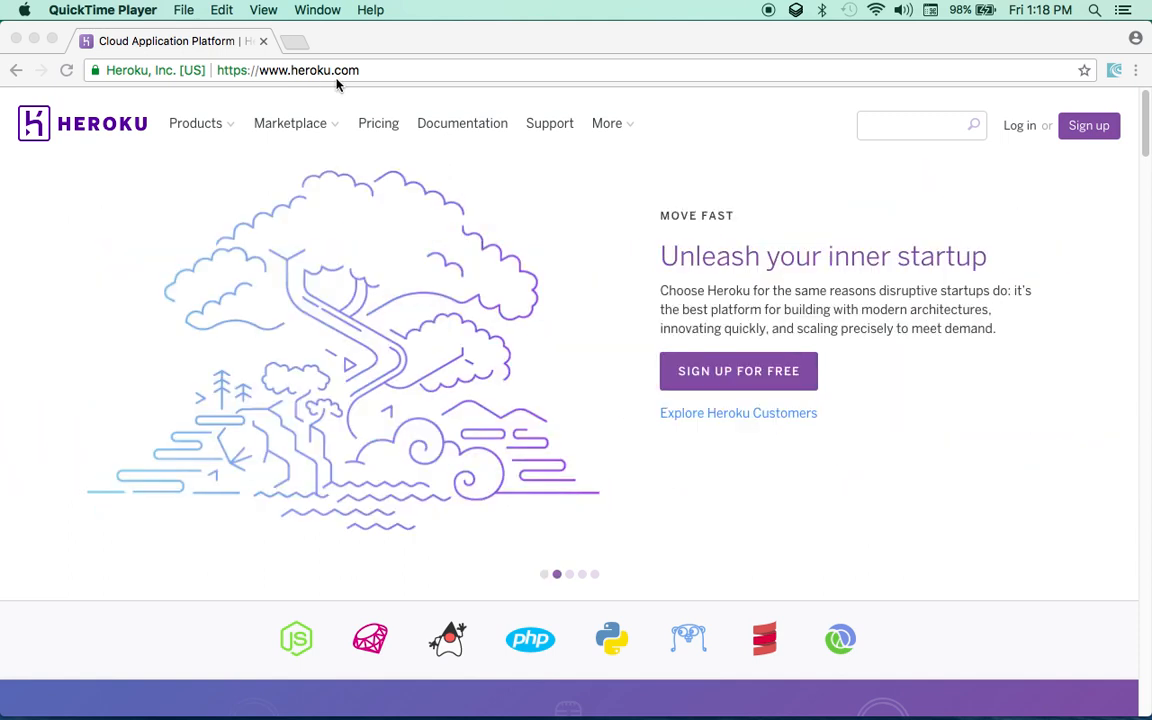
mouse_move(923, 386)
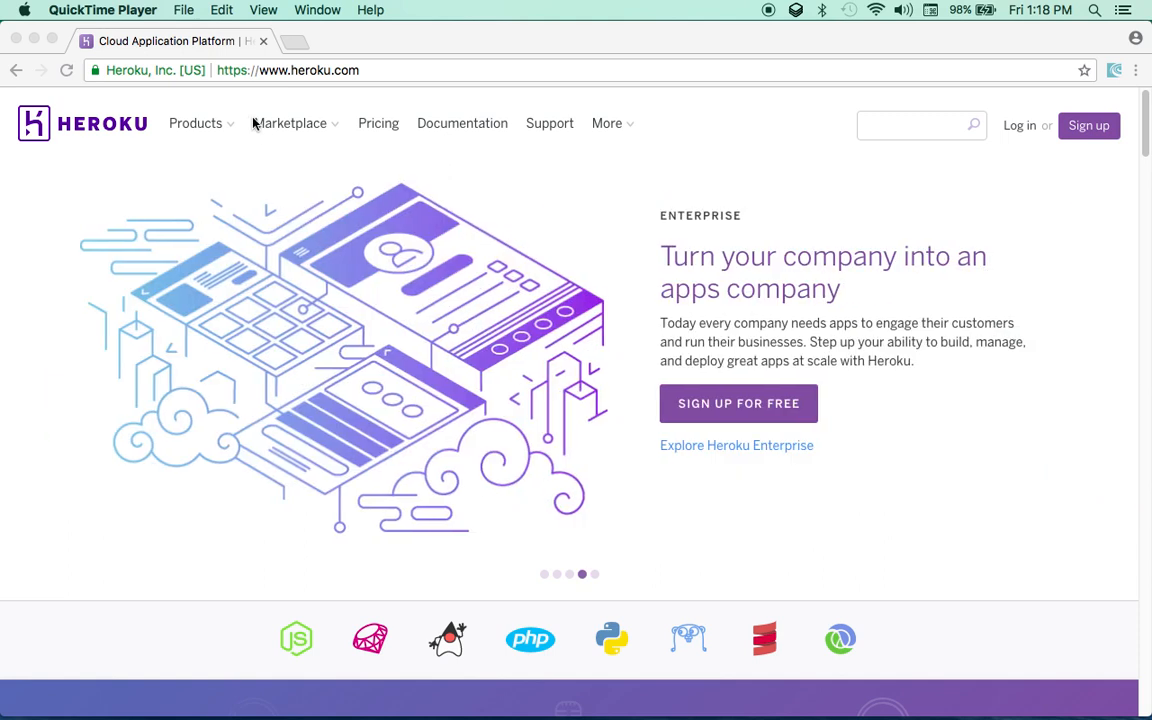
mouse_move(572, 253)
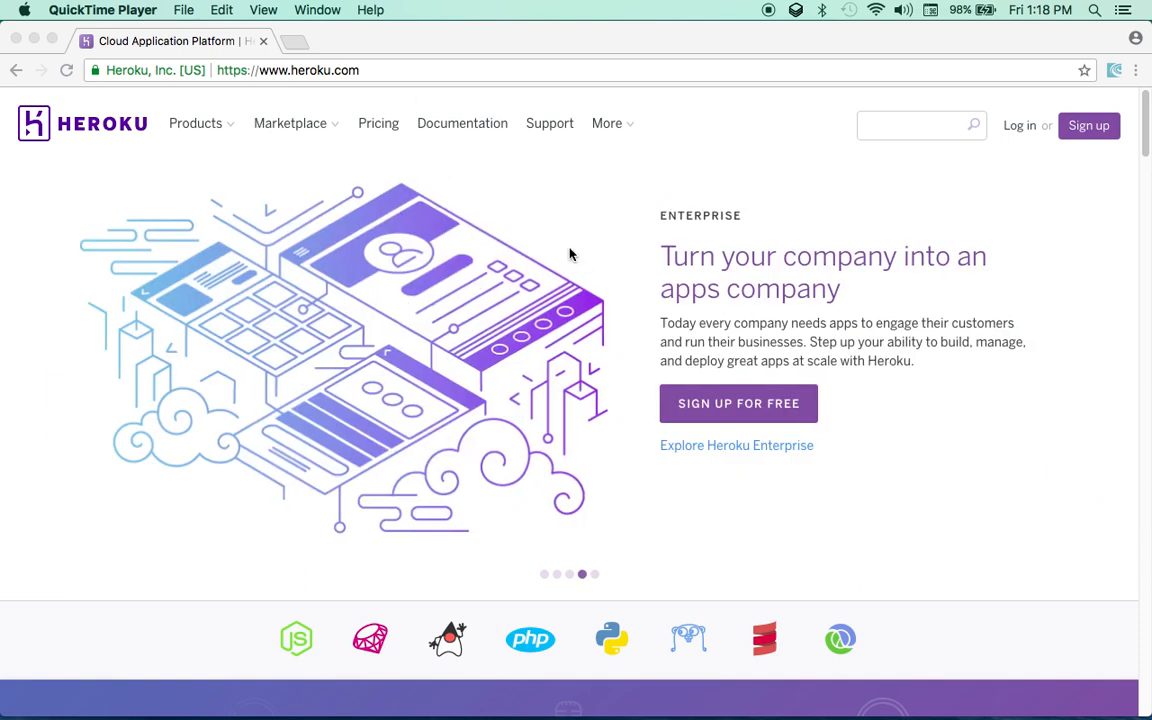
mouse_move(766, 398)
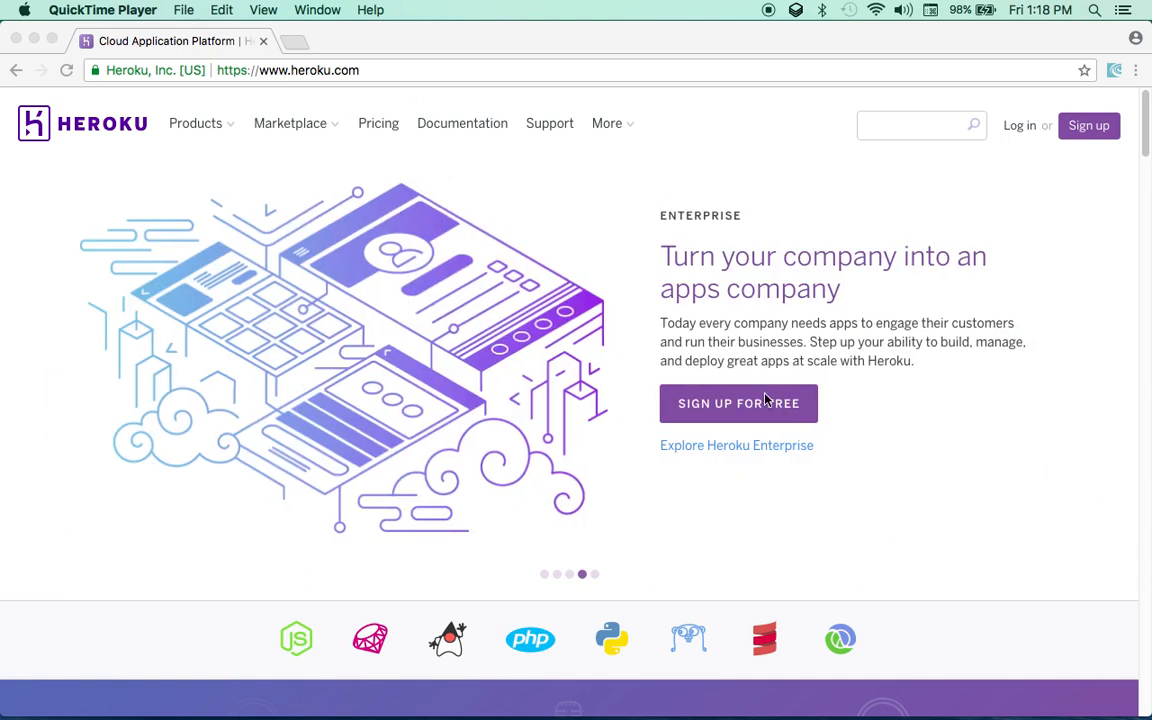
mouse_move(765, 417)
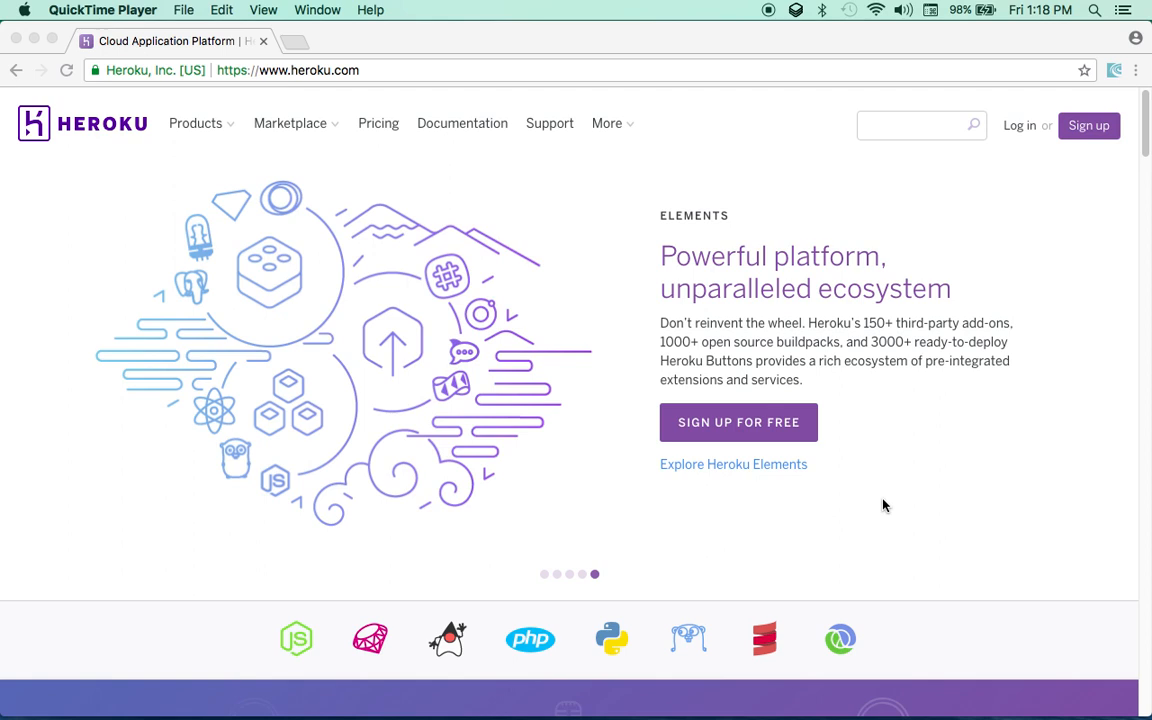
mouse_move(725, 450)
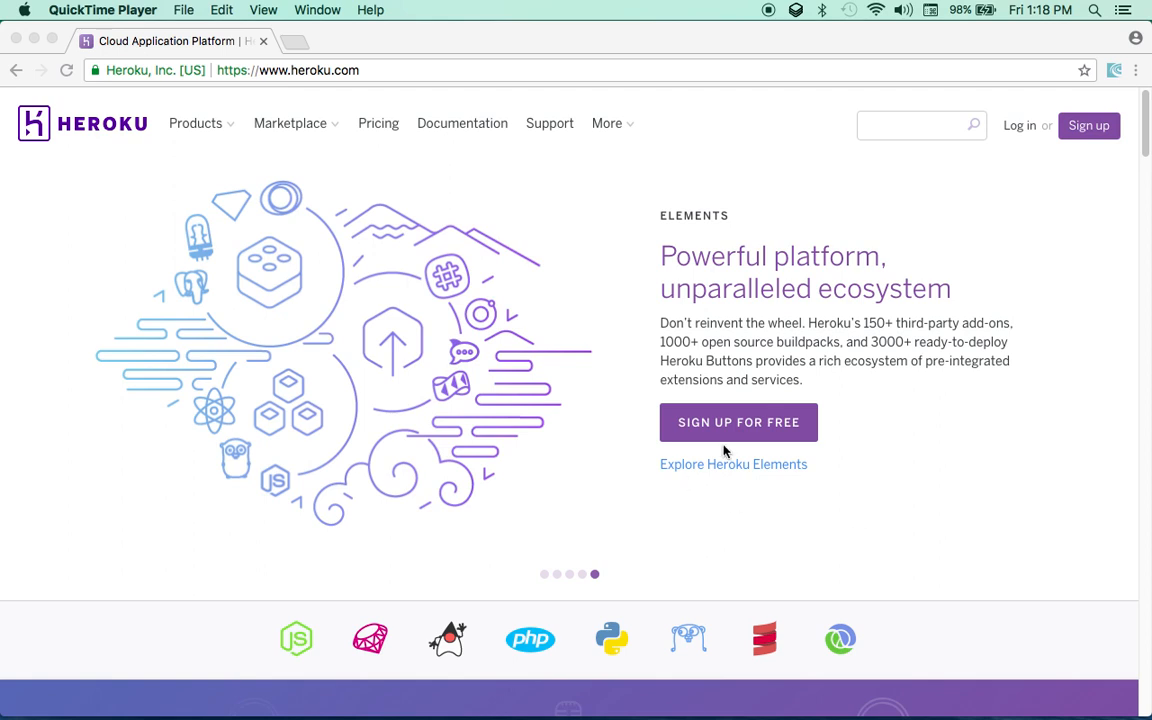
mouse_move(762, 482)
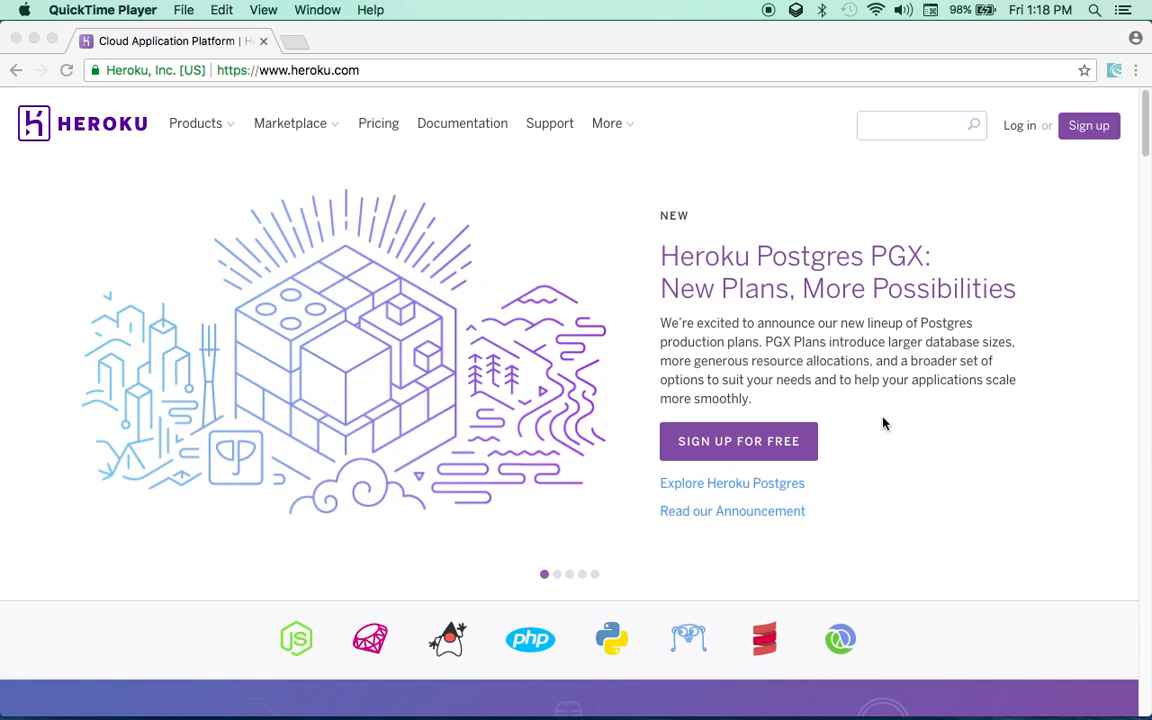
Open Heroku's free sign-up page and scroll through it
left_click(739, 441)
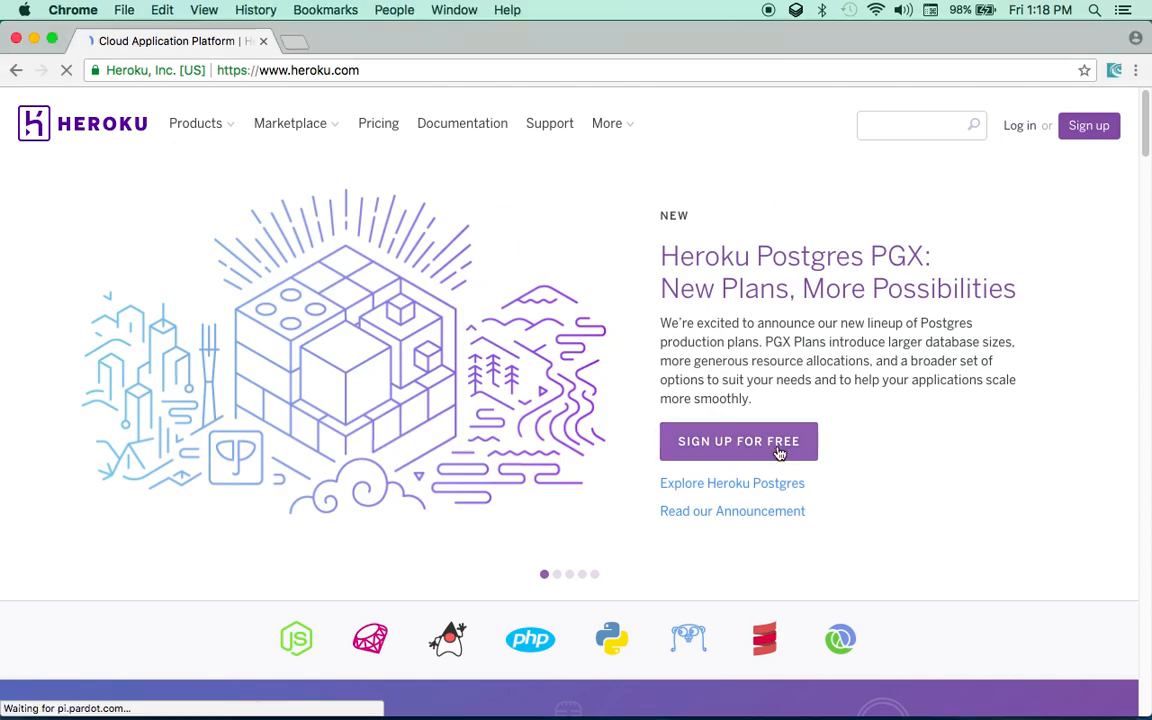
left_click(739, 441)
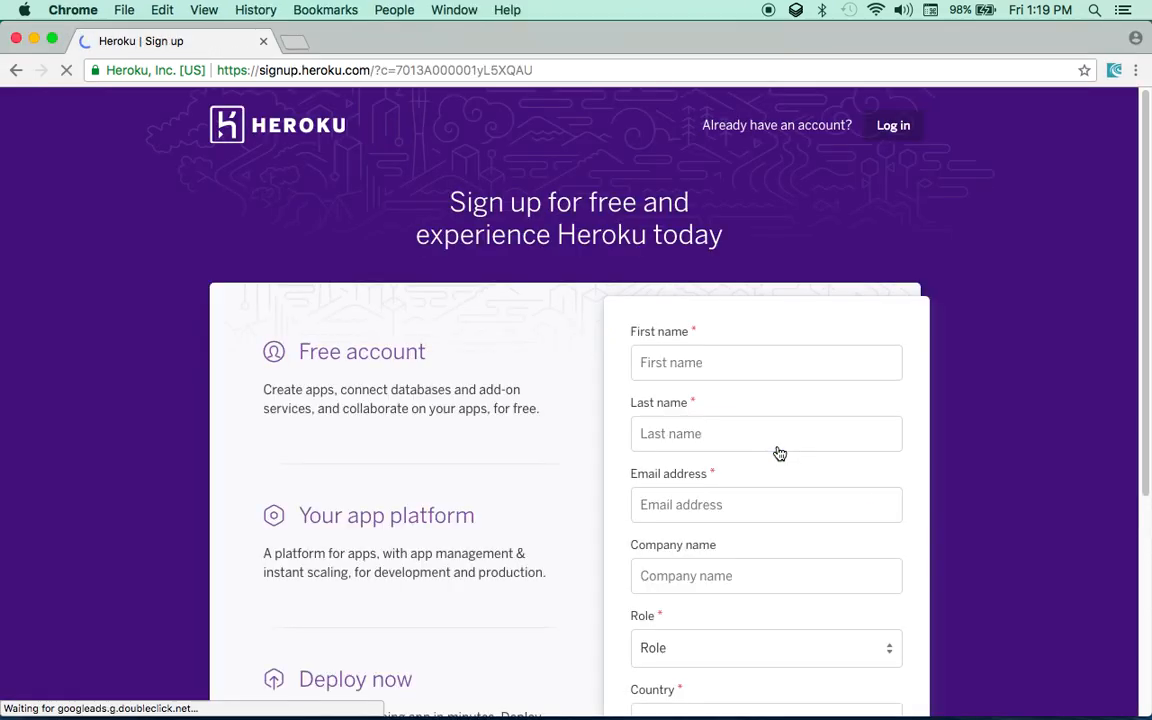
scroll("down", 3)
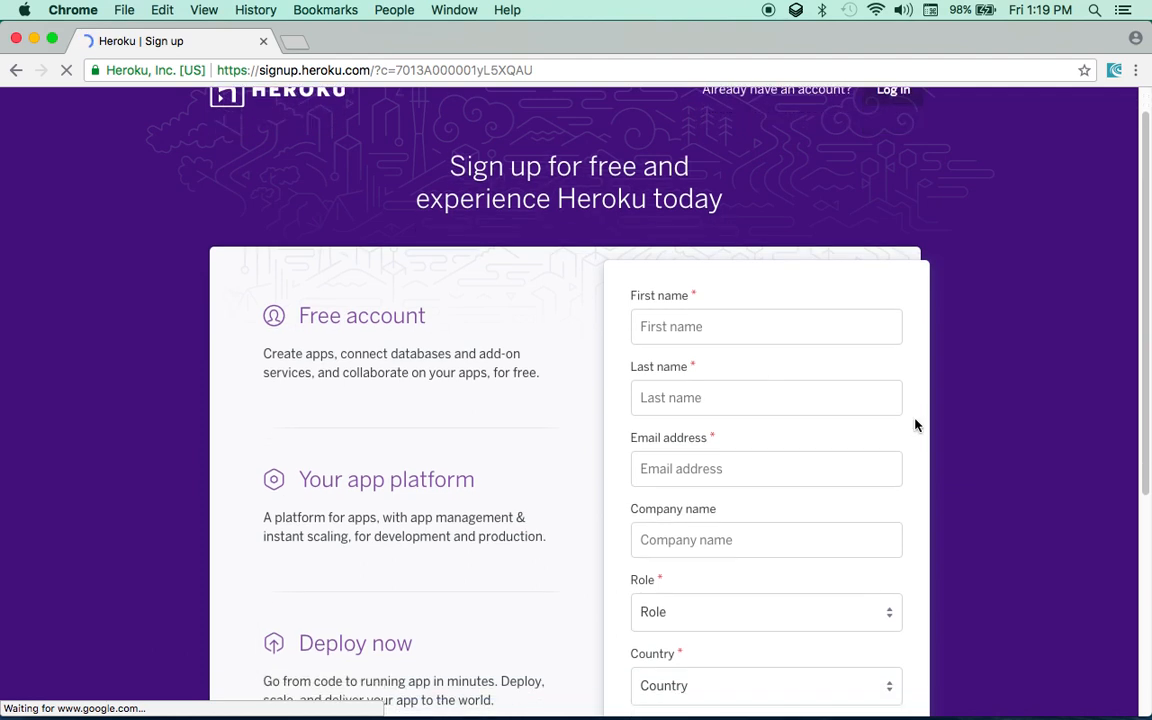
scroll("down", 3)
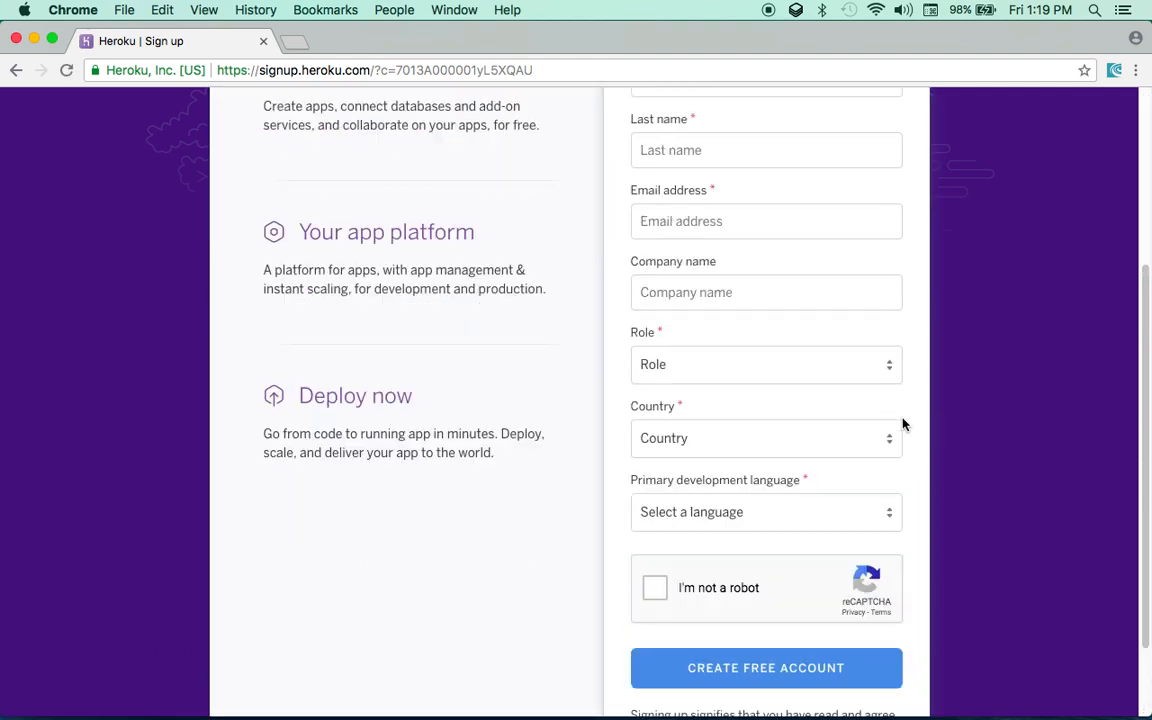
scroll("up", 3)
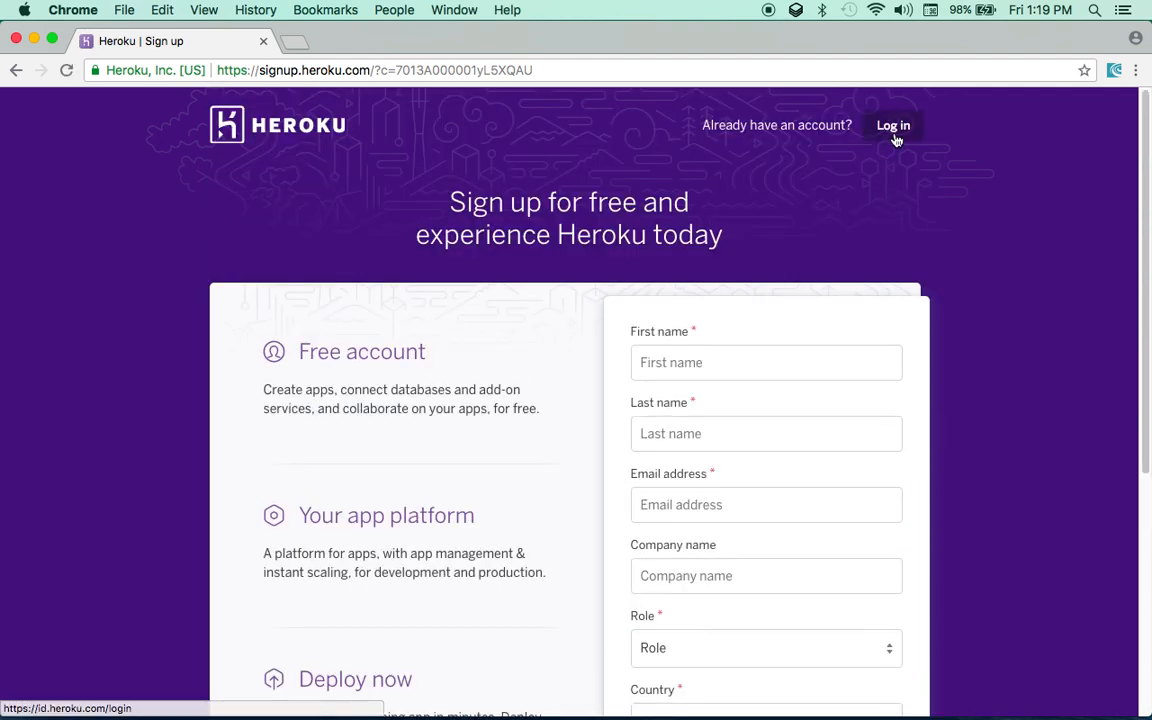
Log in to Heroku with the saved account email and password
left_click(890, 125)
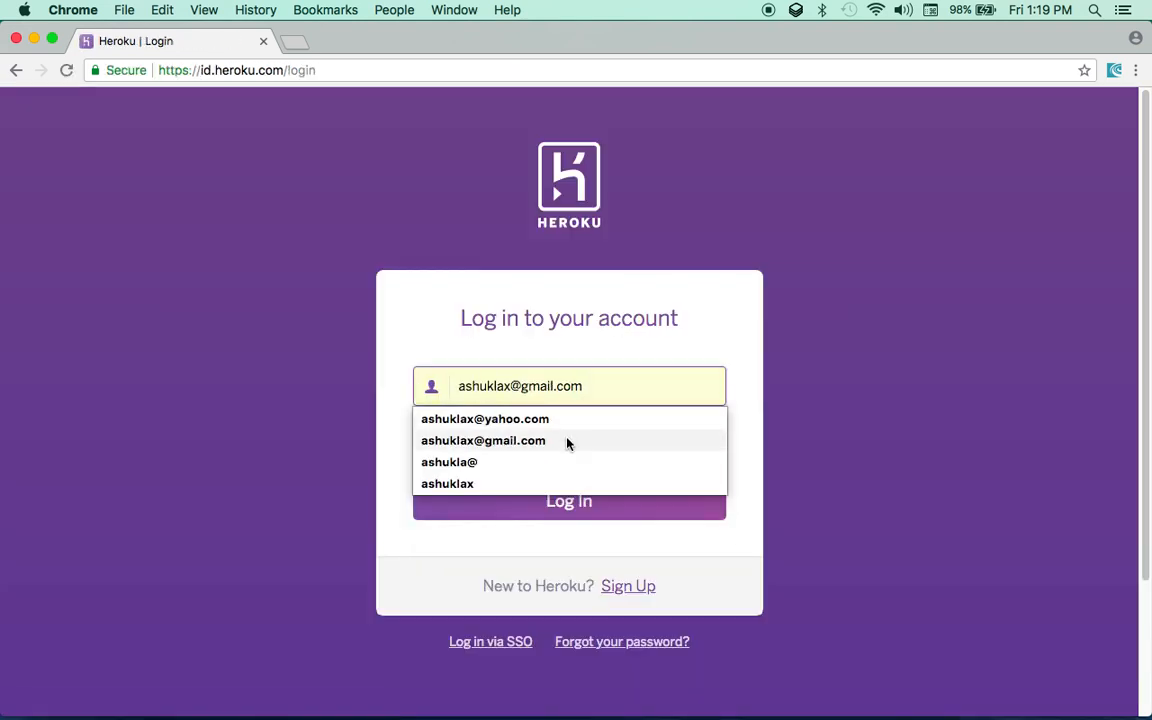
left_click(484, 440)
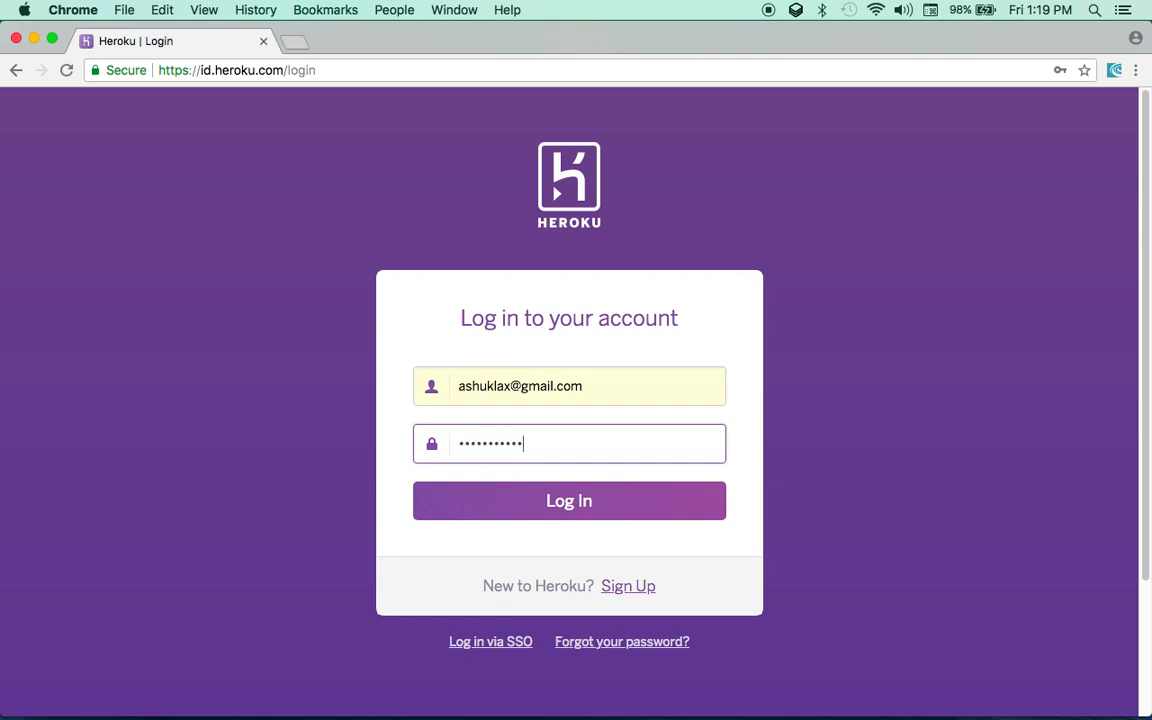
left_click(569, 500)
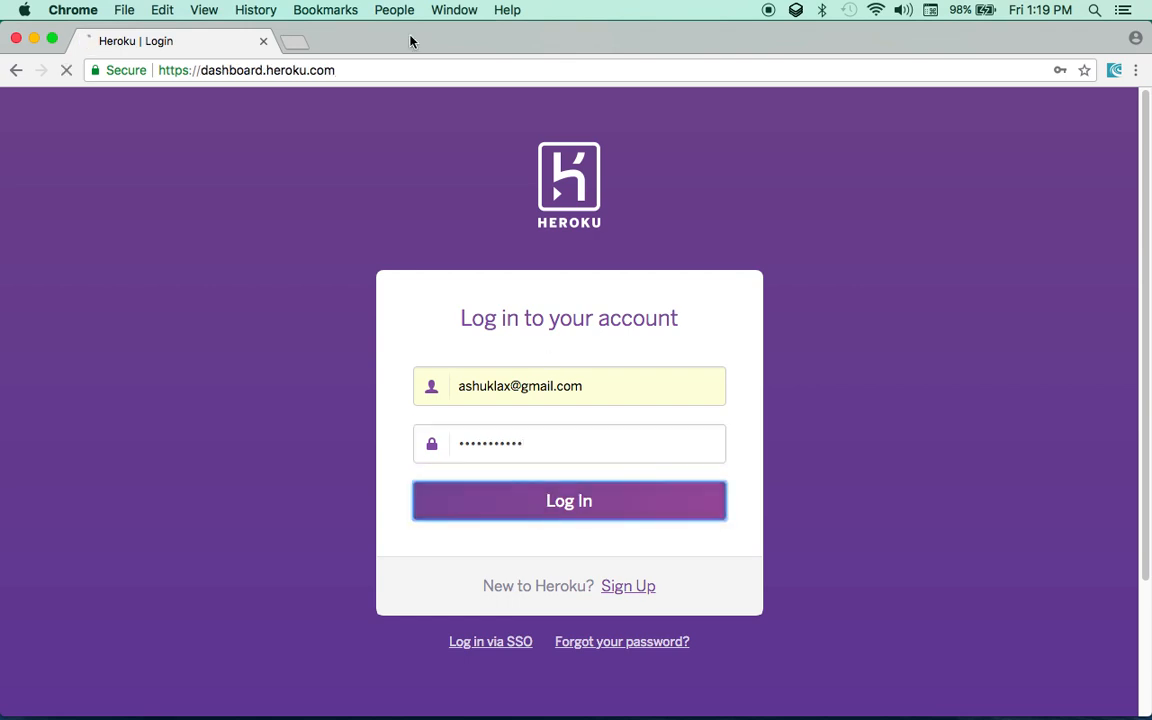
left_click(569, 500)
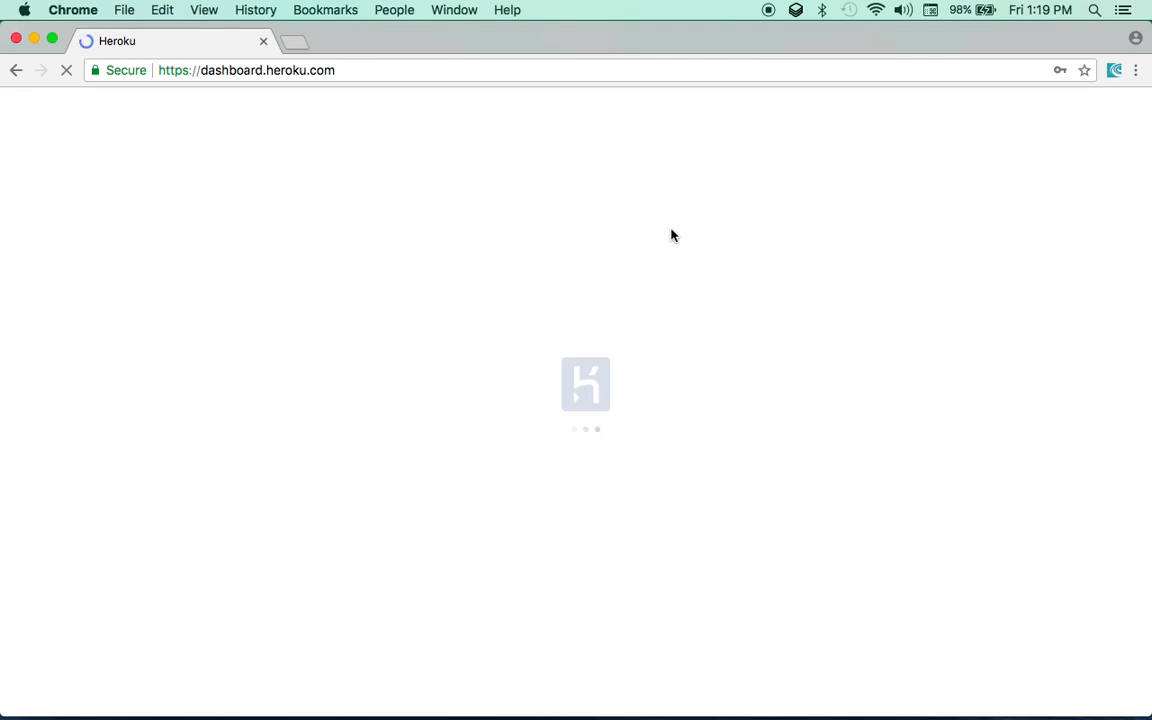
left_click(283, 41)
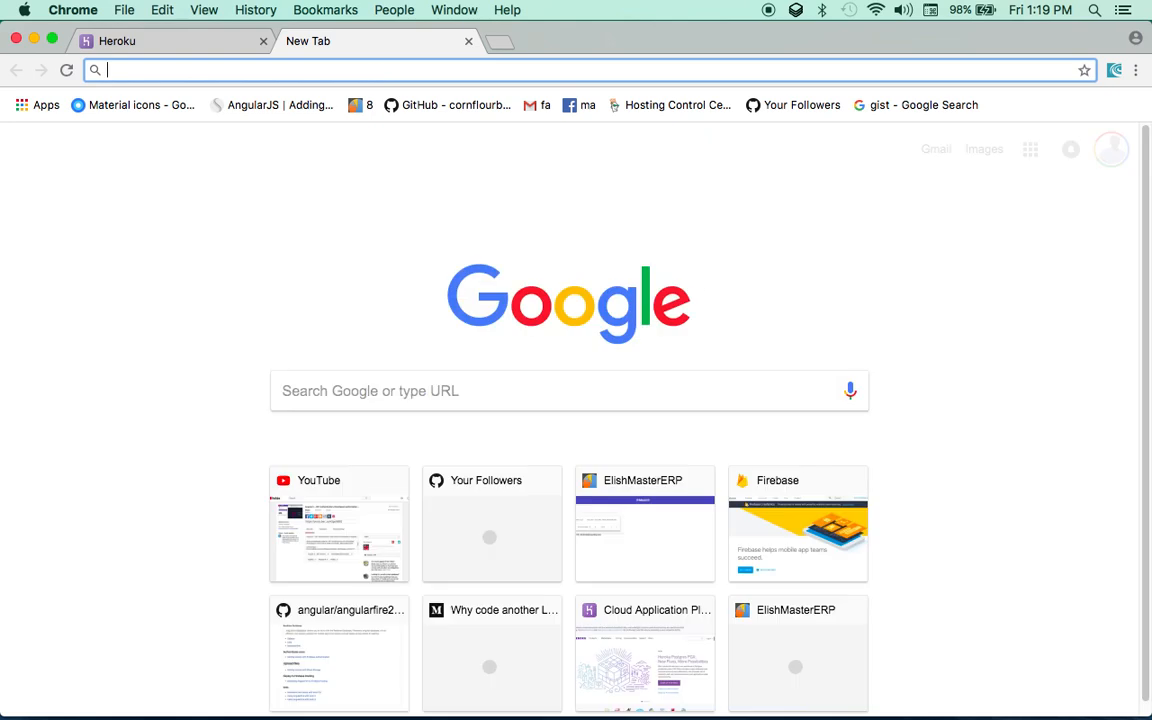
On GitHub, open Employee-Payroll-Salary-App-Angular-6-MEAN-Stack from Your Repositories
type("github.com/angular/angularfire2")
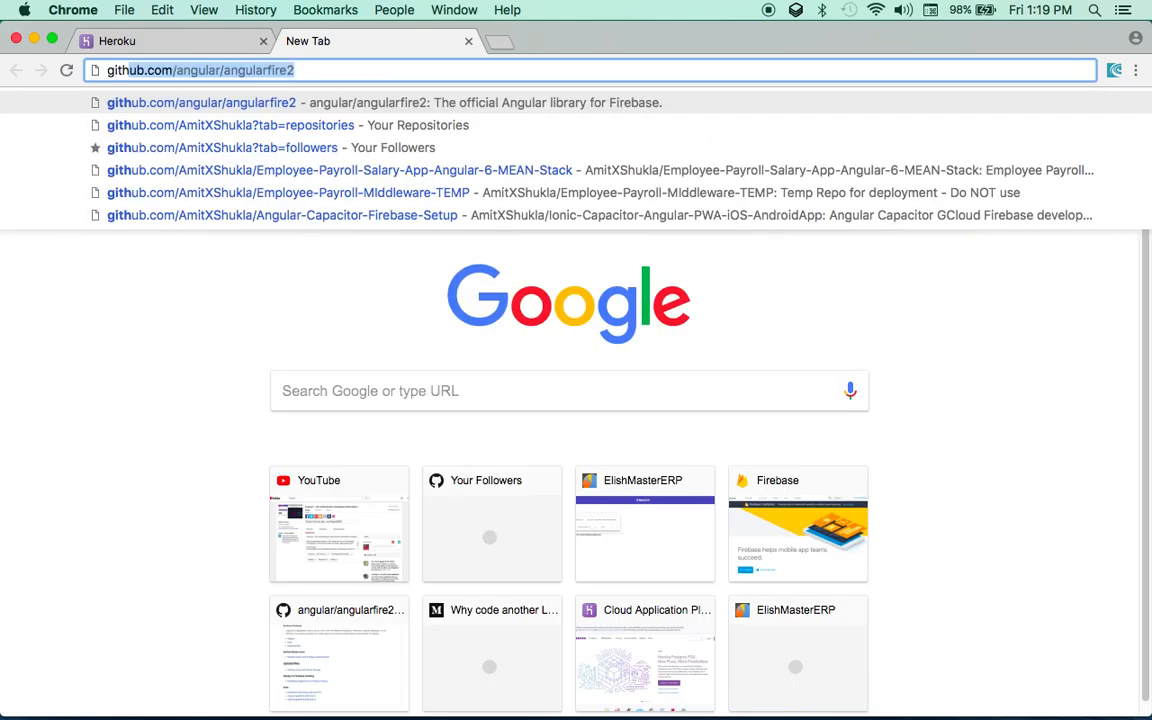
left_click(230, 124)
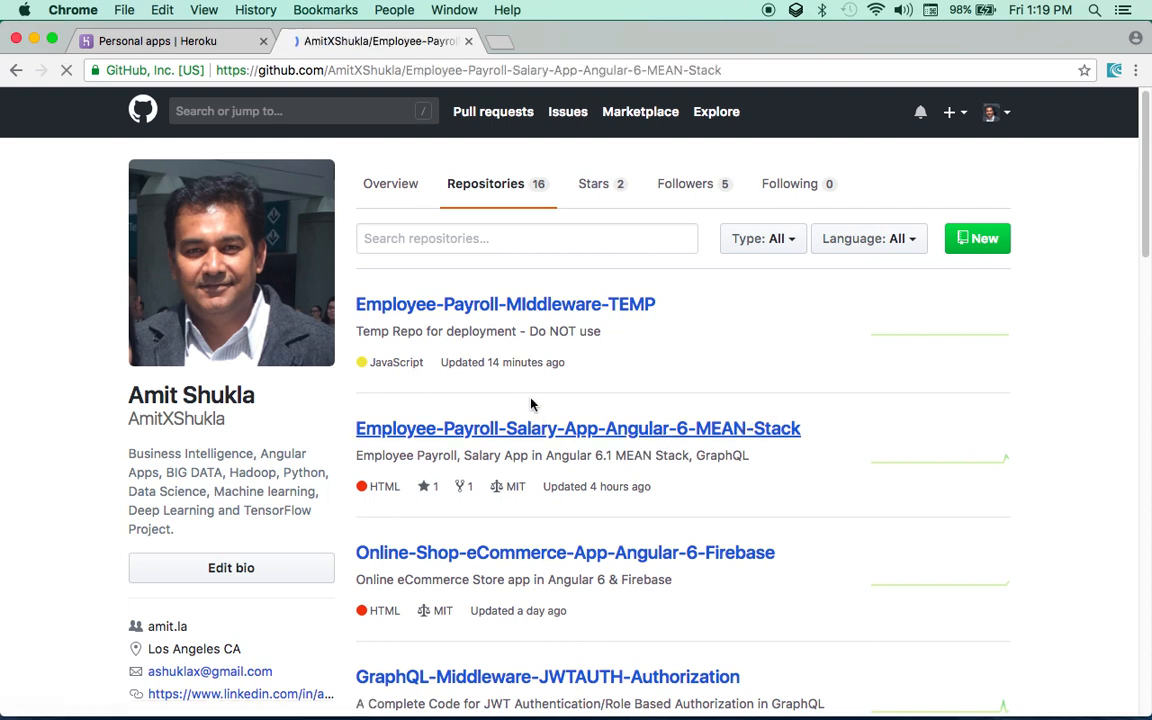
left_click(579, 428)
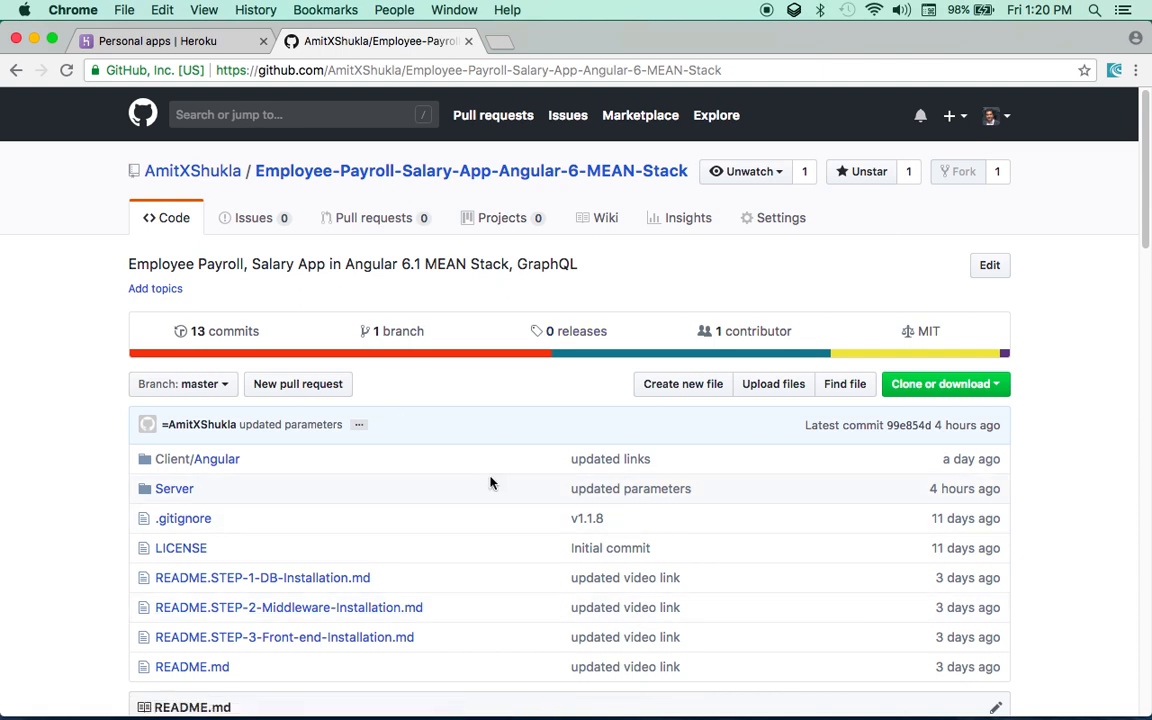
mouse_move(483, 496)
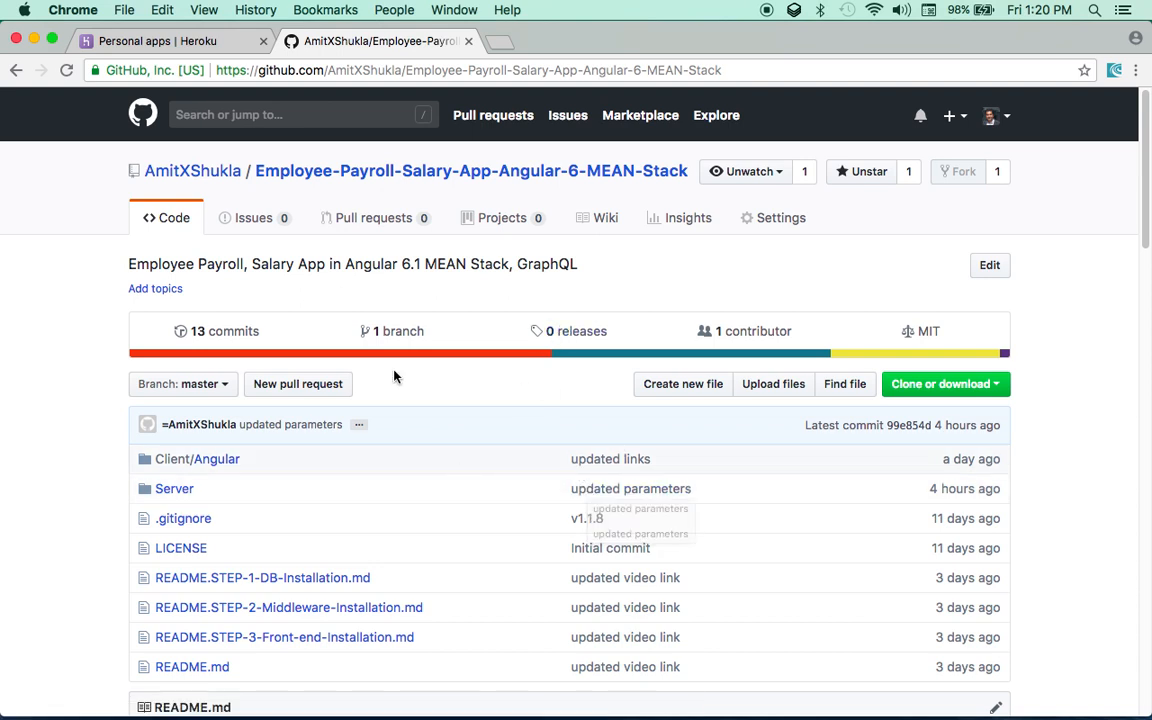
mouse_move(216, 538)
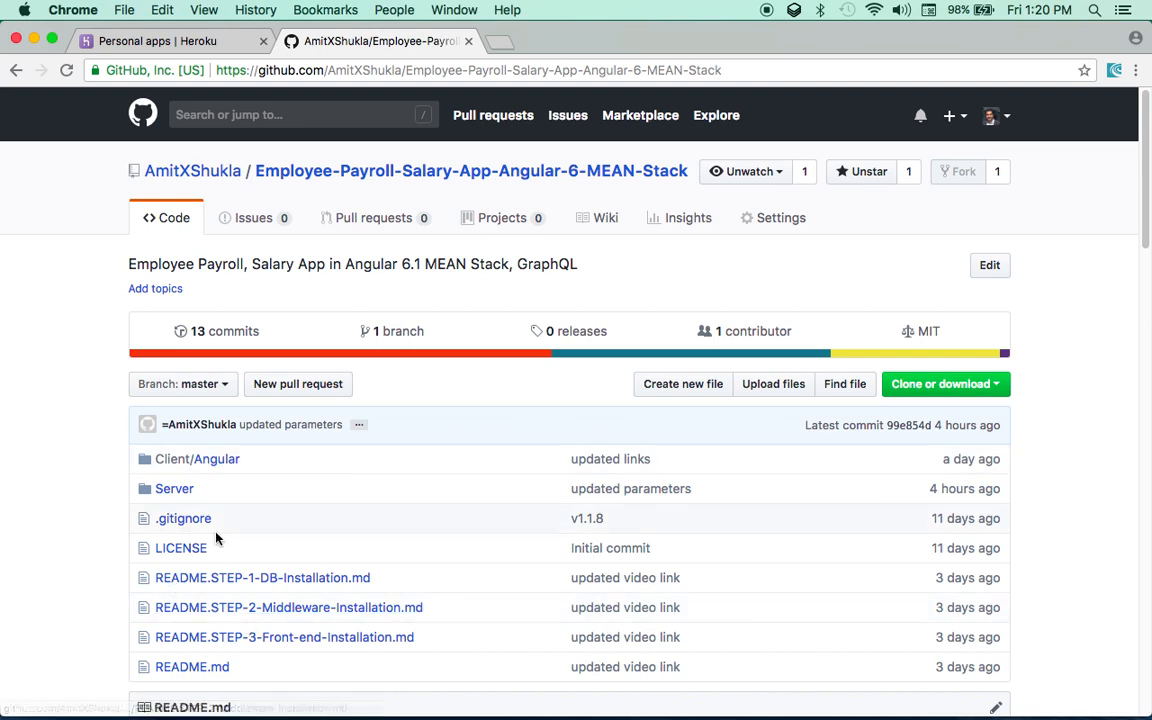
Scroll through the Employee Payroll repository's file listing
scroll("down", 3)
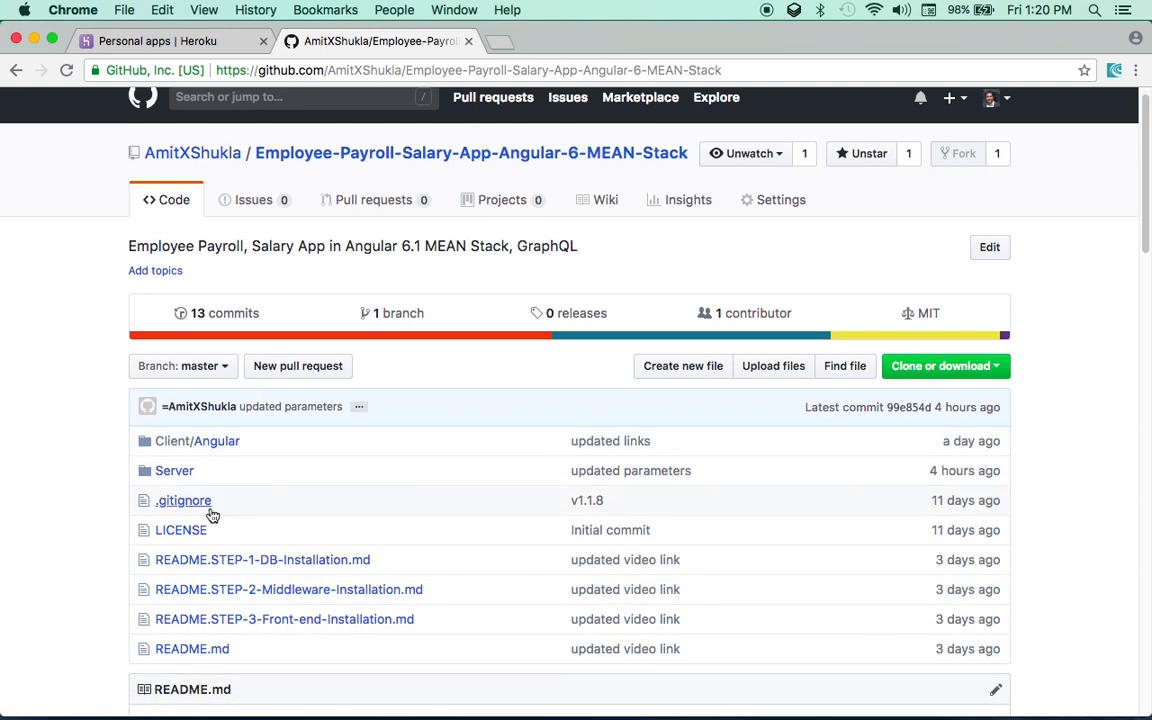
mouse_move(185, 486)
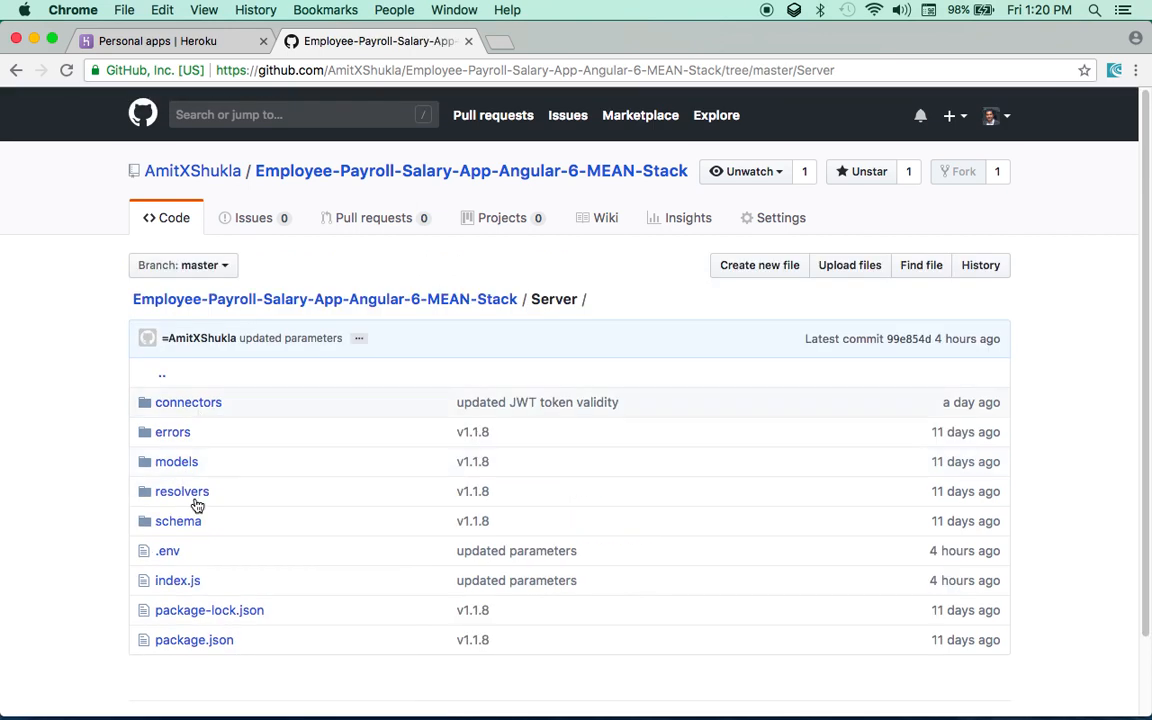
mouse_move(250, 47)
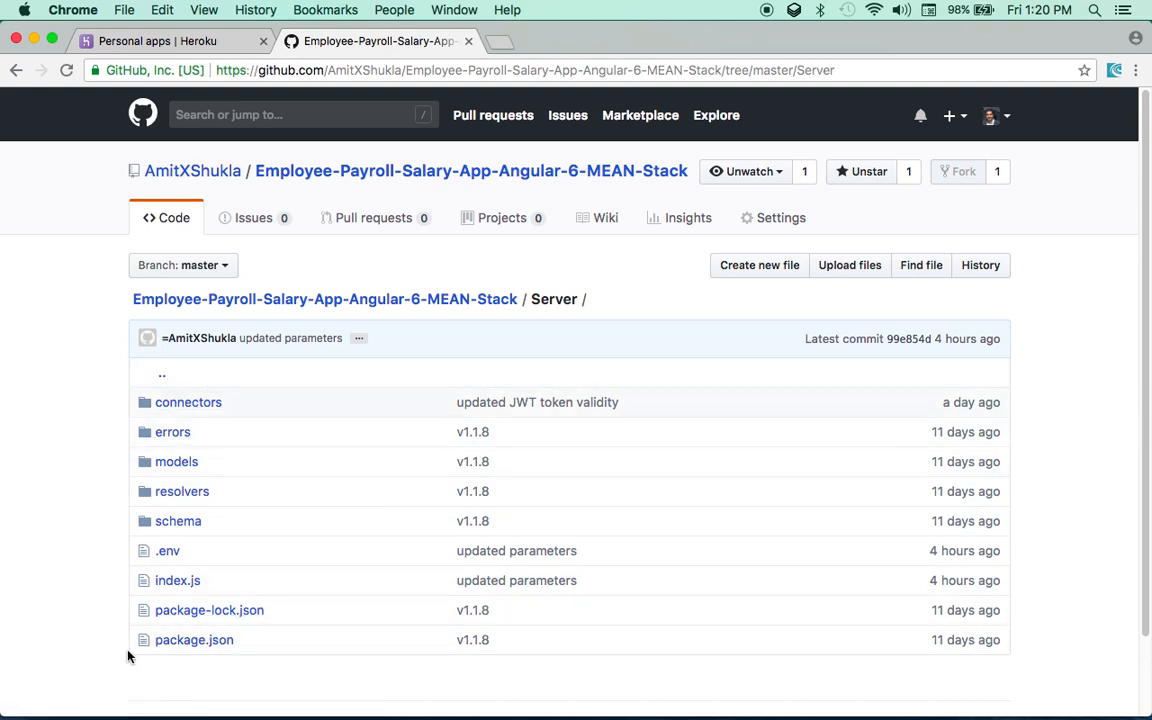
mouse_move(197, 394)
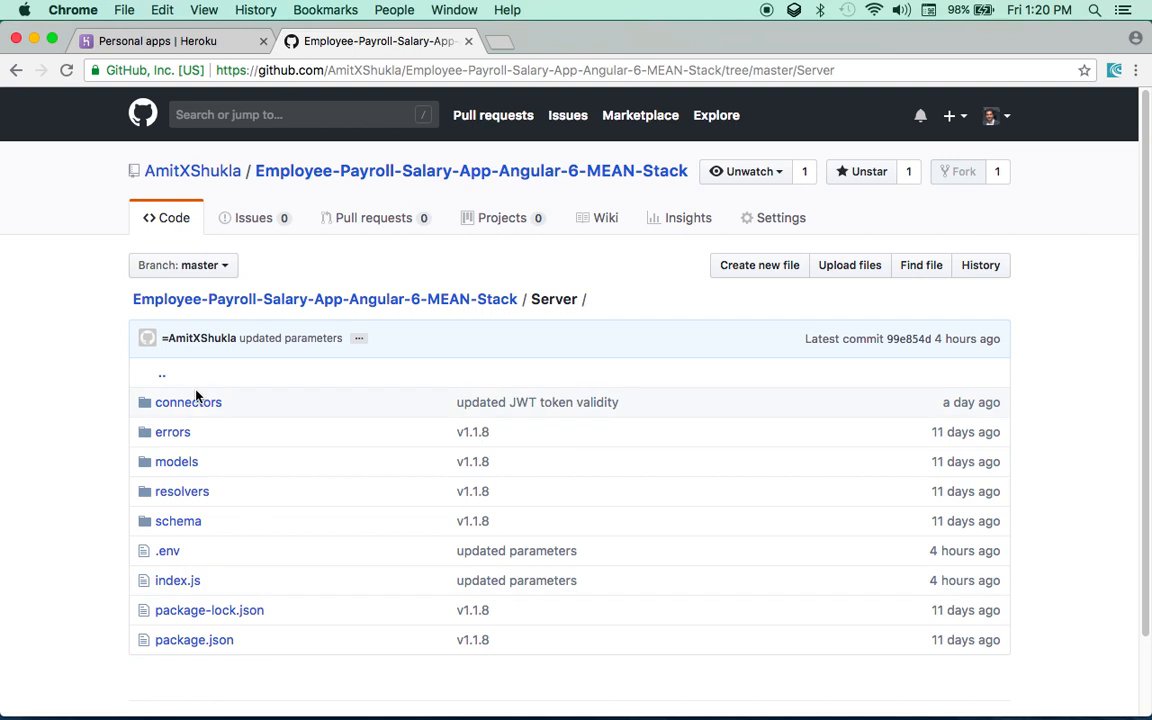
mouse_move(552, 261)
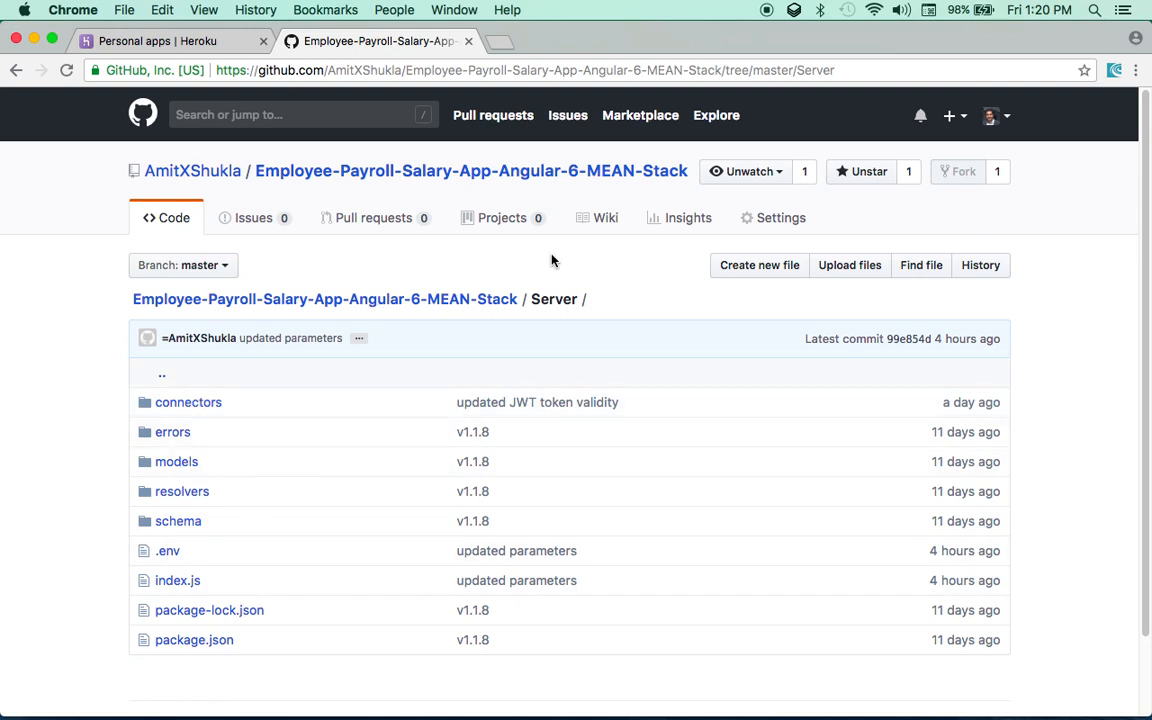
mouse_move(249, 189)
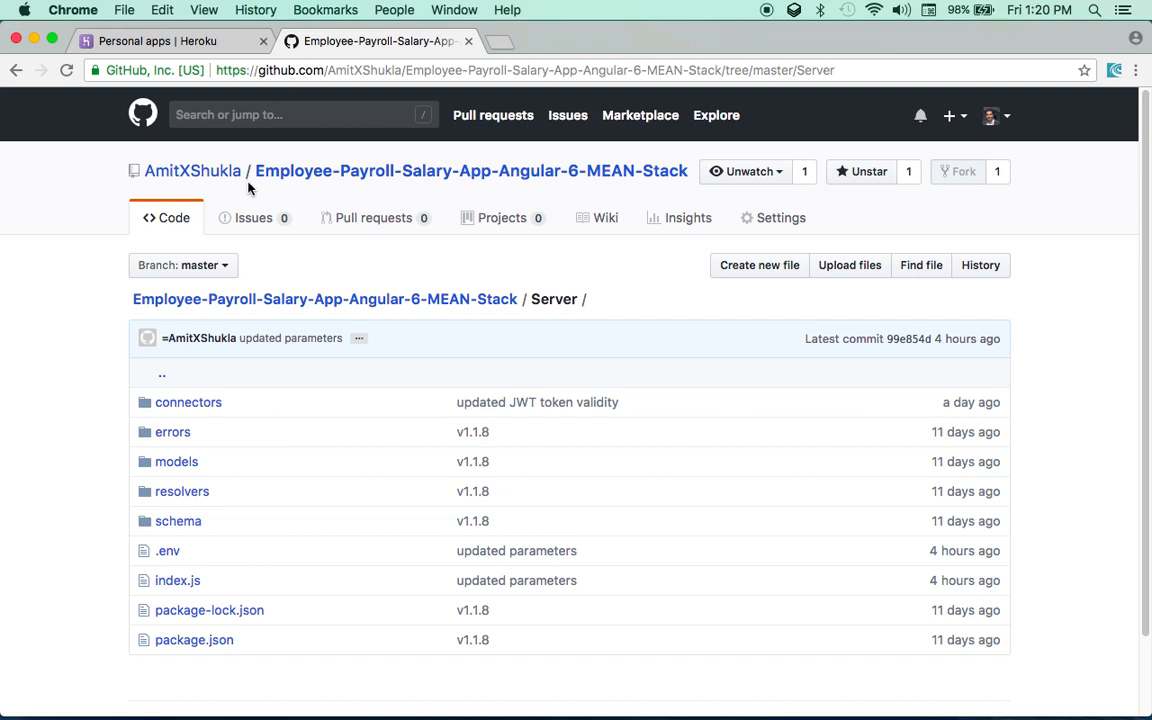
mouse_move(223, 178)
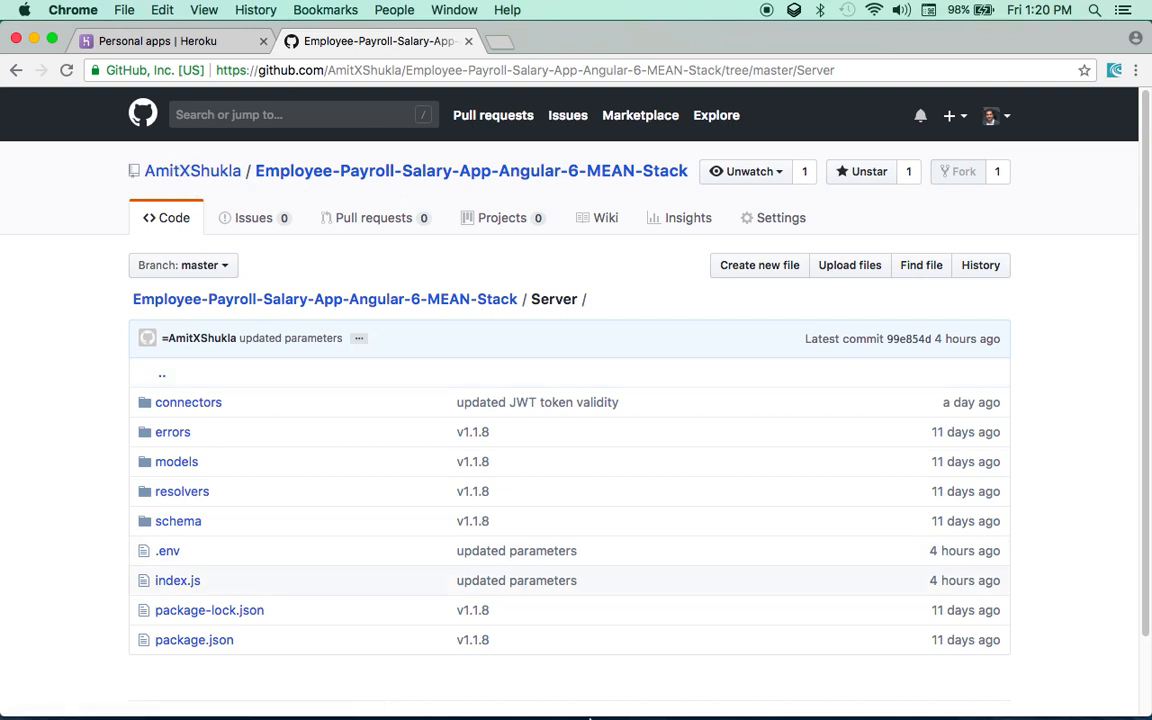
mouse_move(248, 439)
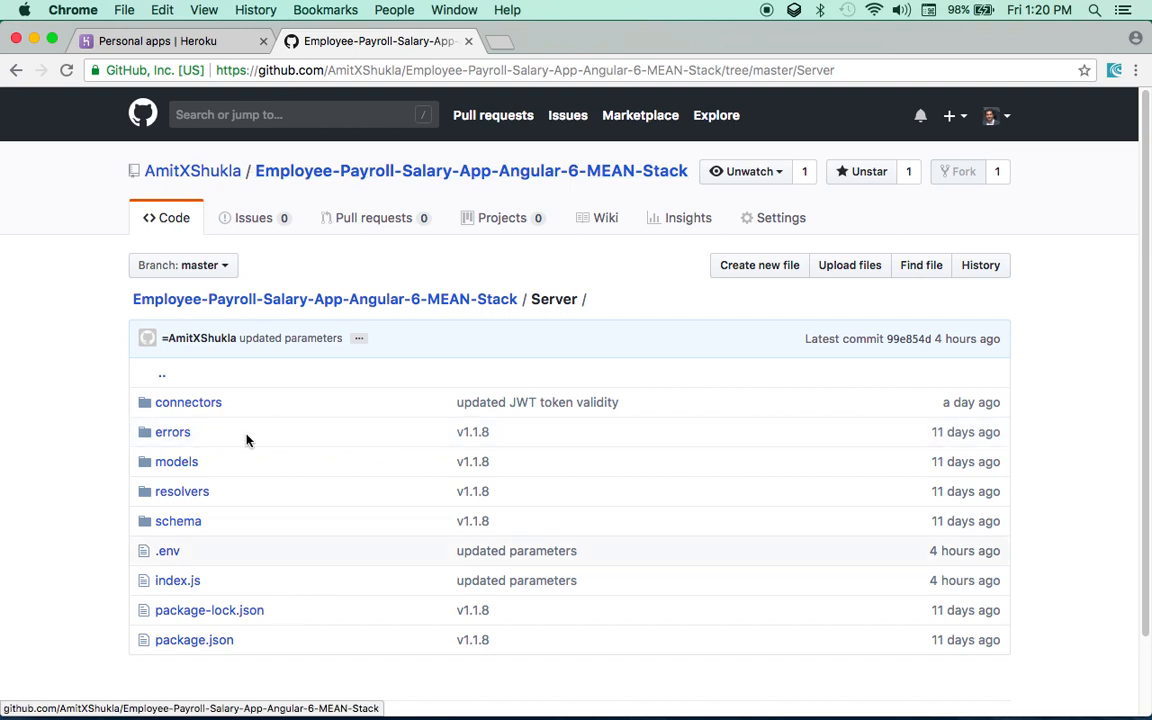
Open Employee-Payroll-MIddleware-TEMP from the profile's Repositories list and scroll its files
left_click(192, 170)
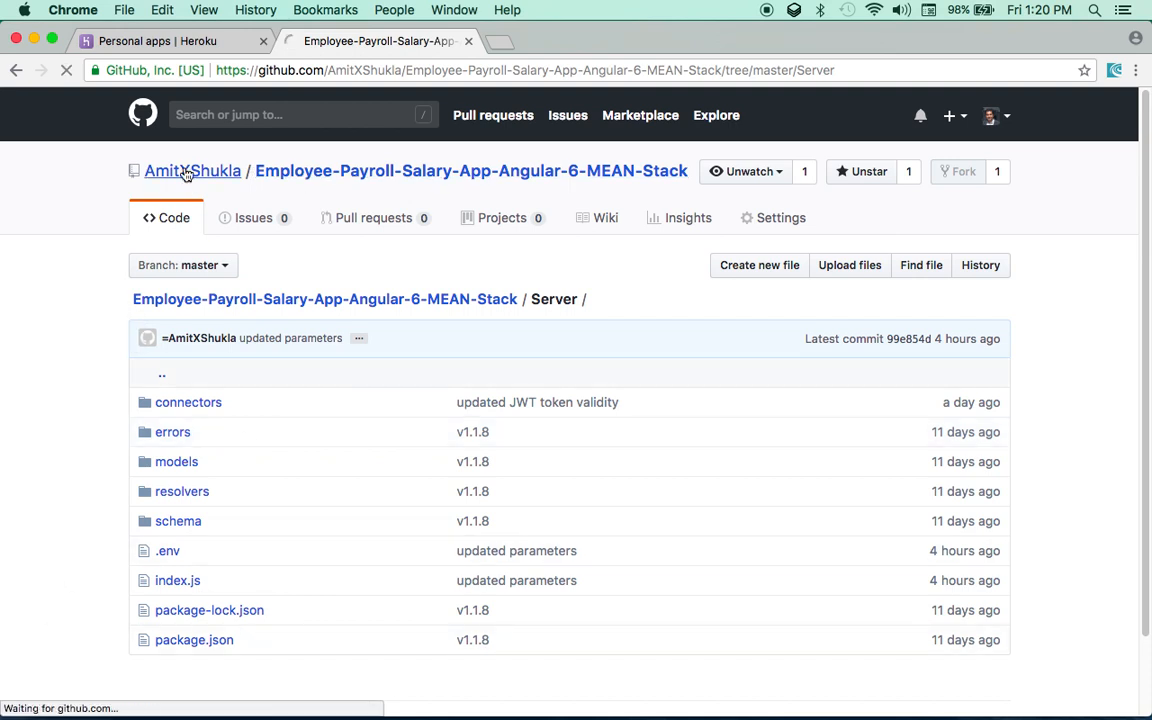
left_click(192, 171)
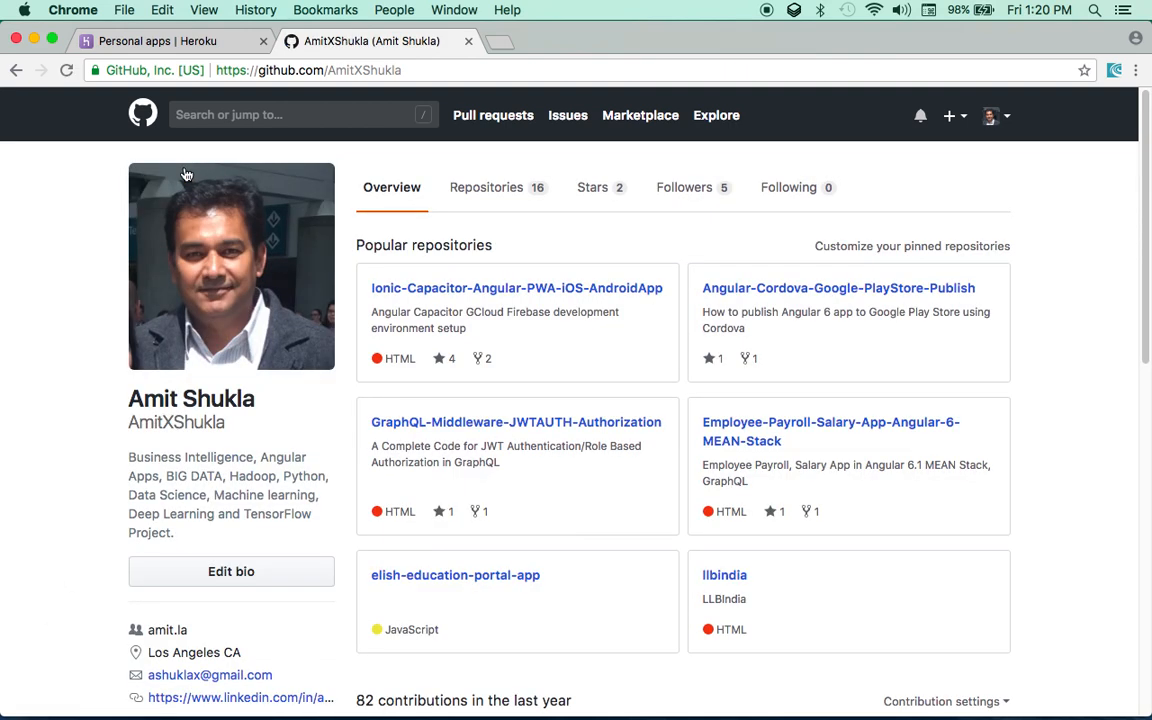
mouse_move(724, 480)
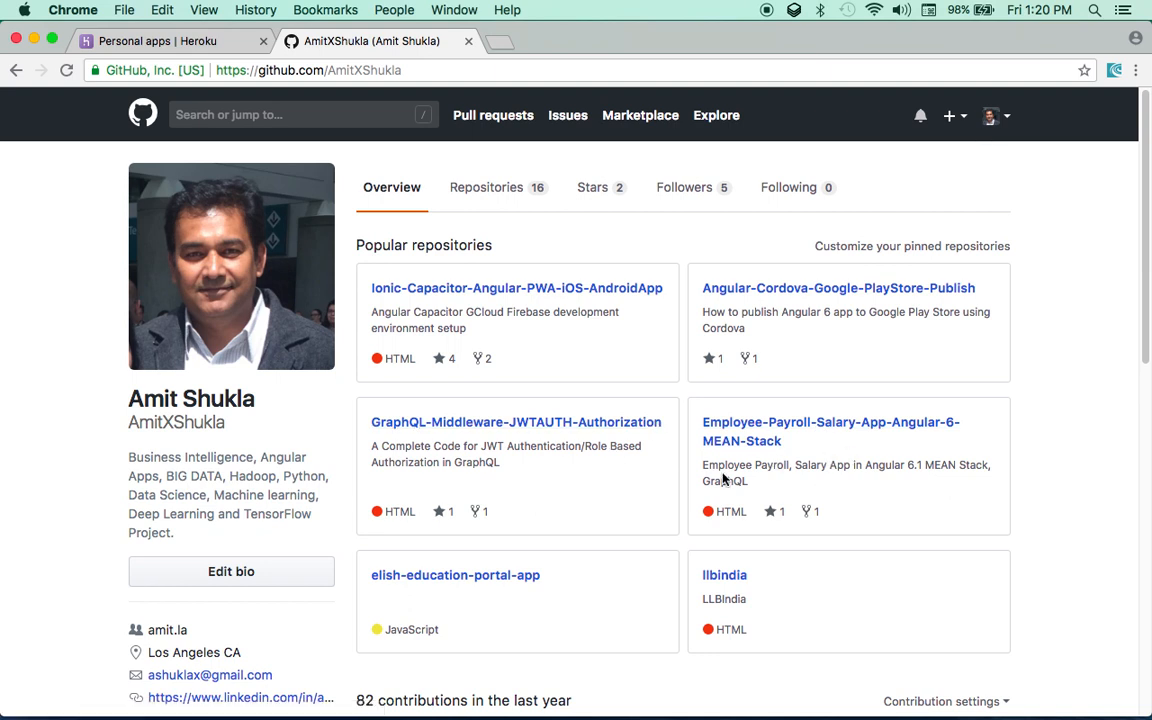
left_click(486, 187)
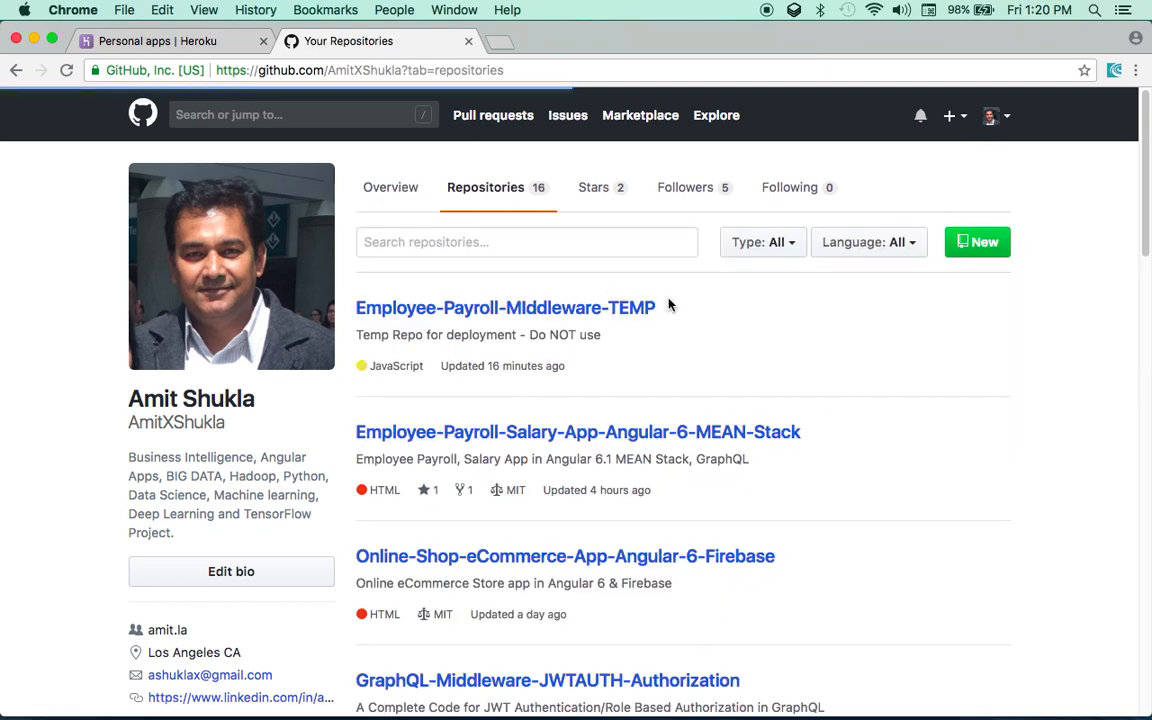
left_click(505, 307)
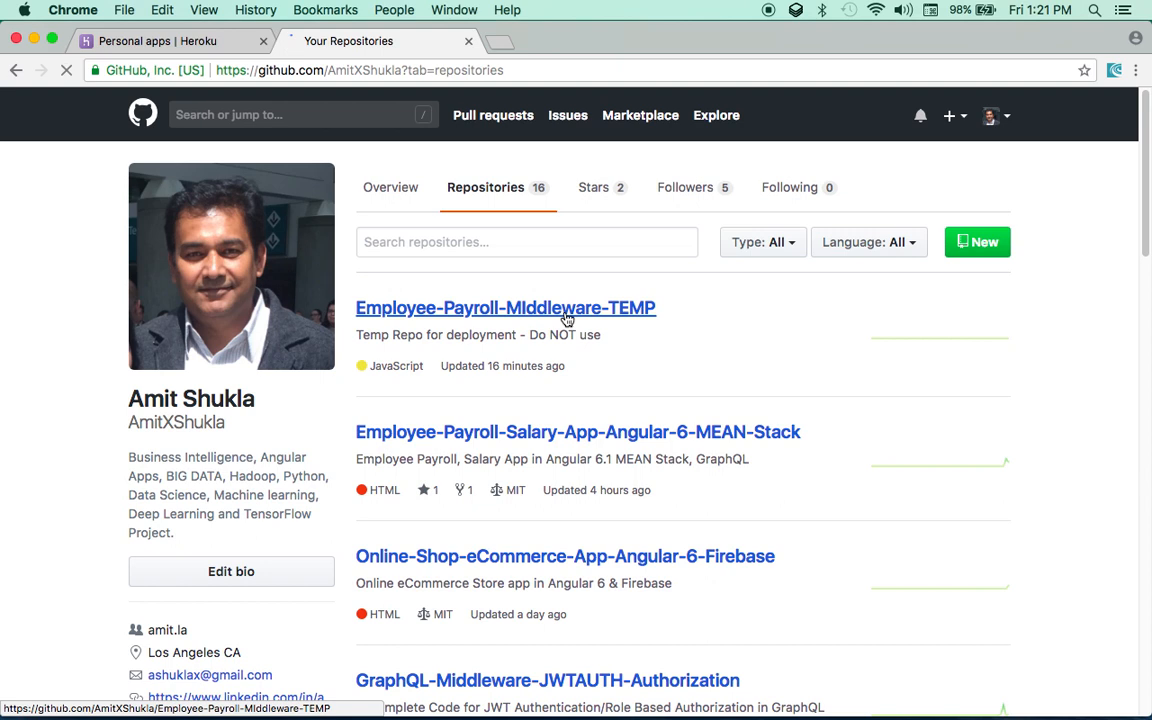
left_click(507, 307)
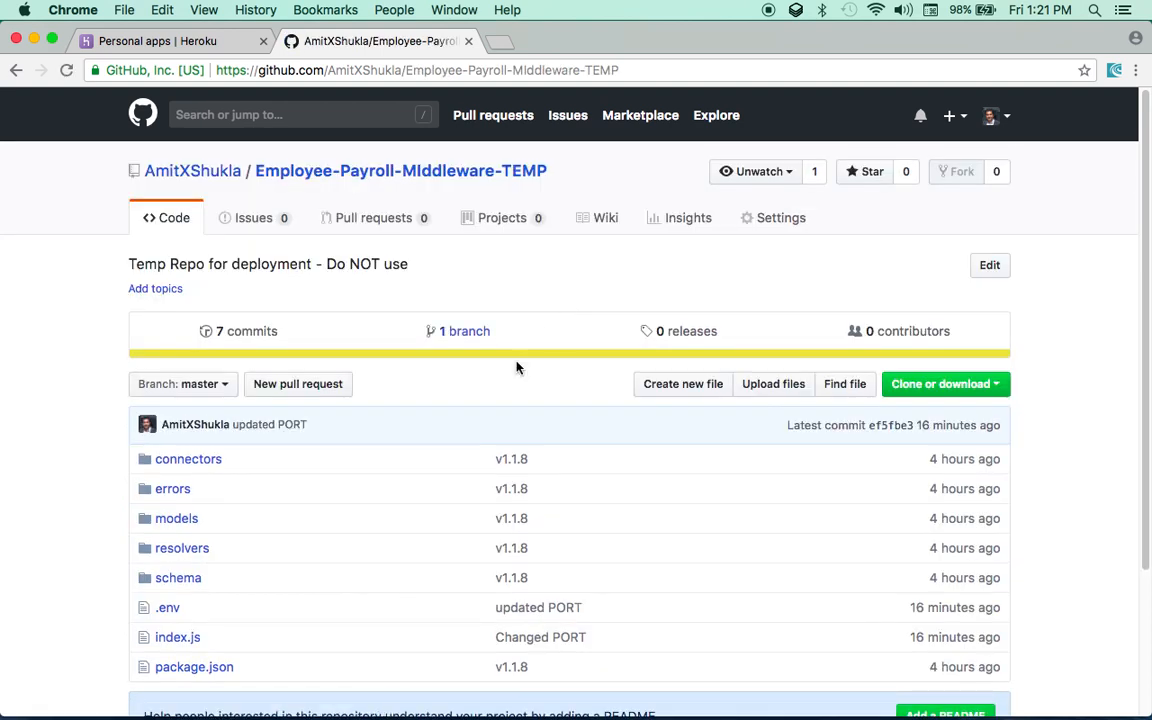
mouse_move(572, 393)
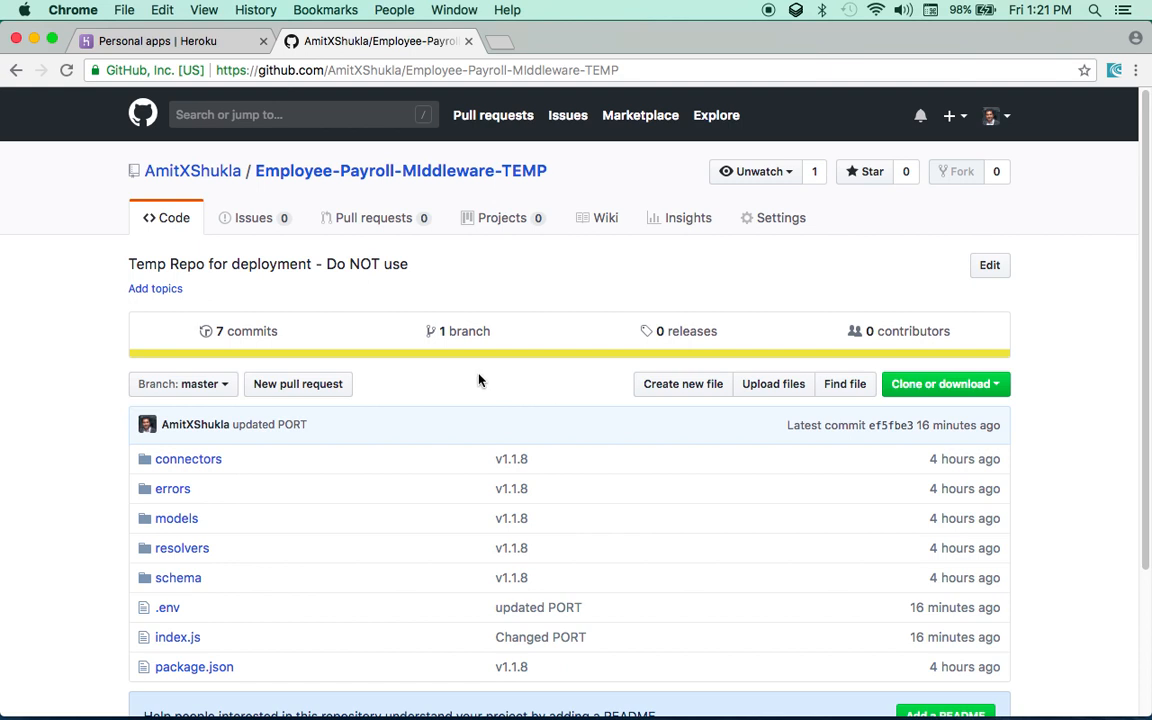
mouse_move(62, 211)
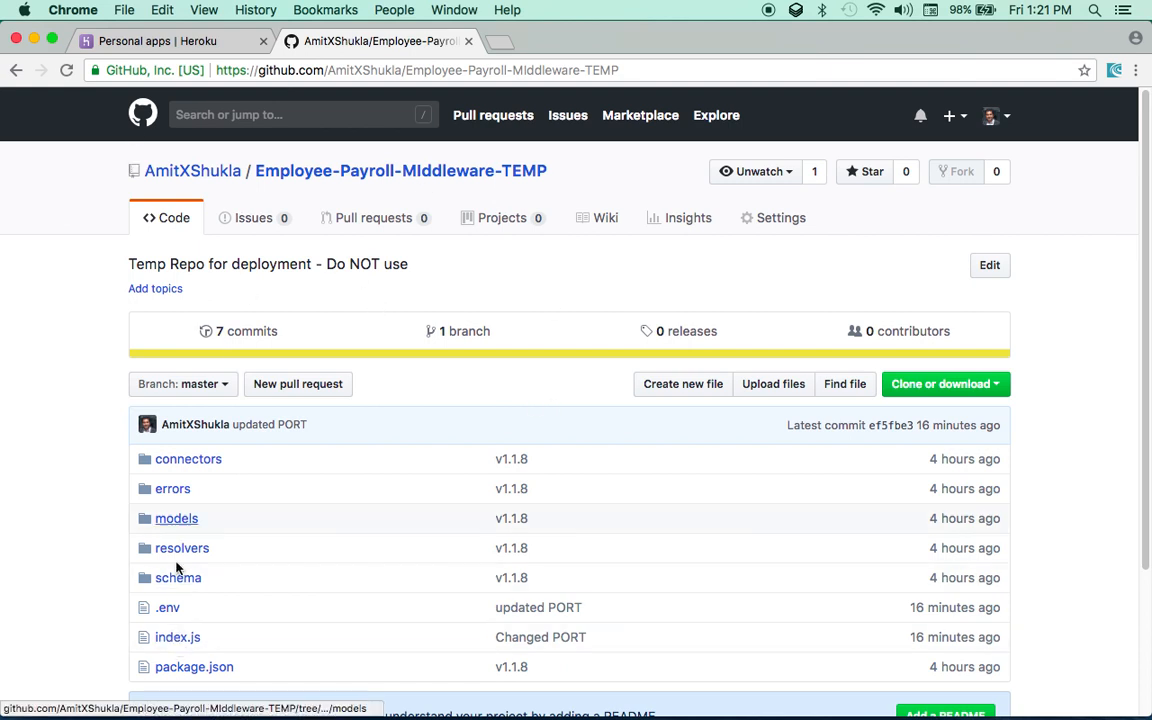
scroll("down", 3)
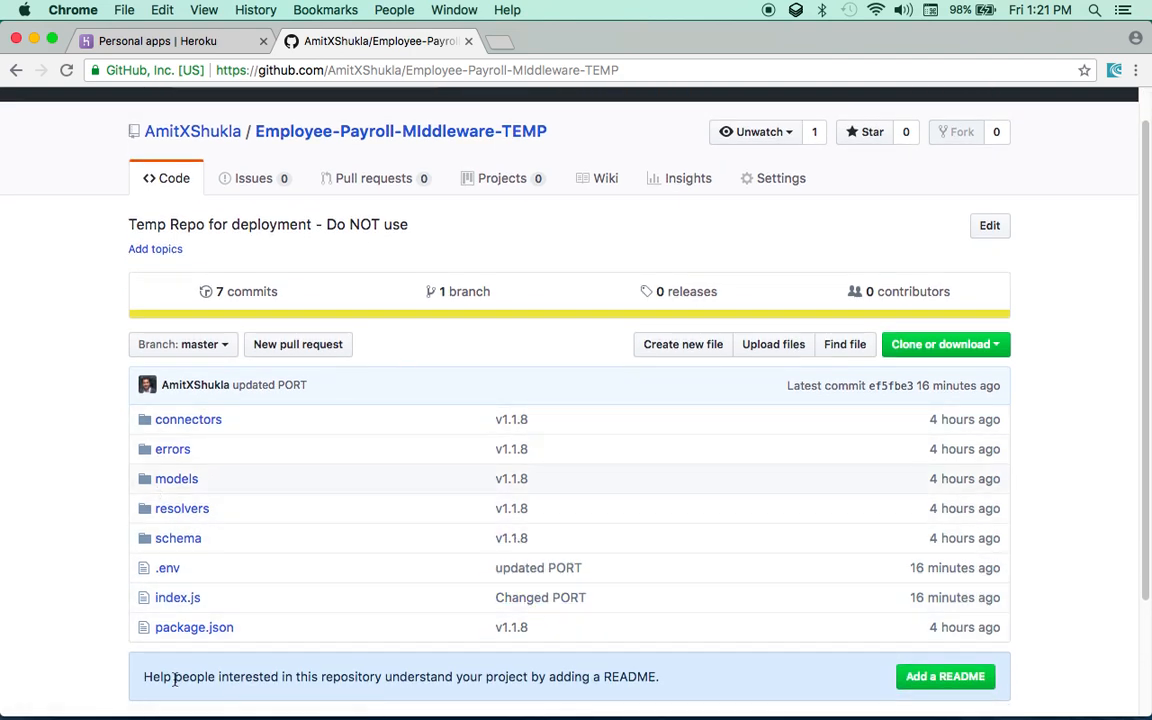
left_click(167, 568)
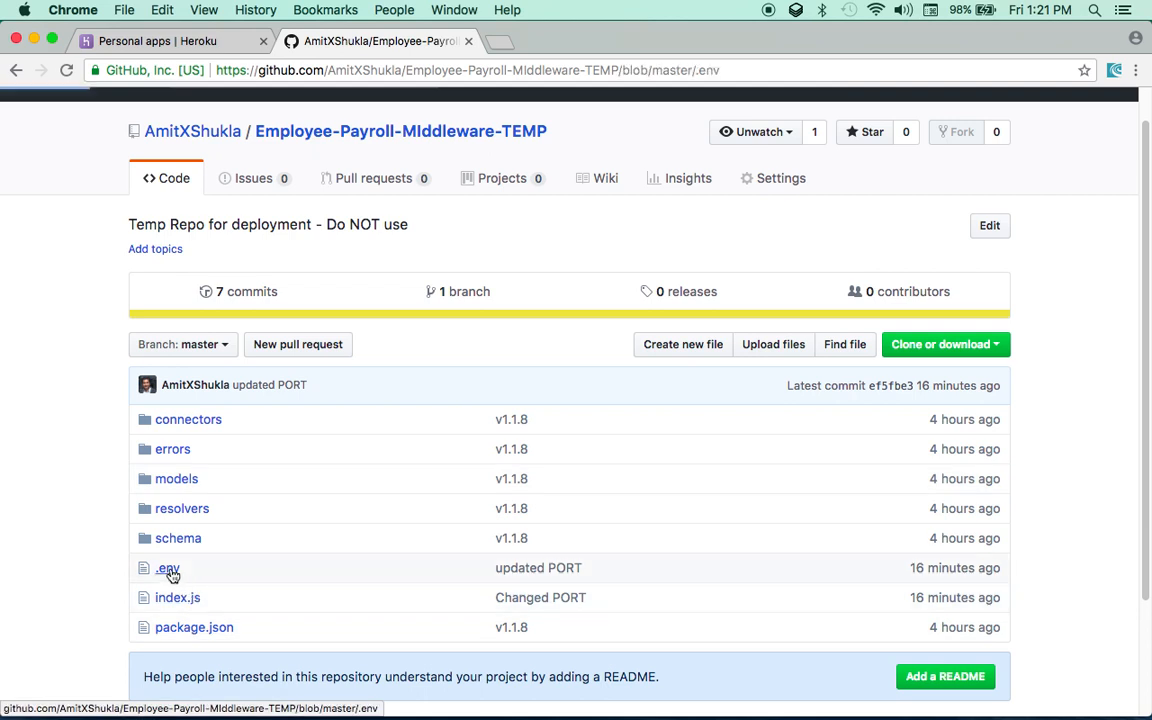
left_click(167, 568)
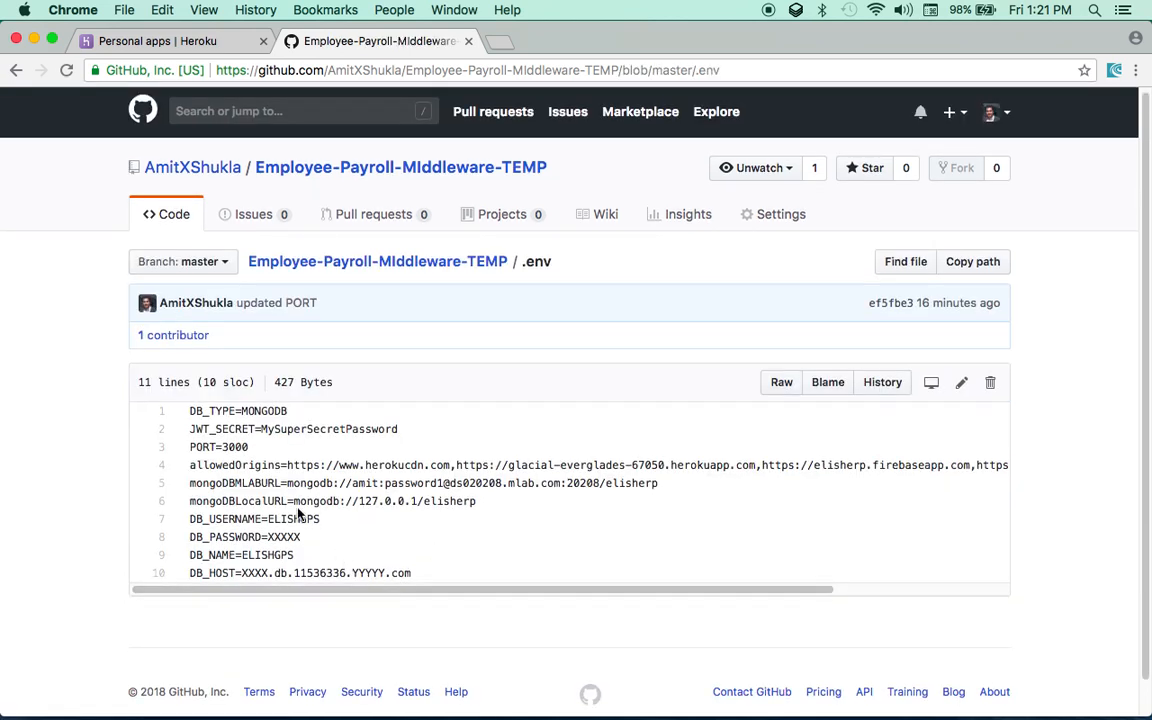
double_click(200, 447)
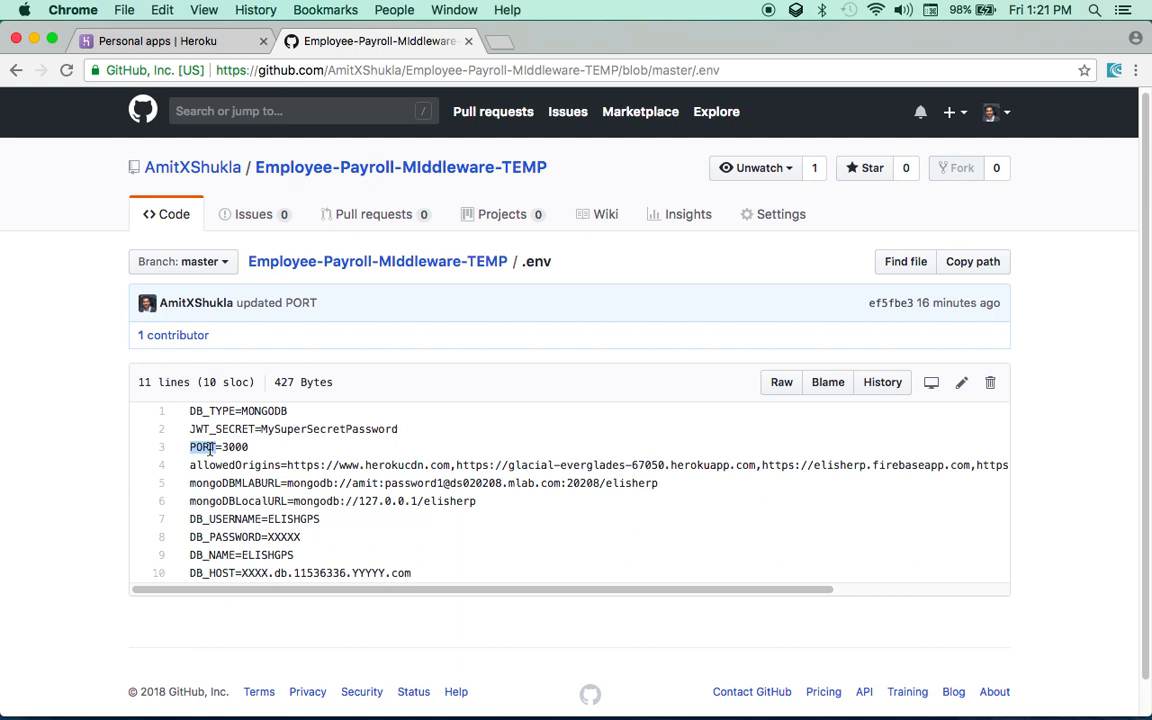
mouse_move(439, 268)
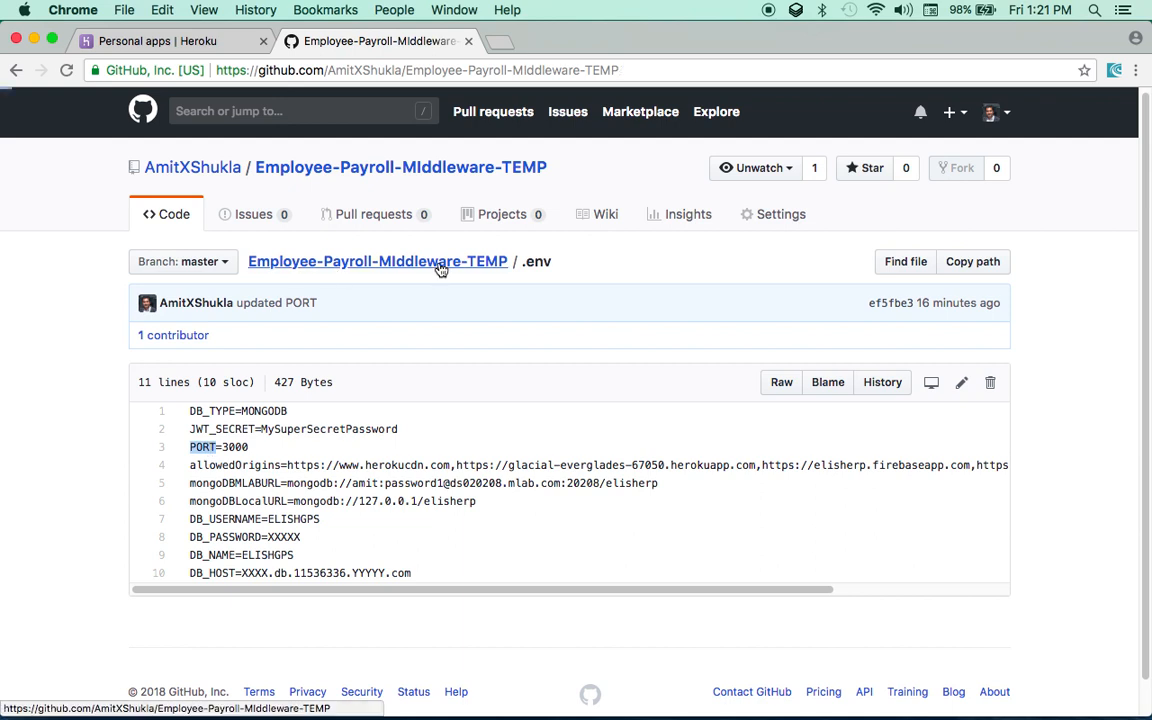
left_click(400, 261)
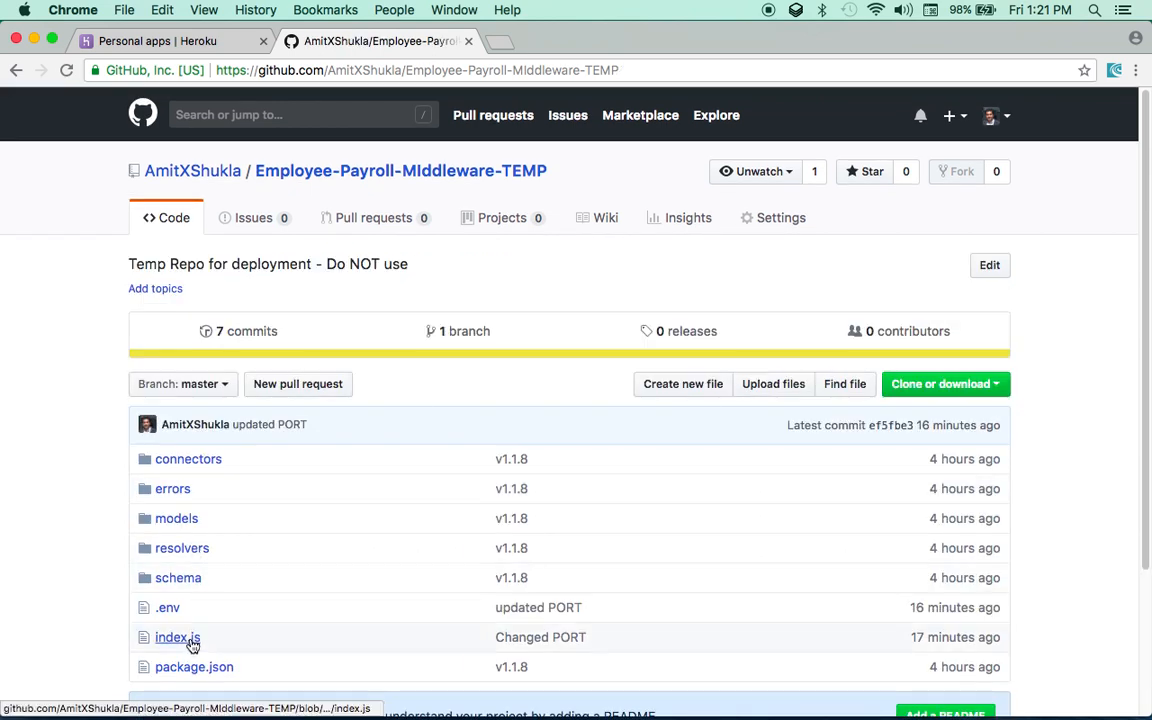
mouse_move(293, 637)
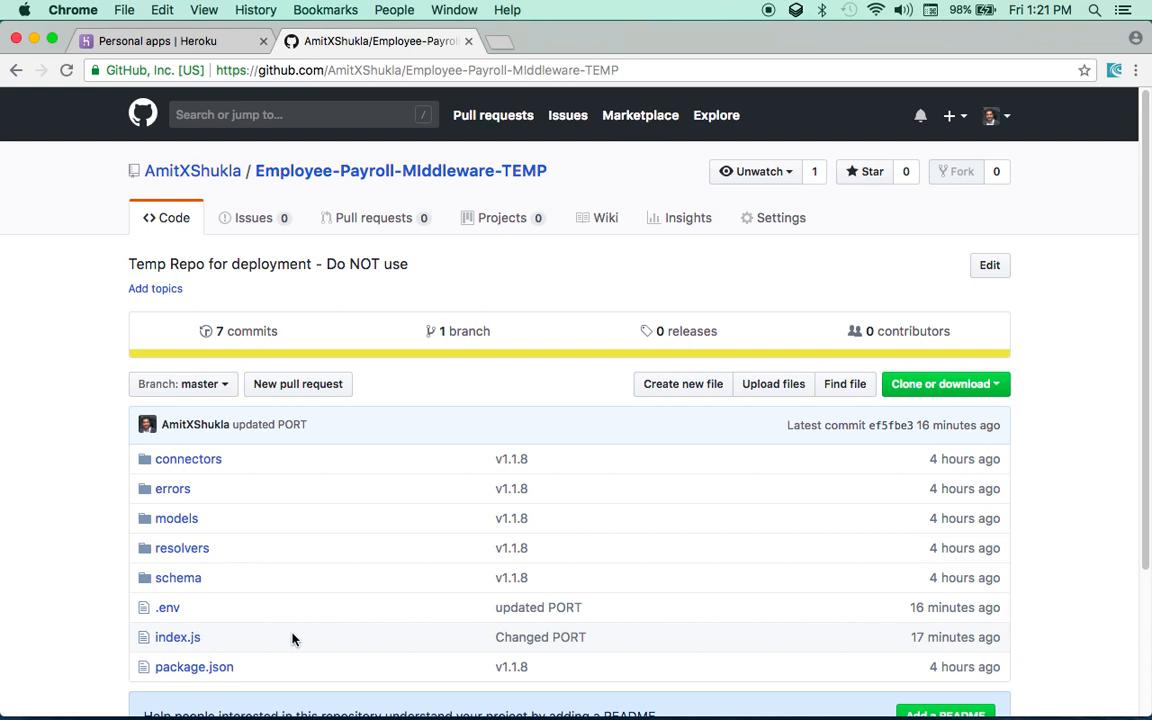
mouse_move(215, 567)
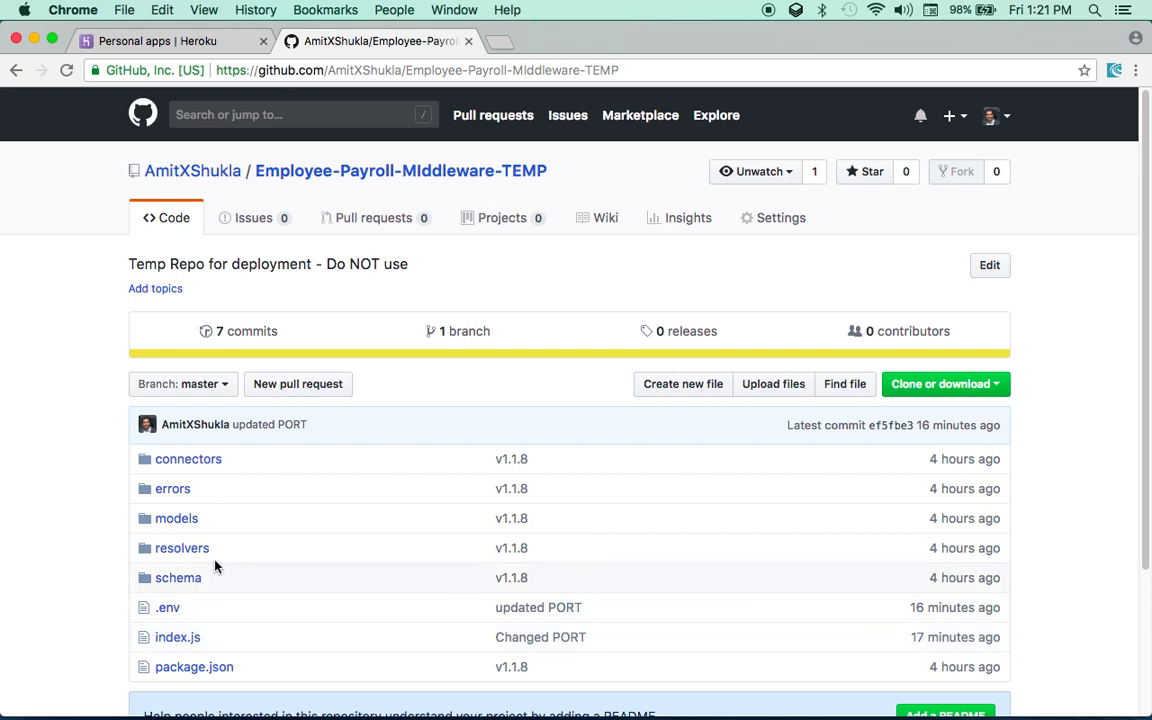
View index.js down to app.listen(process.env.PORT), then return to the Heroku dashboard
left_click(171, 637)
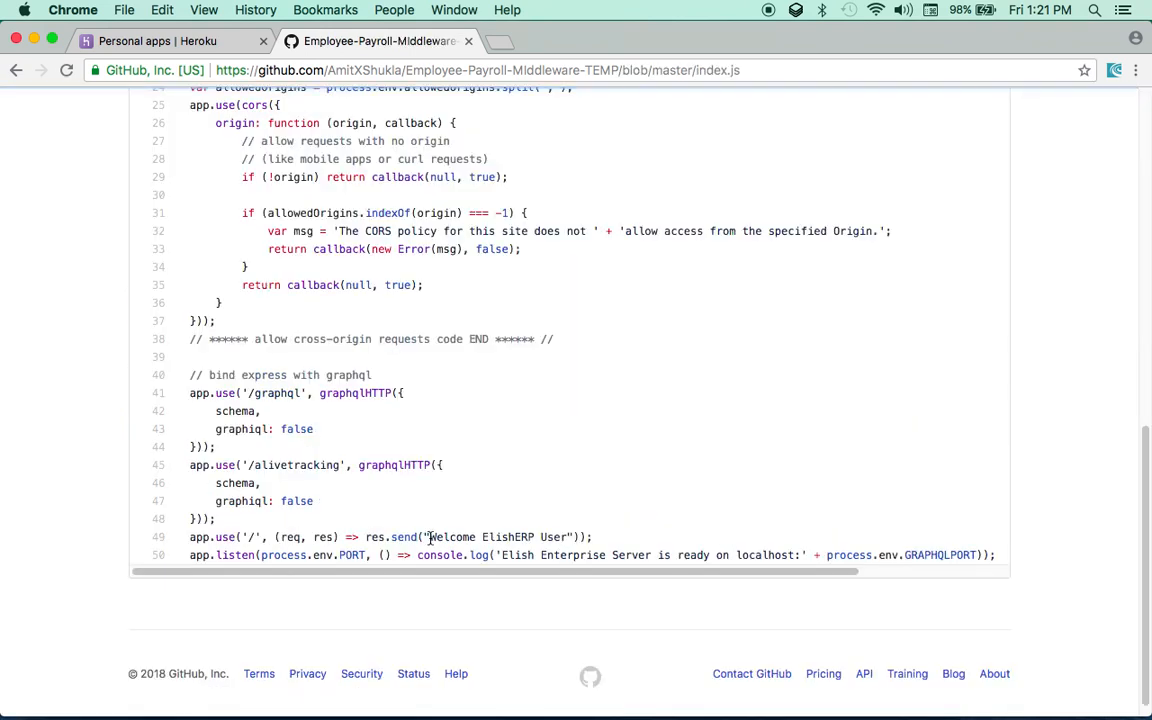
scroll("down", 3)
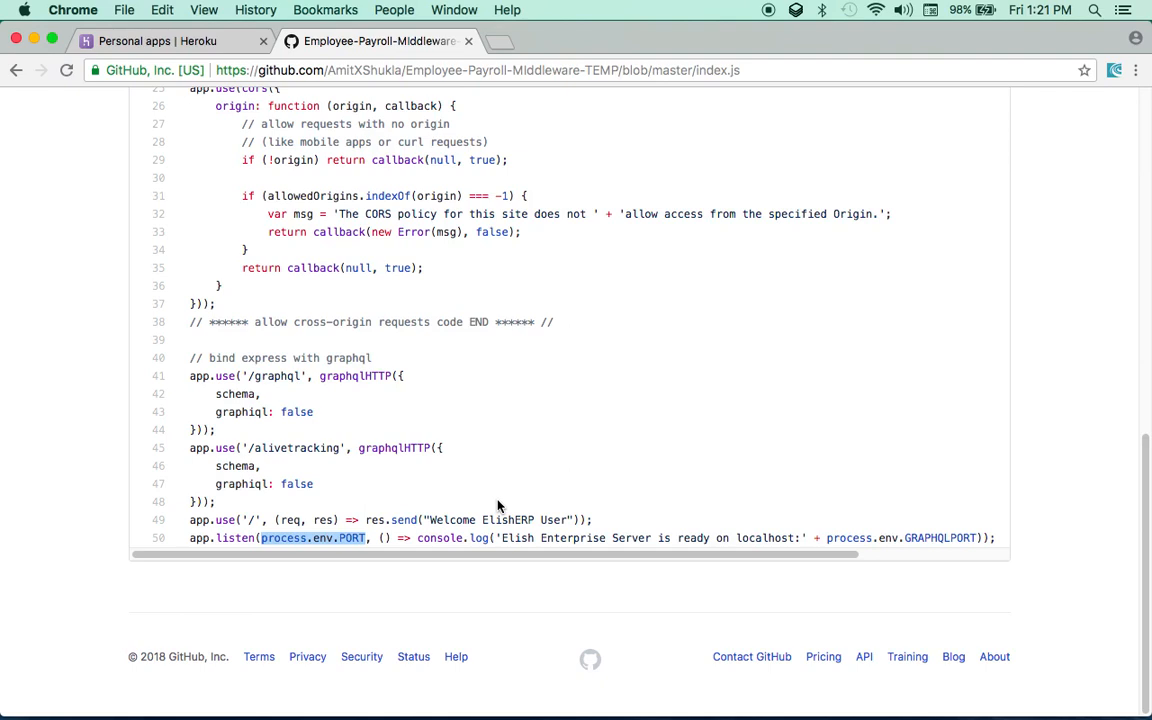
mouse_move(370, 555)
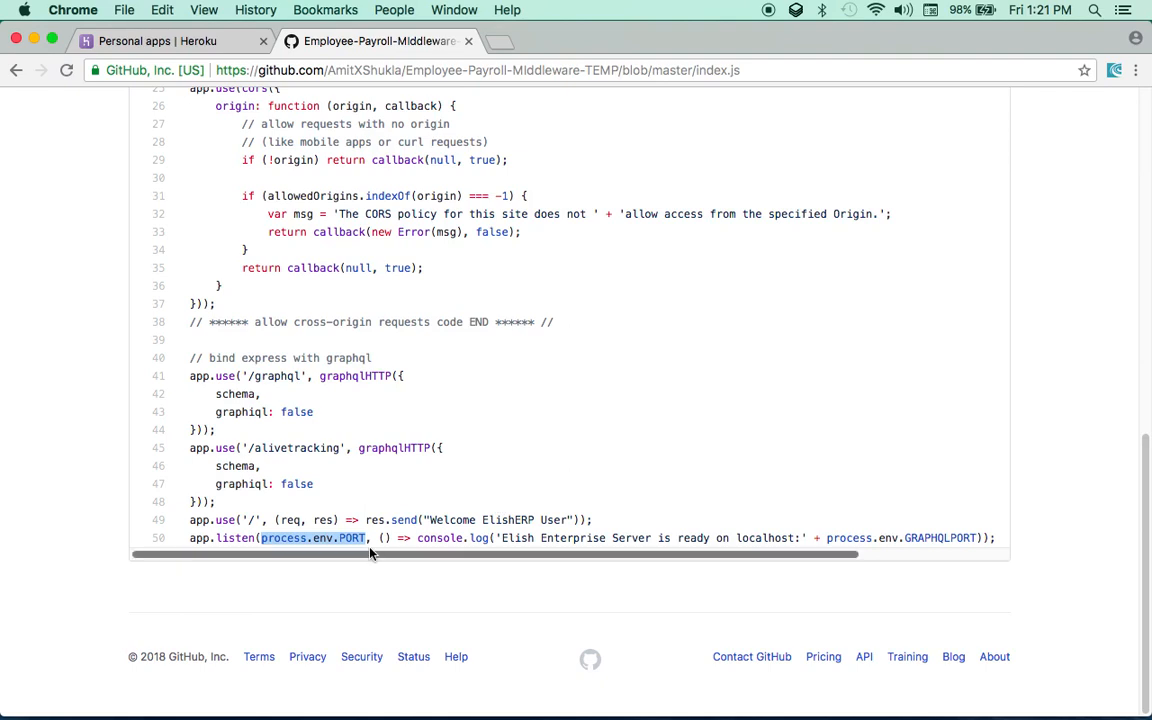
mouse_move(518, 448)
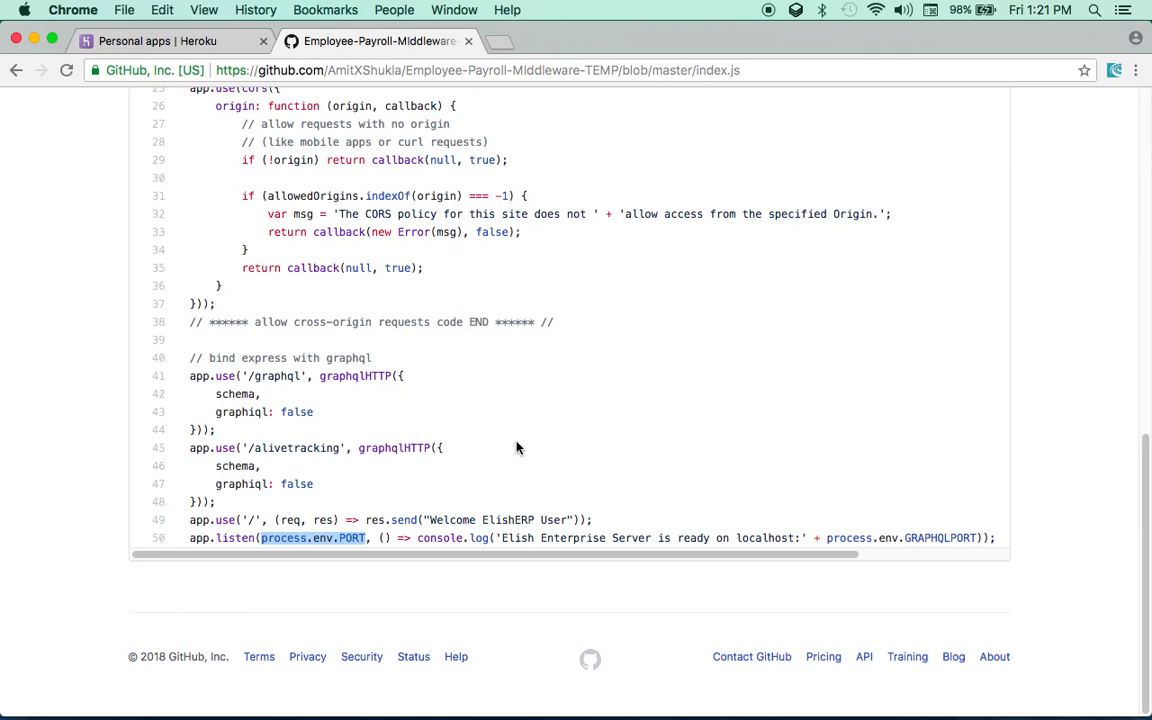
mouse_move(350, 557)
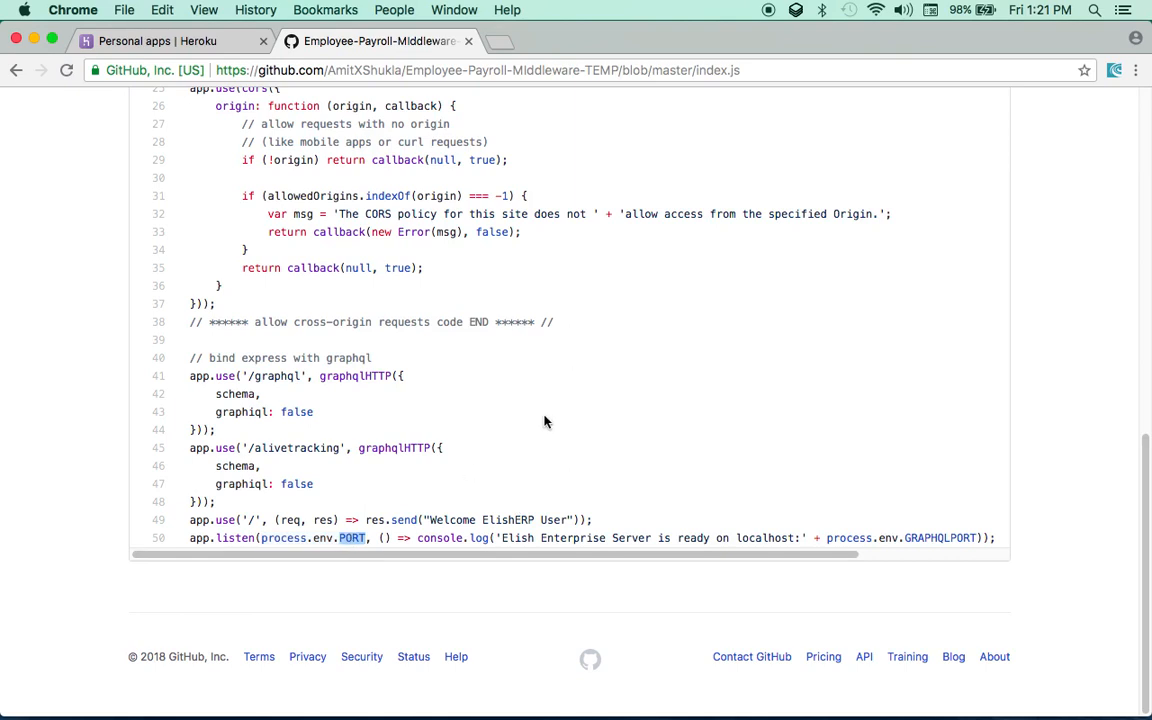
left_click(160, 44)
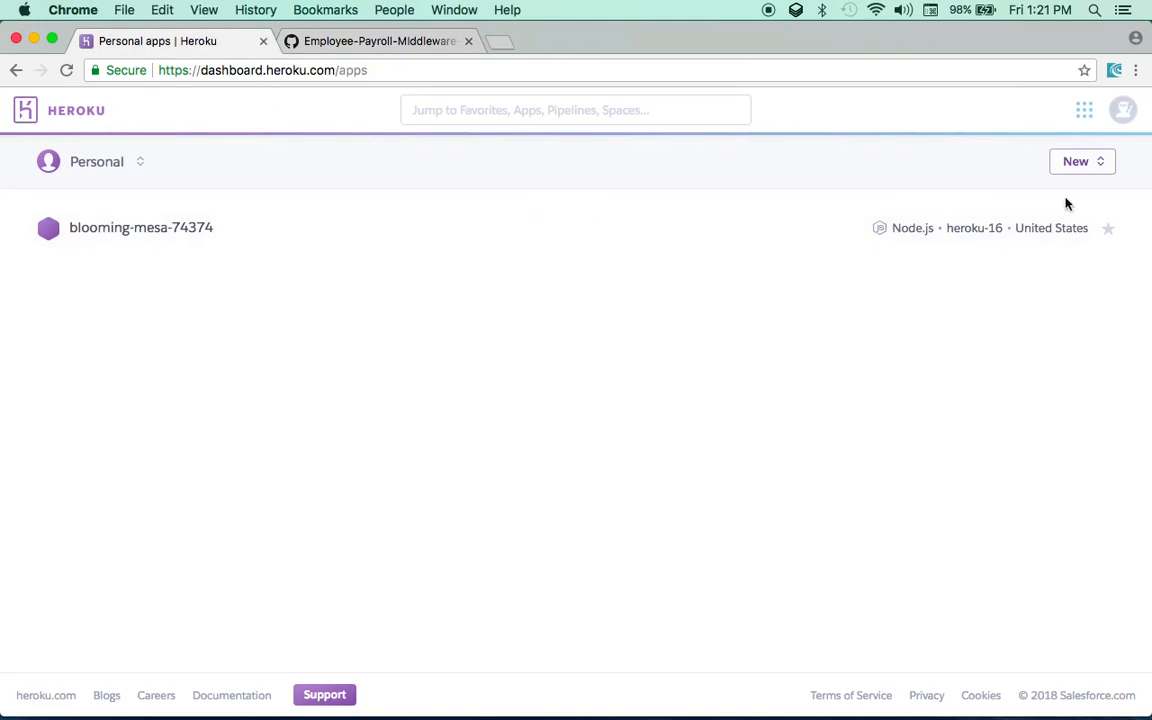
left_click(1082, 161)
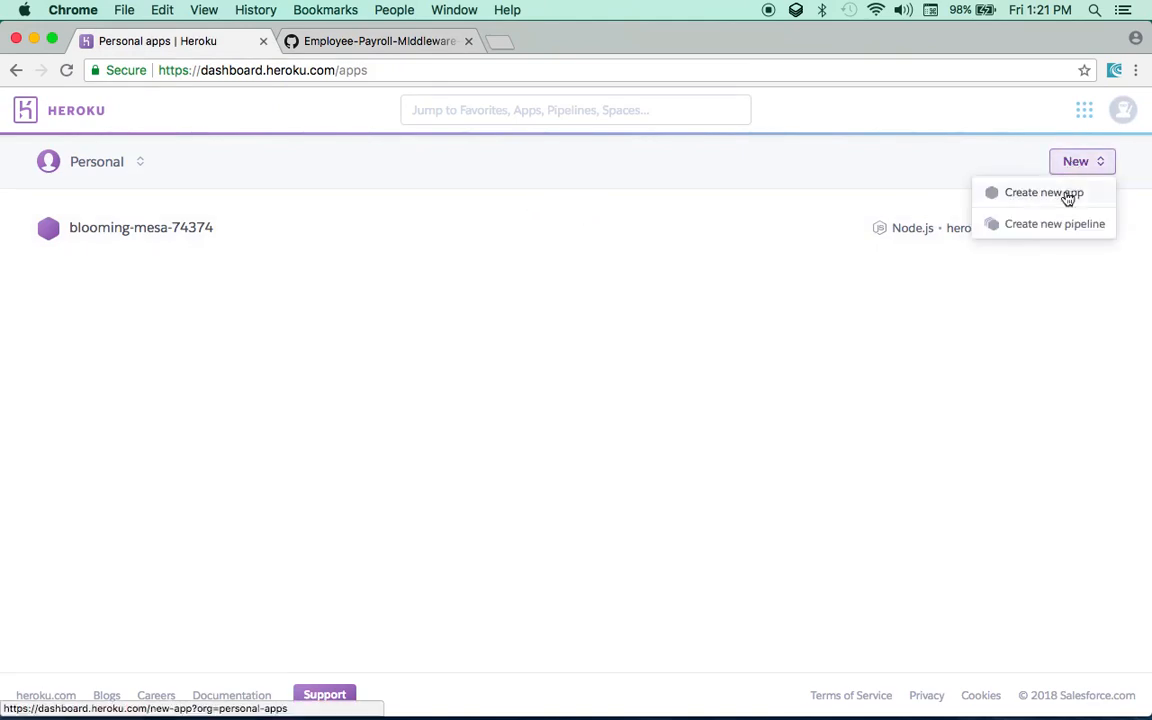
left_click(1044, 192)
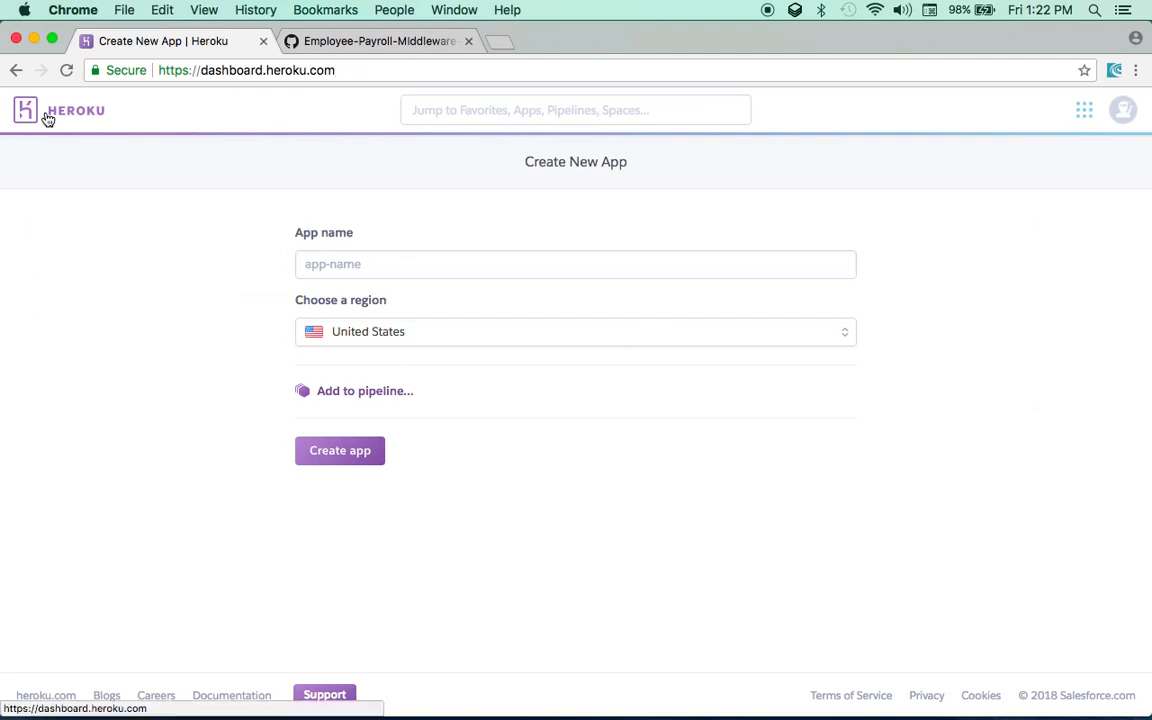
left_click(1084, 110)
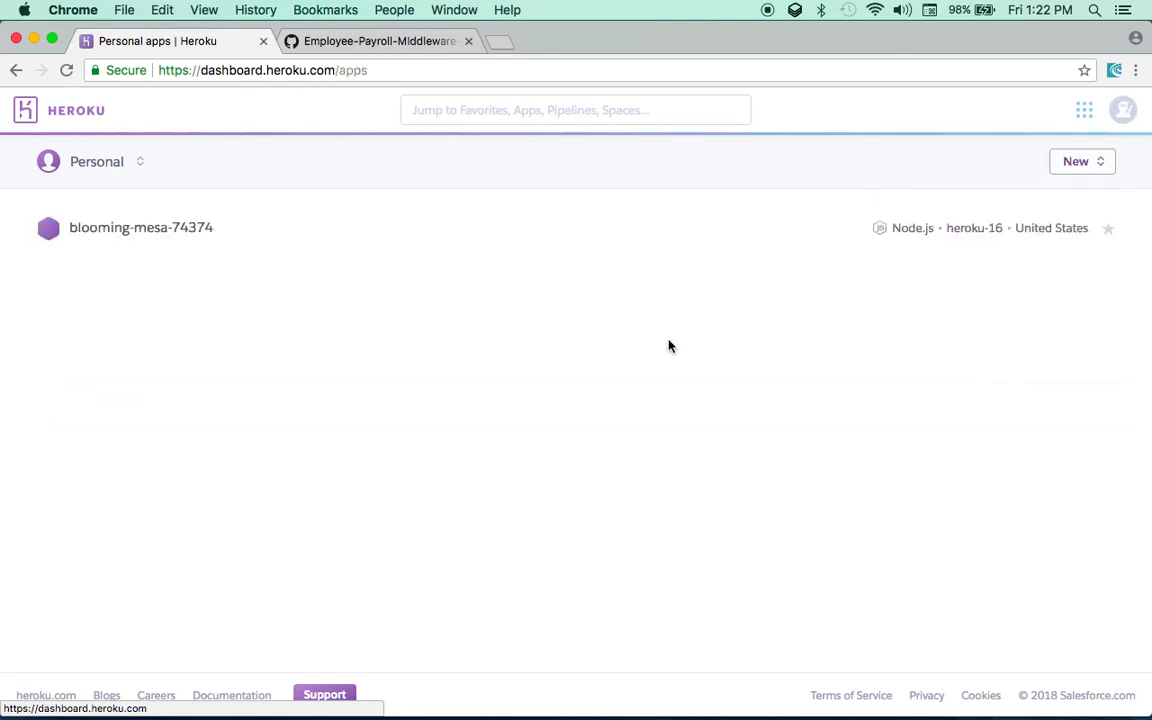
left_click(1122, 112)
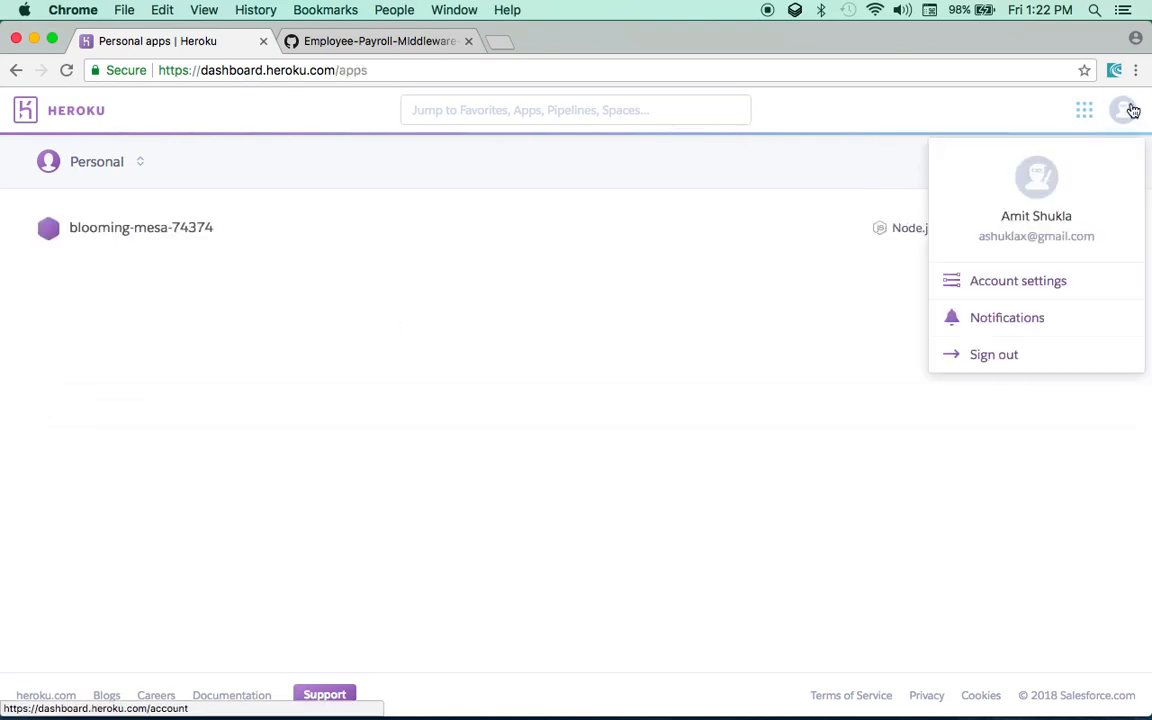
mouse_move(108, 147)
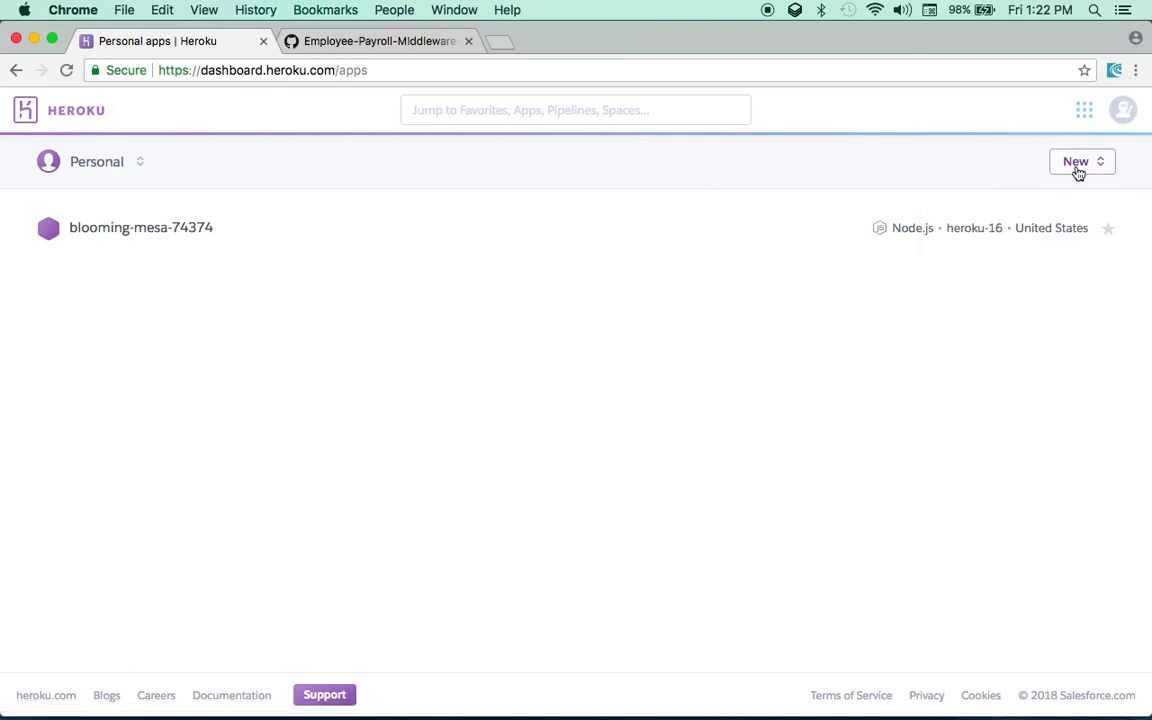
left_click(1080, 161)
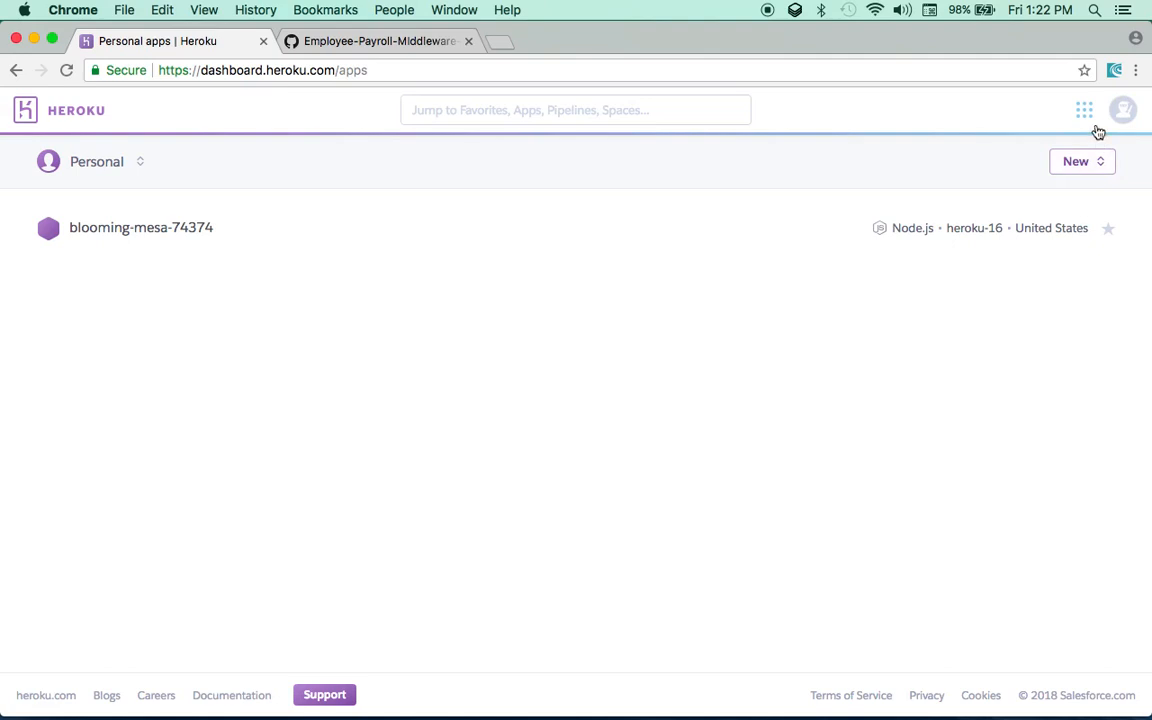
Reach the Node.js getting-started guide through Dev Center's Language Support section
left_click(1081, 109)
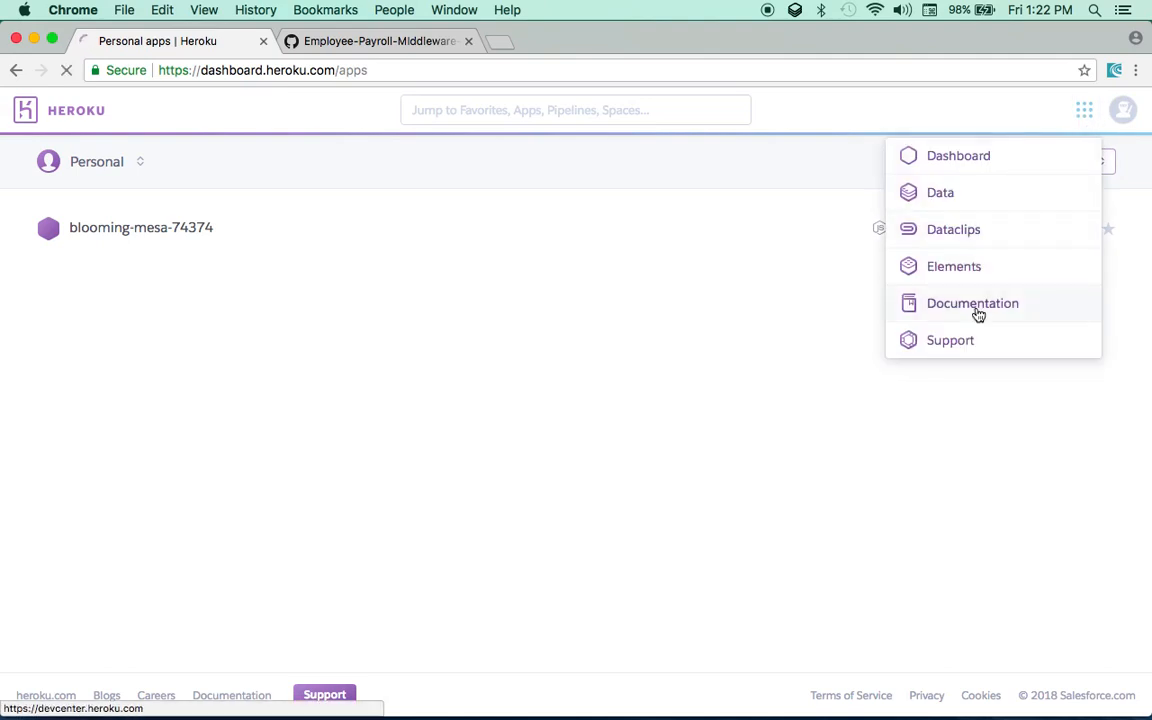
left_click(972, 303)
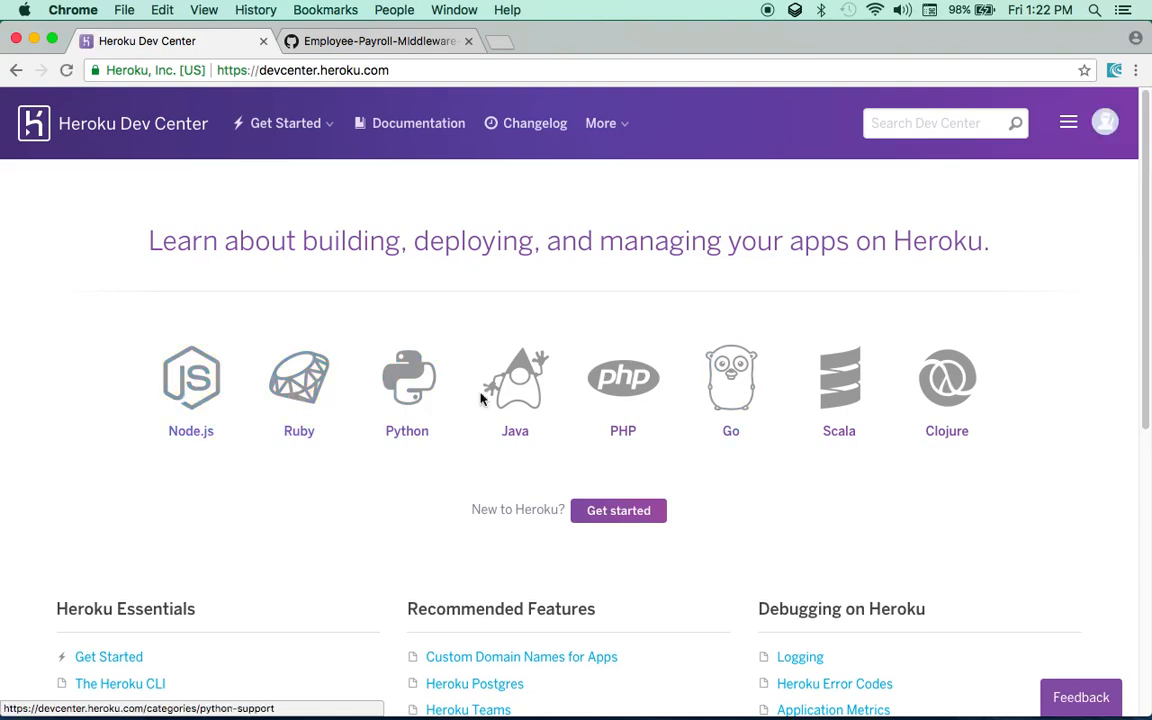
left_click(190, 378)
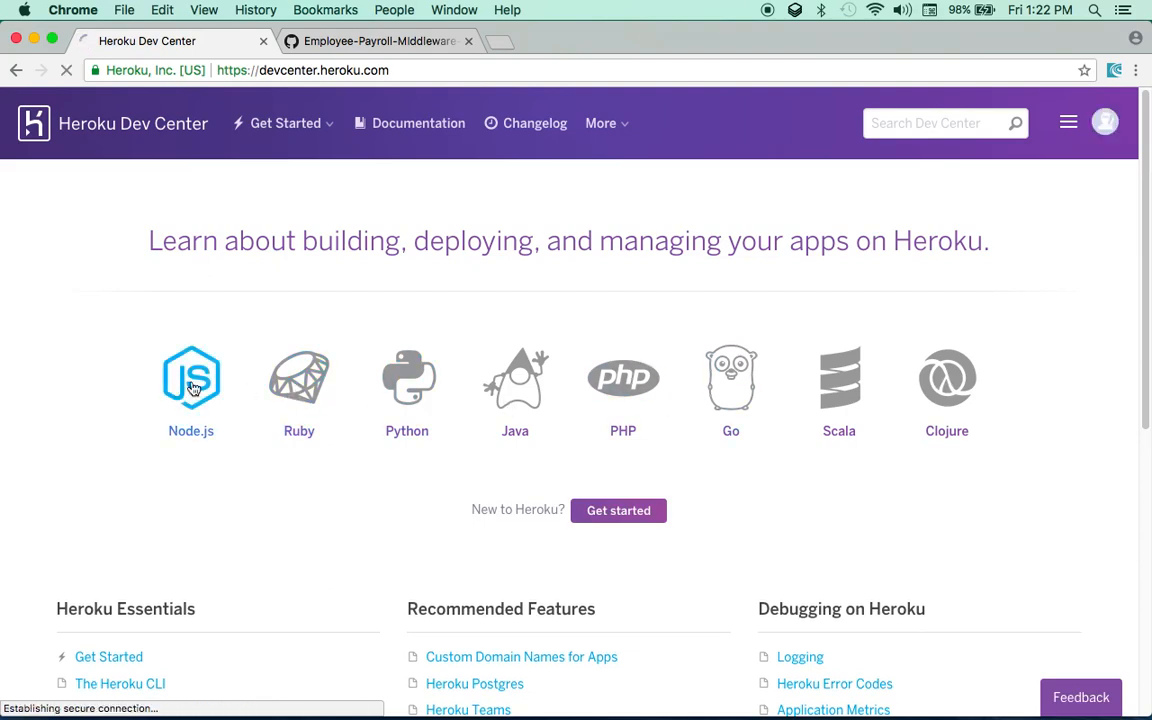
left_click(191, 376)
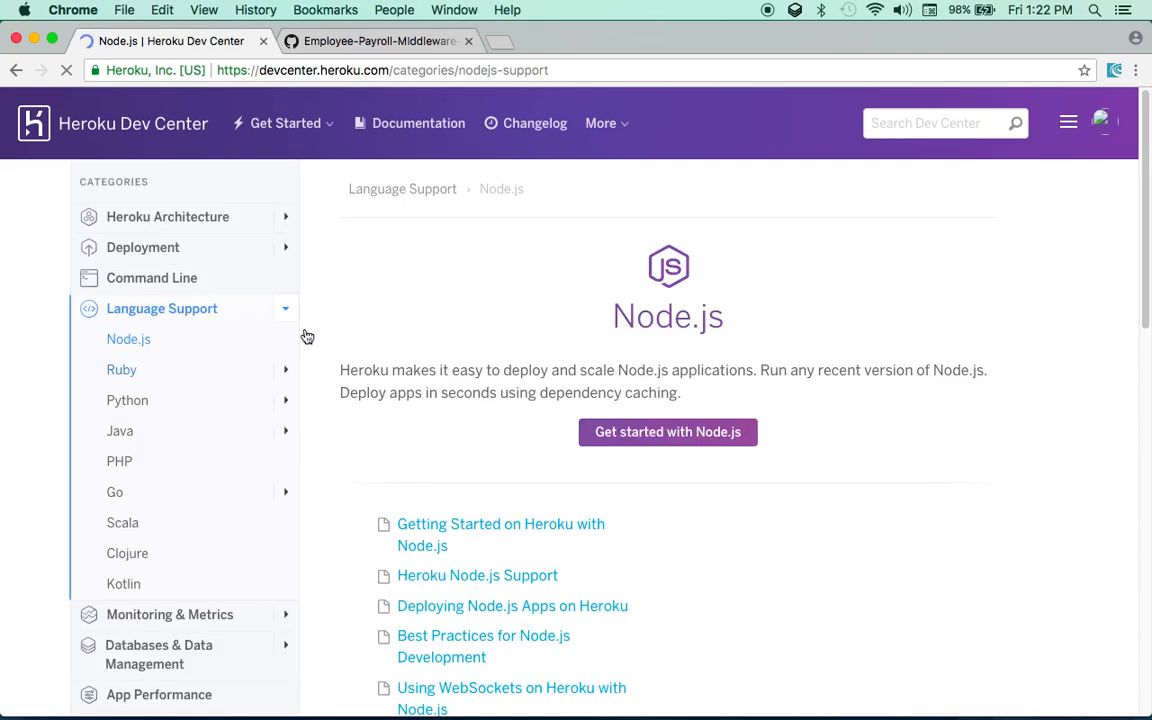
left_click(668, 432)
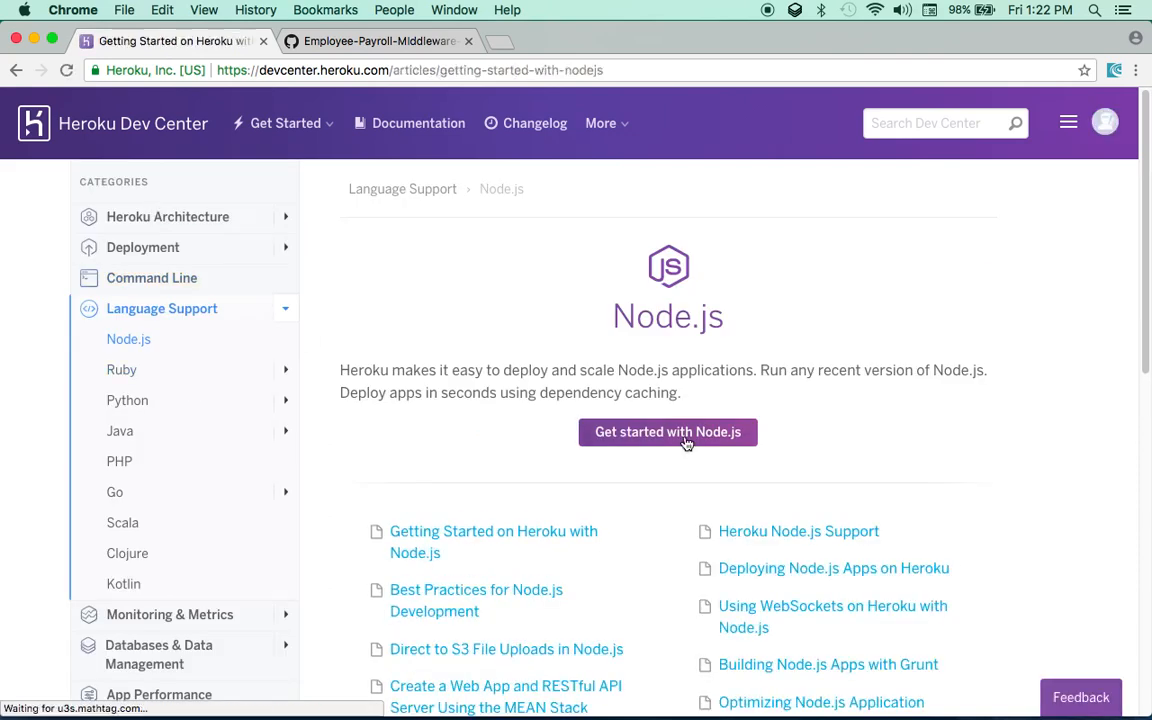
left_click(668, 432)
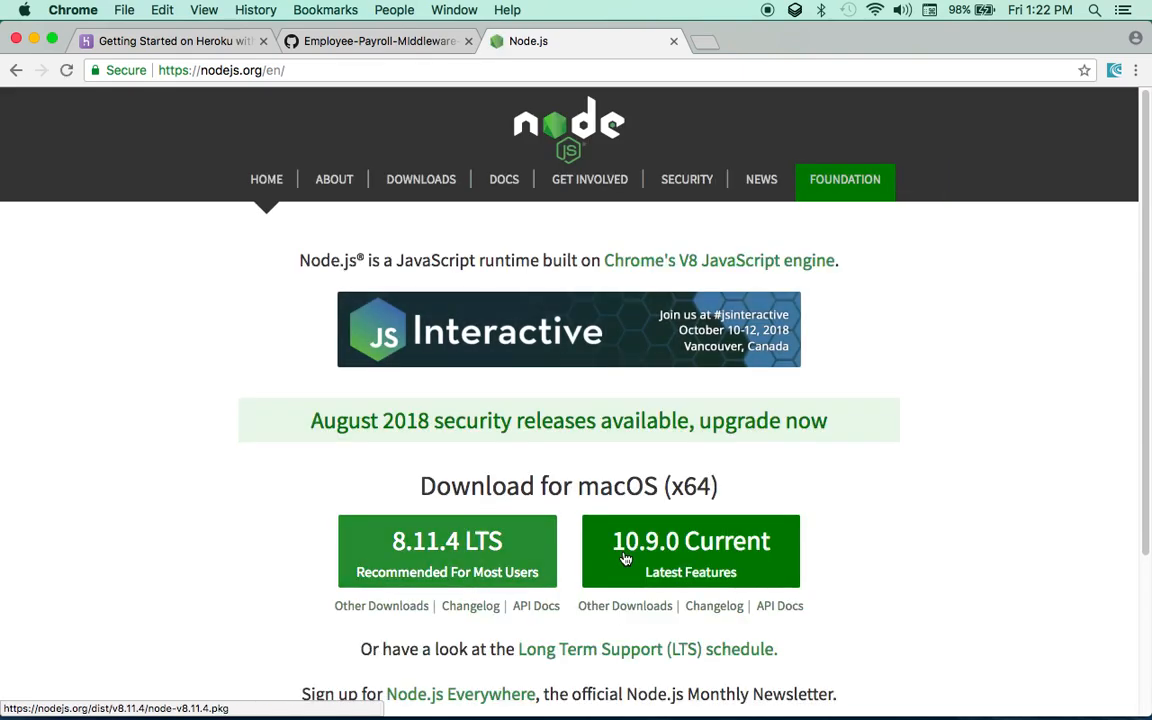
mouse_move(470, 560)
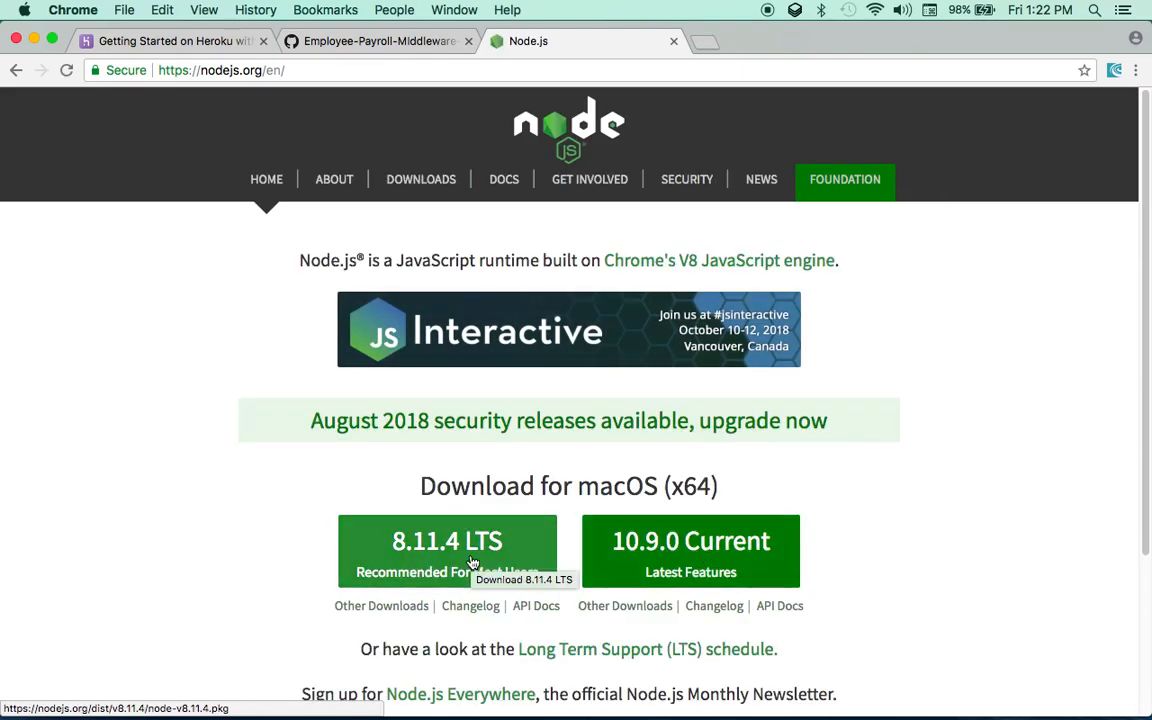
mouse_move(735, 569)
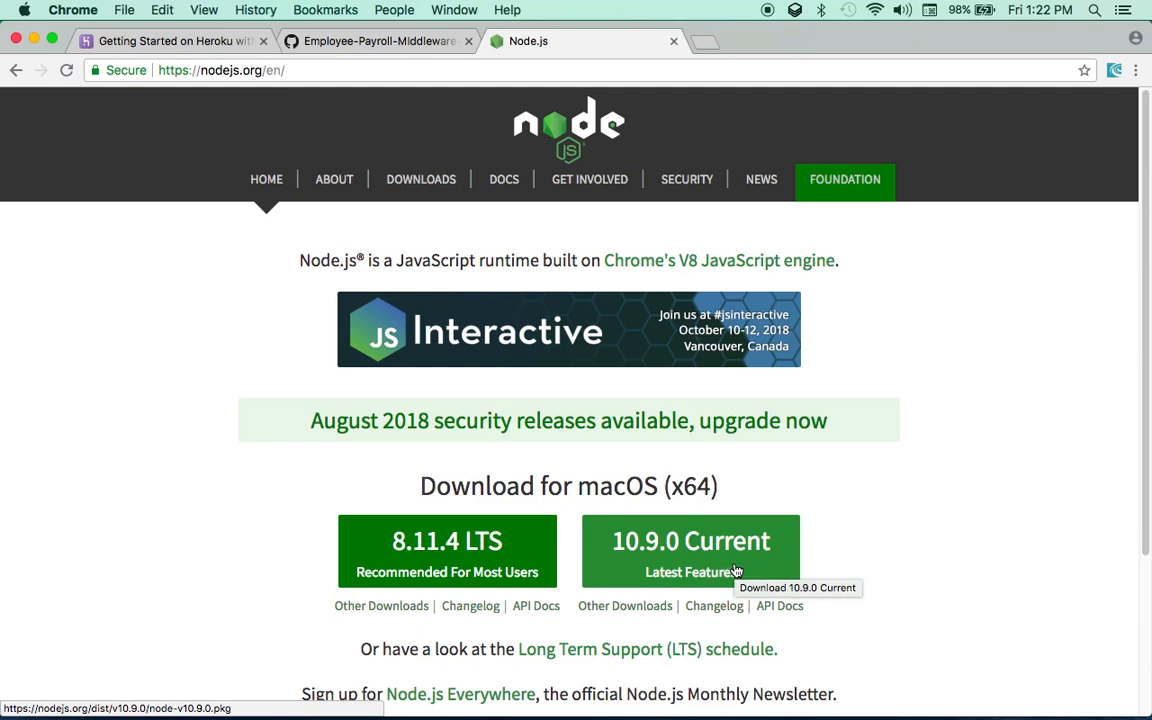
mouse_move(685, 569)
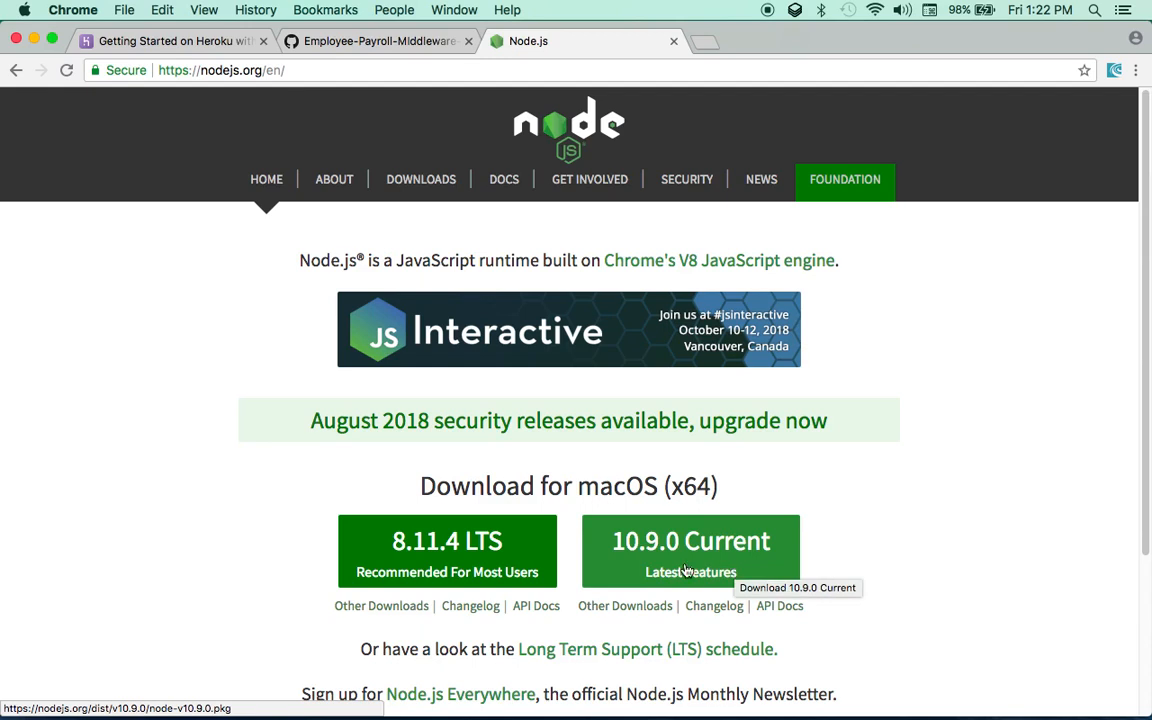
left_click(377, 41)
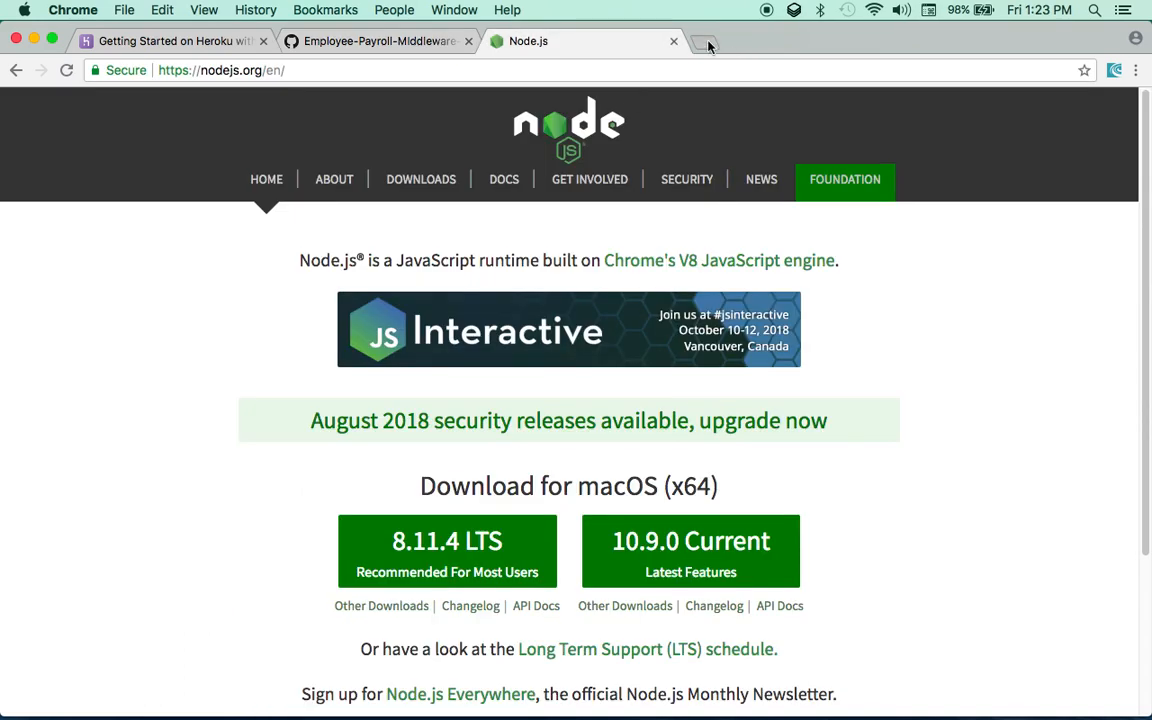
Search Google for 'install git' and open the Git - Installing Git page
left_click(709, 41)
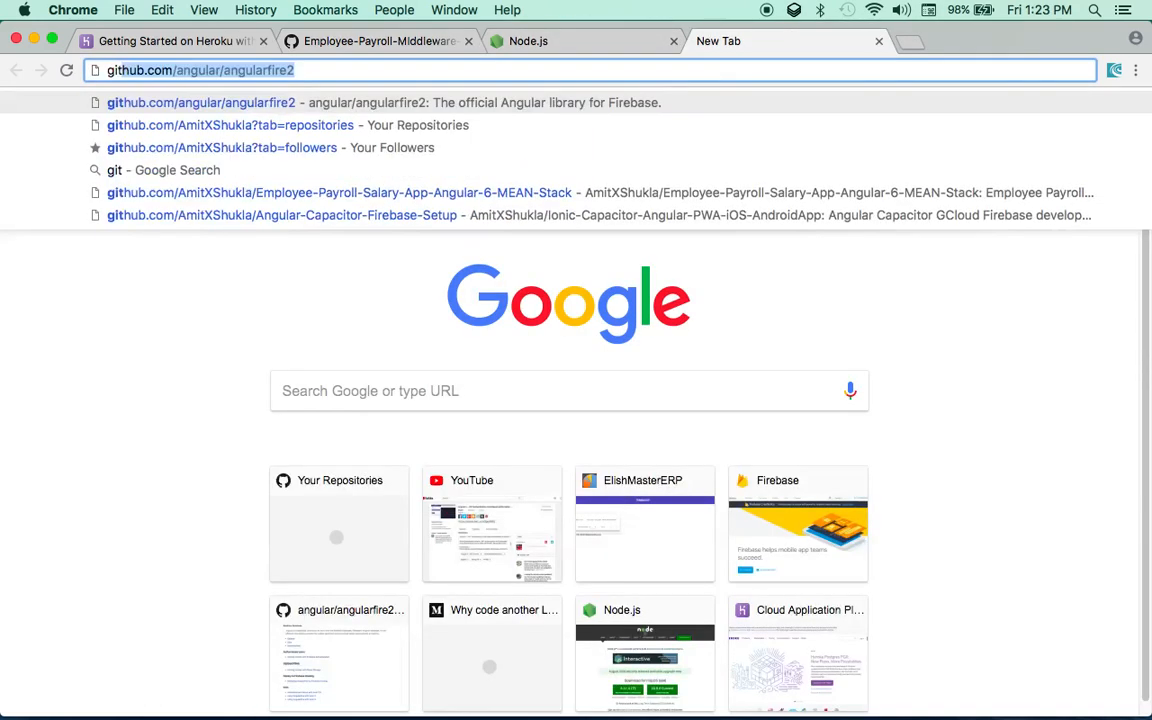
type("install+")
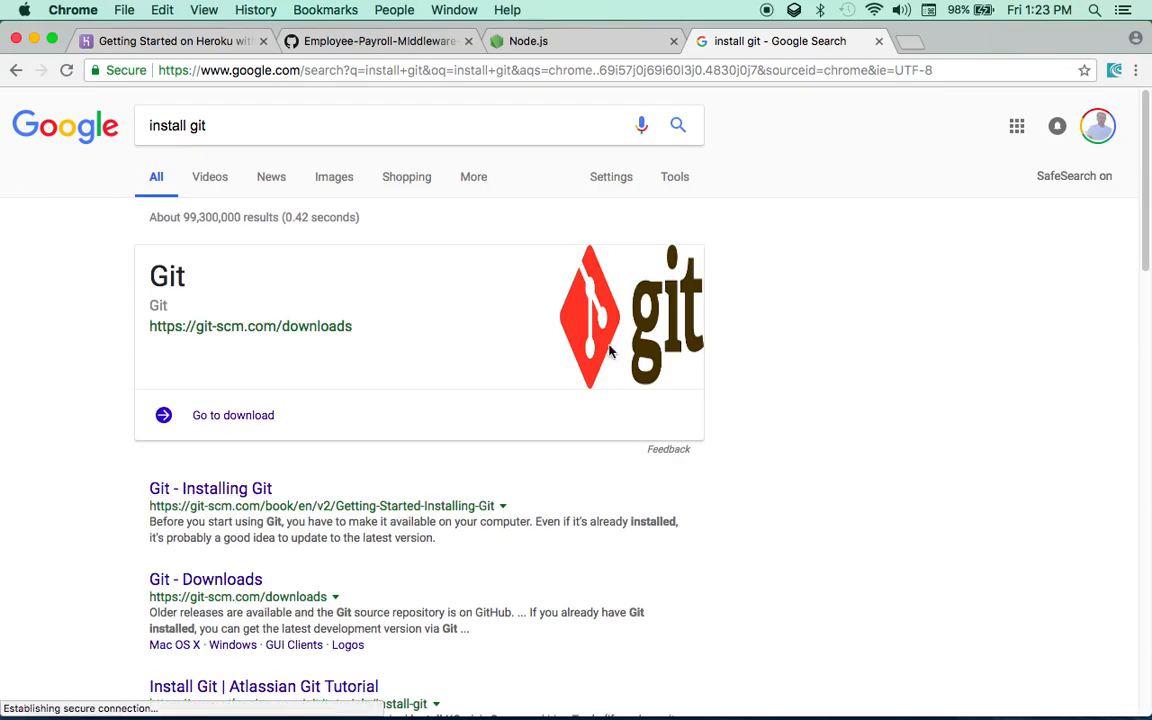
left_click(210, 488)
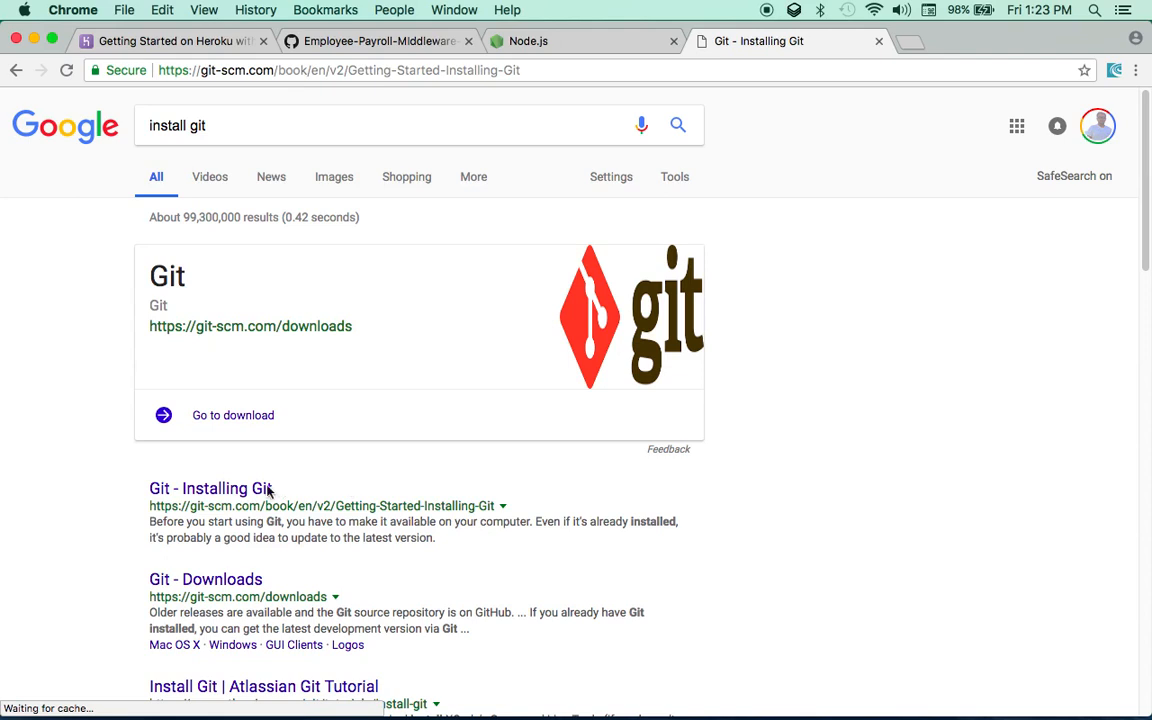
left_click(210, 488)
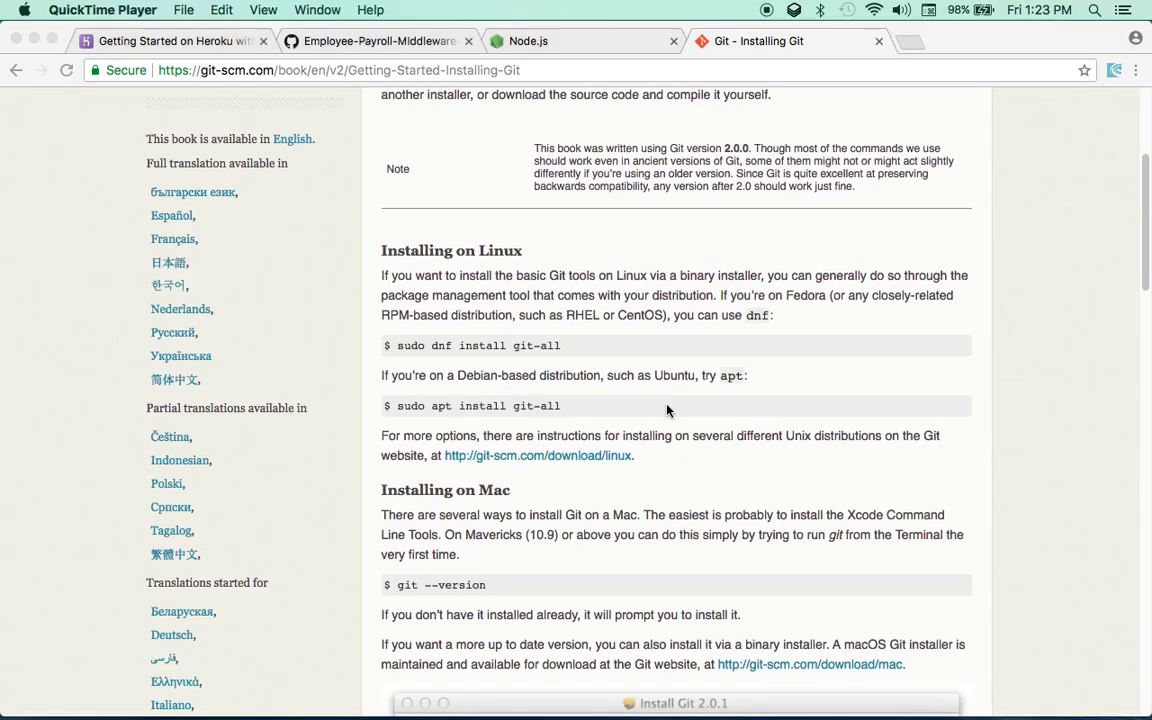
mouse_move(663, 213)
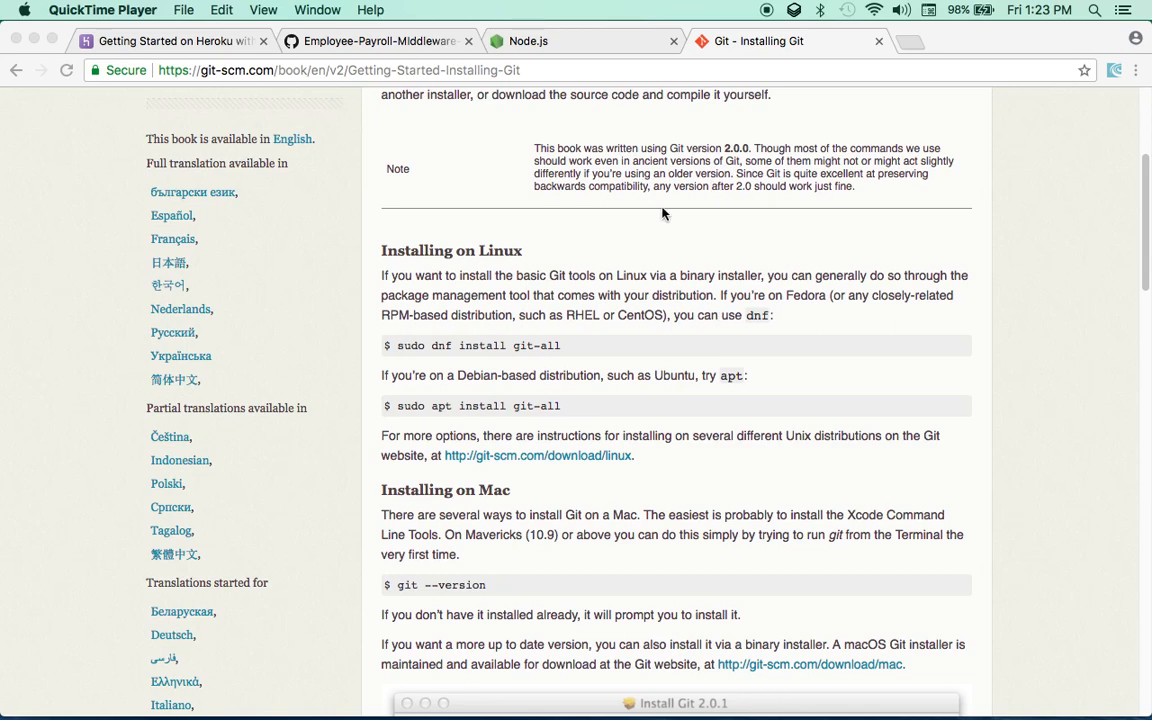
Flip between the GitHub, Node.js and Git installing guide tabs
left_click(377, 41)
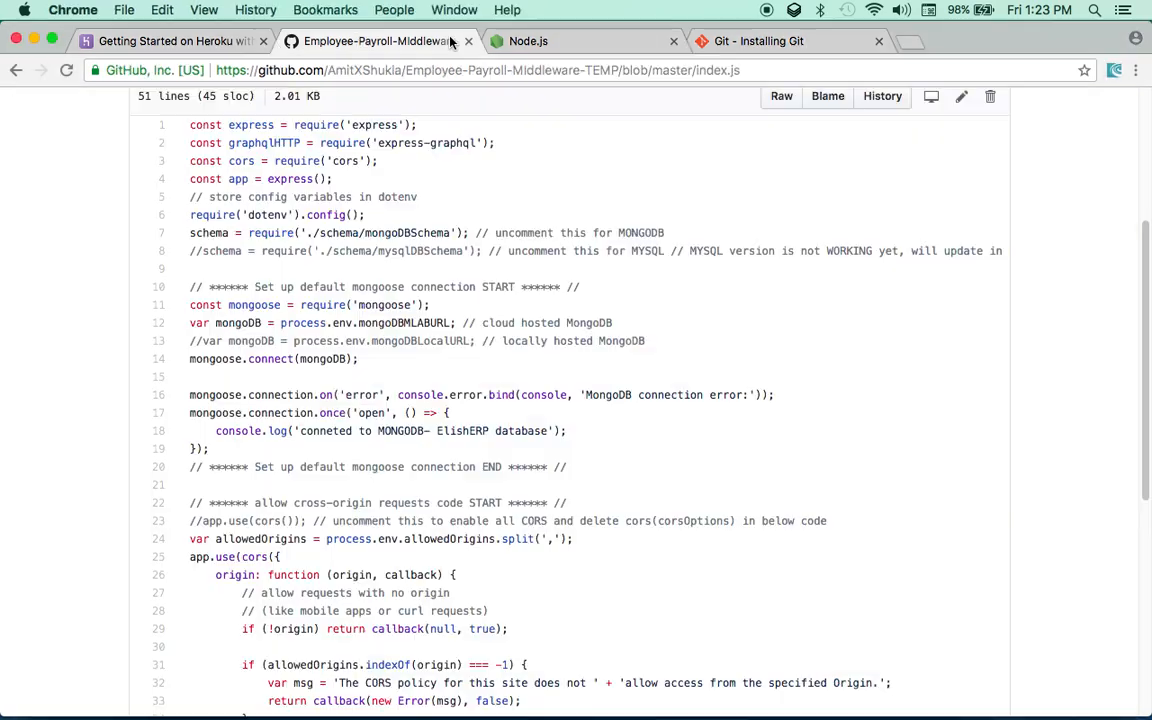
left_click(523, 41)
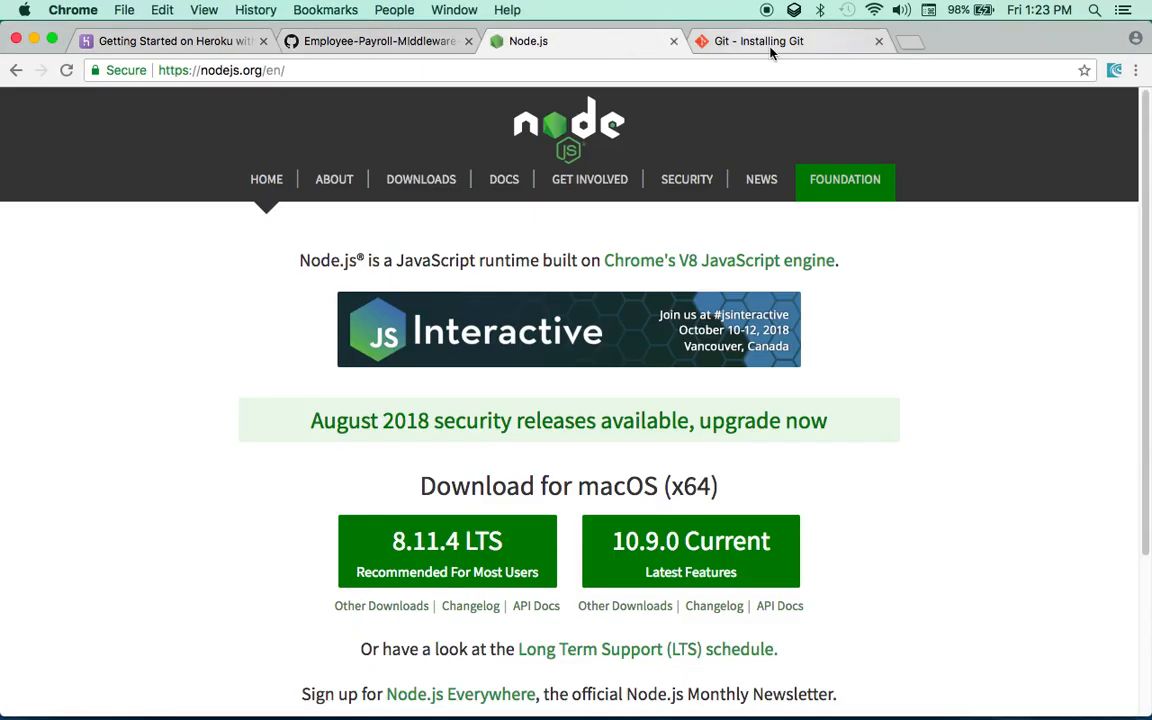
left_click(774, 41)
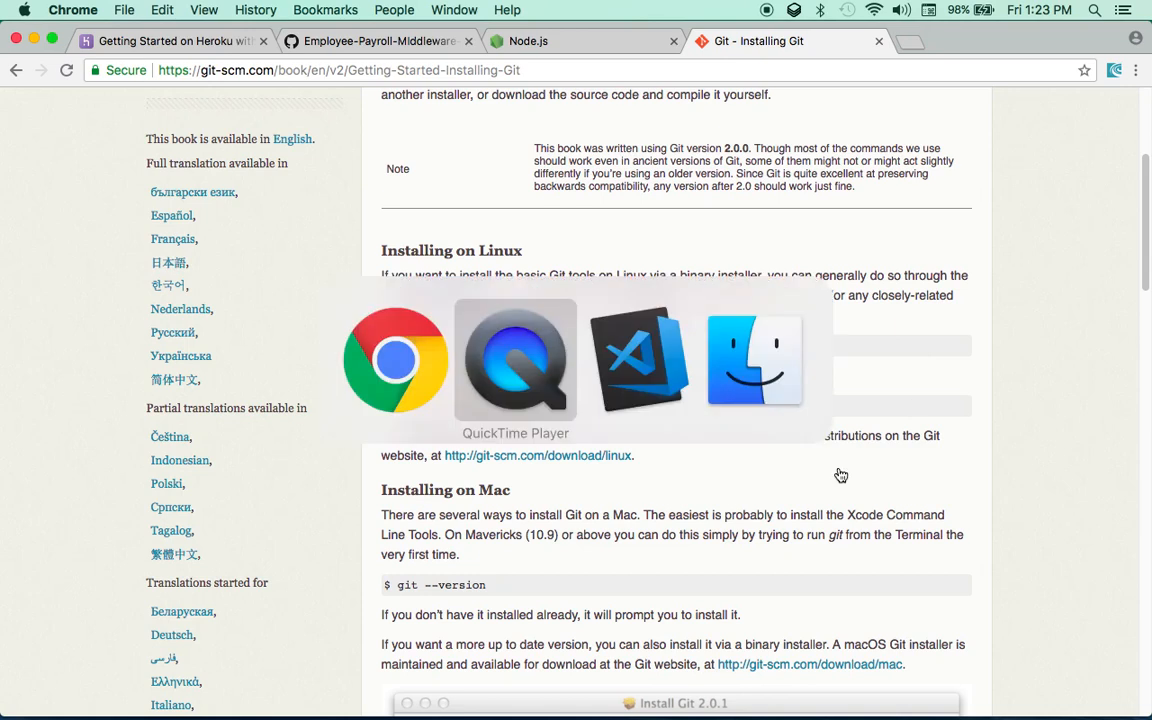
Expand ElishERP and show the terminal with the blooming-mesa-74374 deploy output
left_click(639, 360)
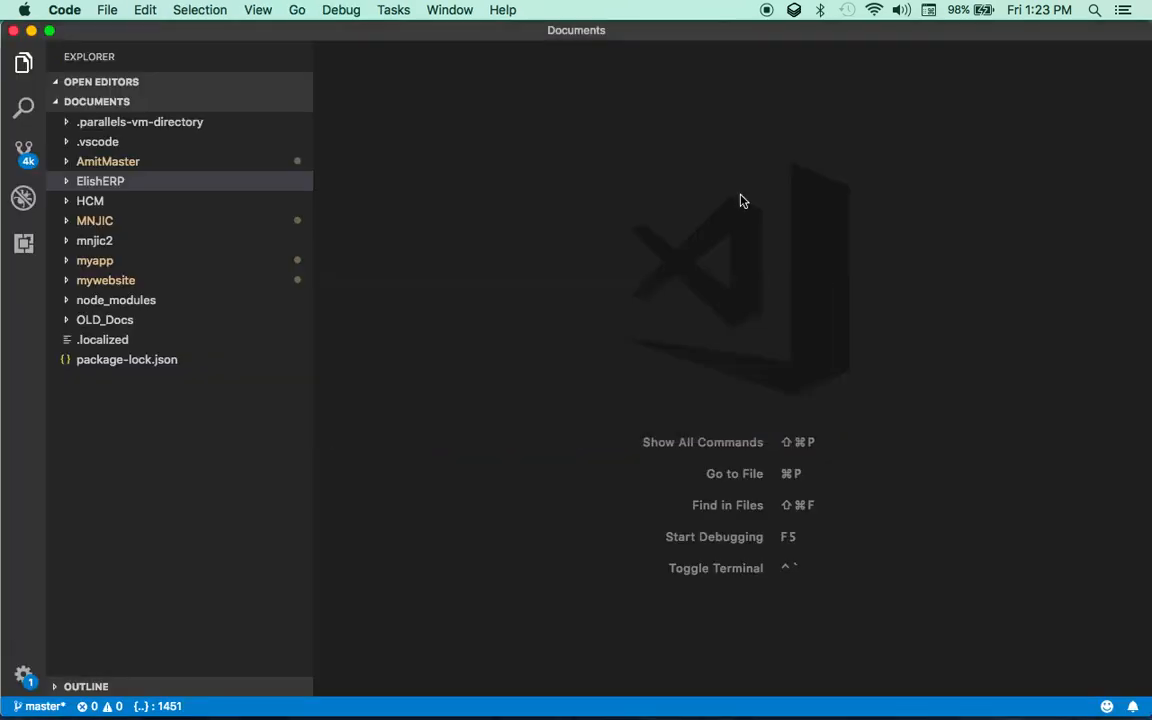
mouse_move(712, 375)
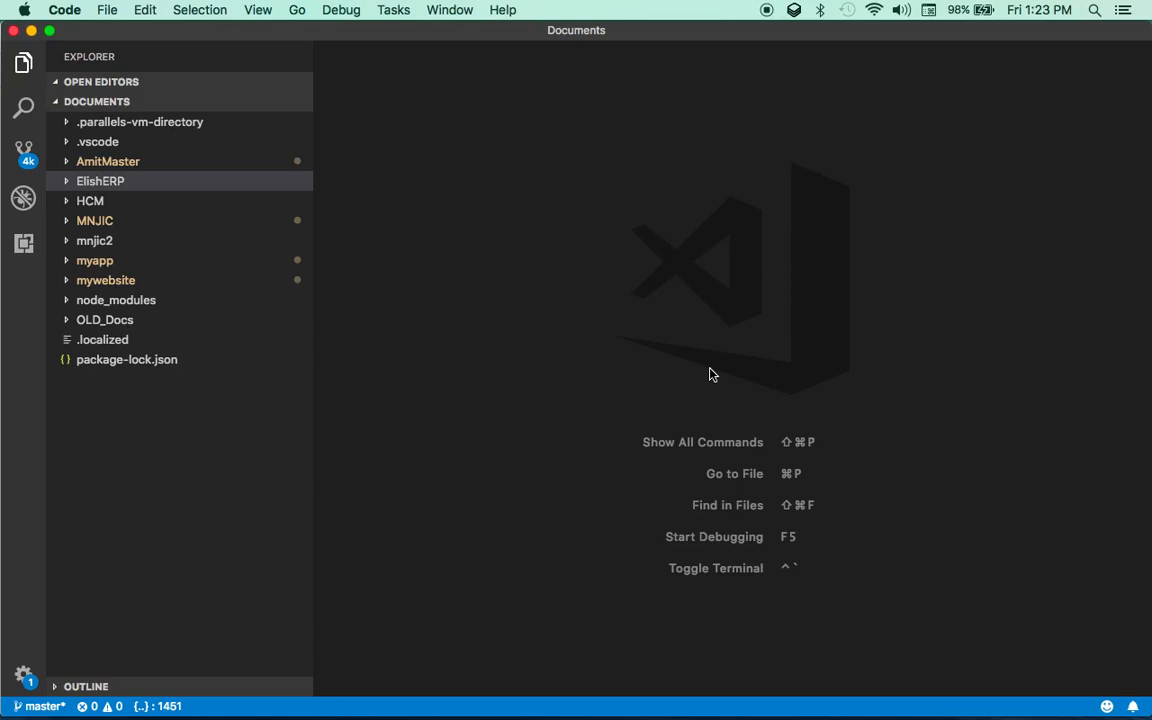
mouse_move(633, 338)
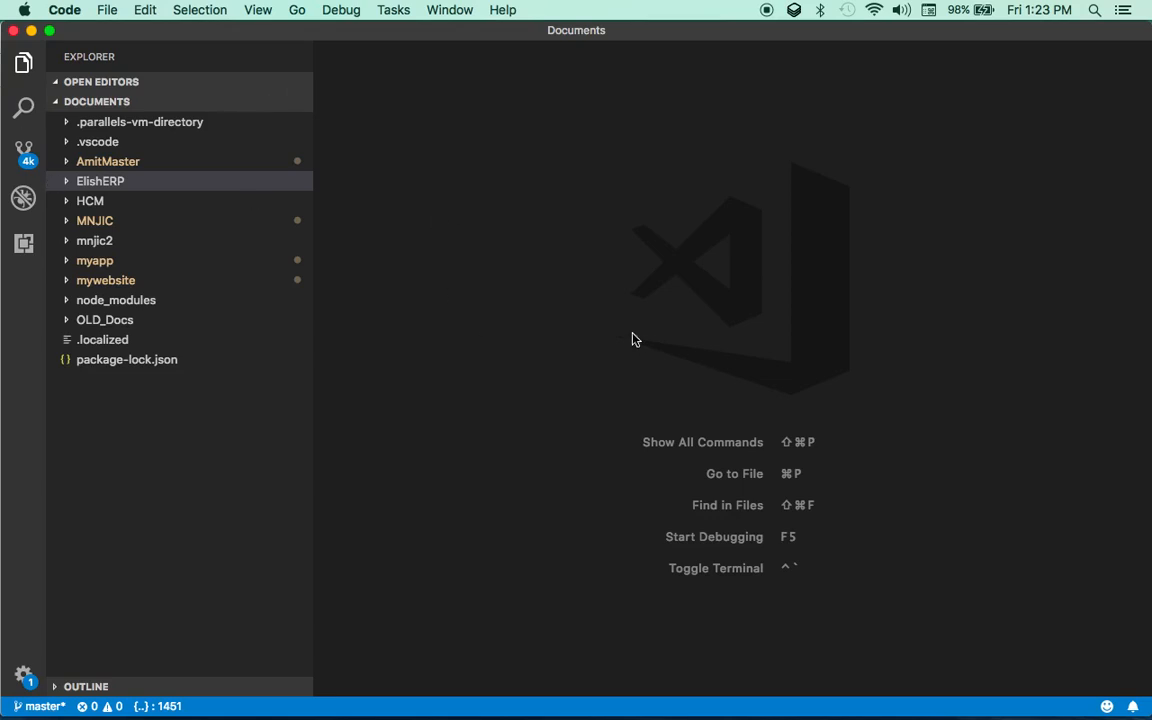
mouse_move(550, 682)
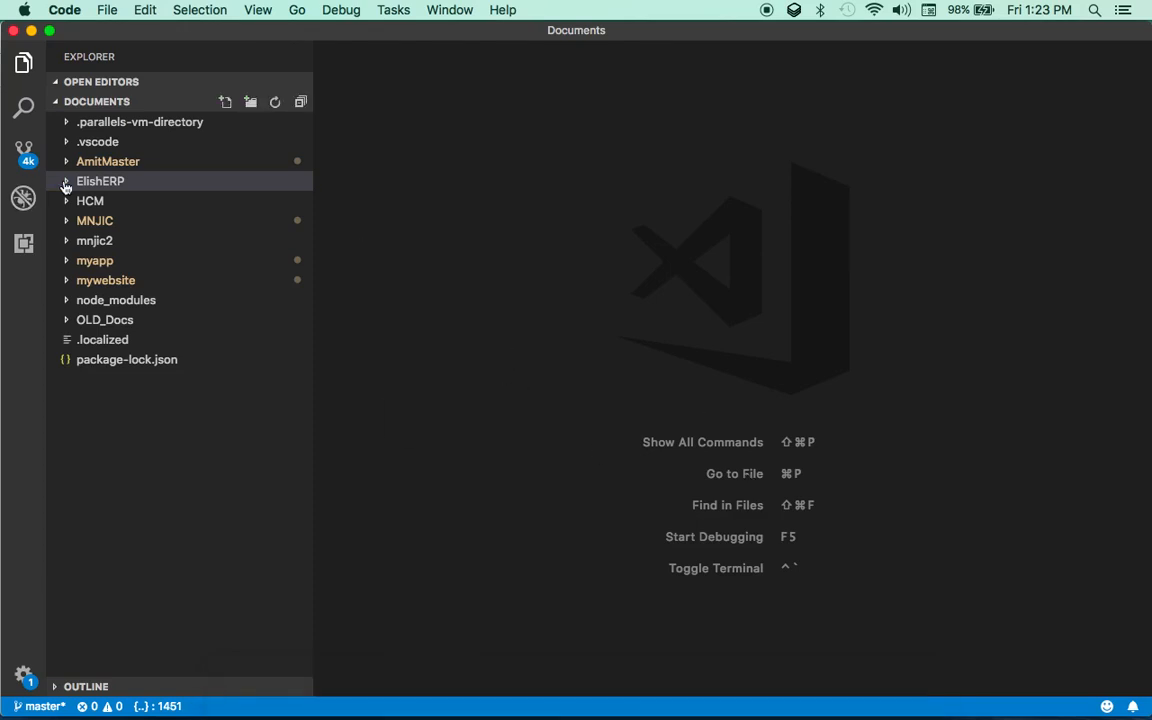
left_click(100, 181)
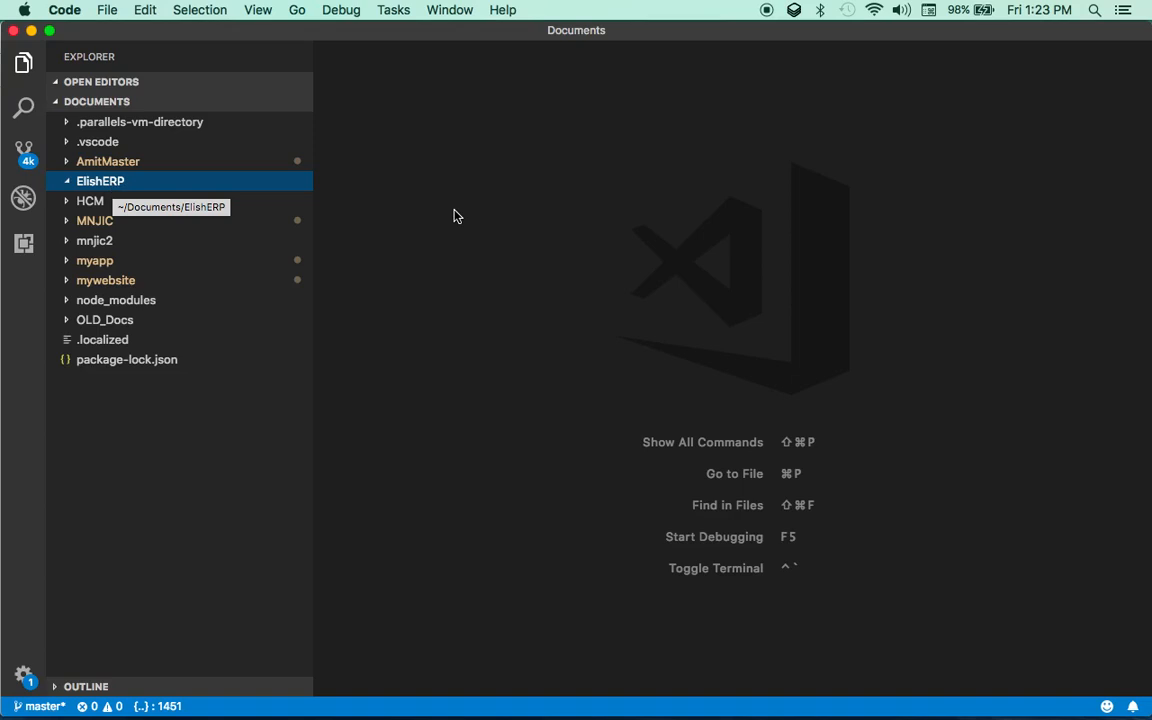
mouse_move(530, 217)
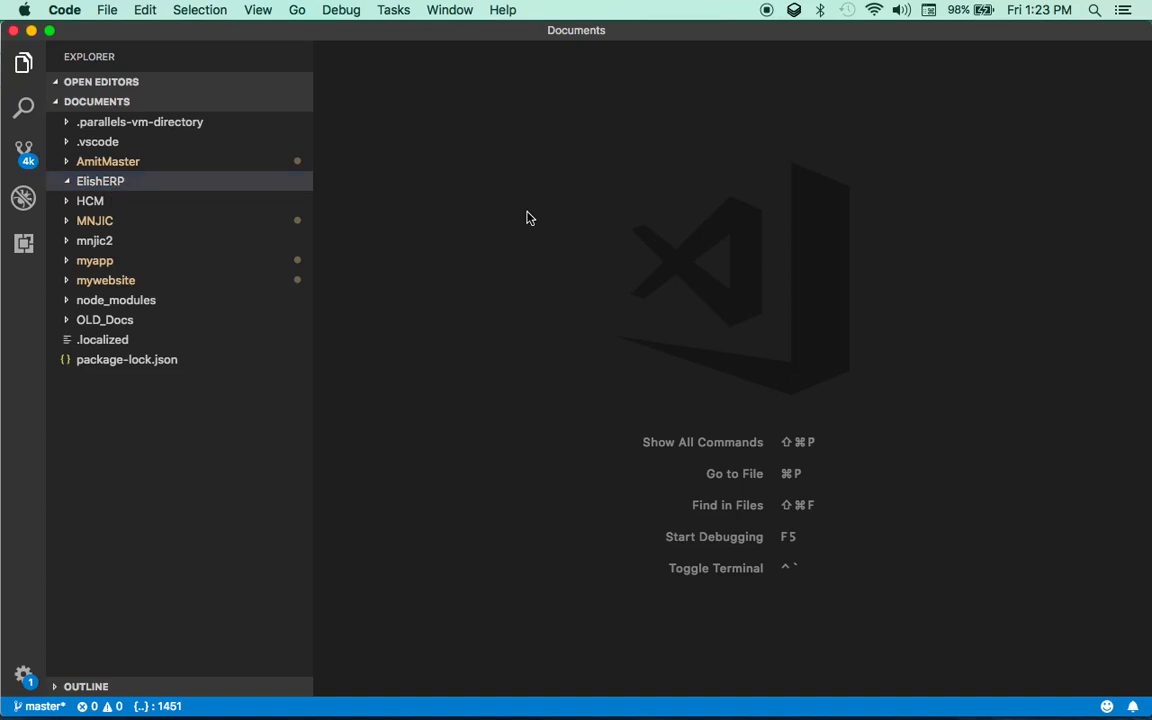
key("ctrl+`")
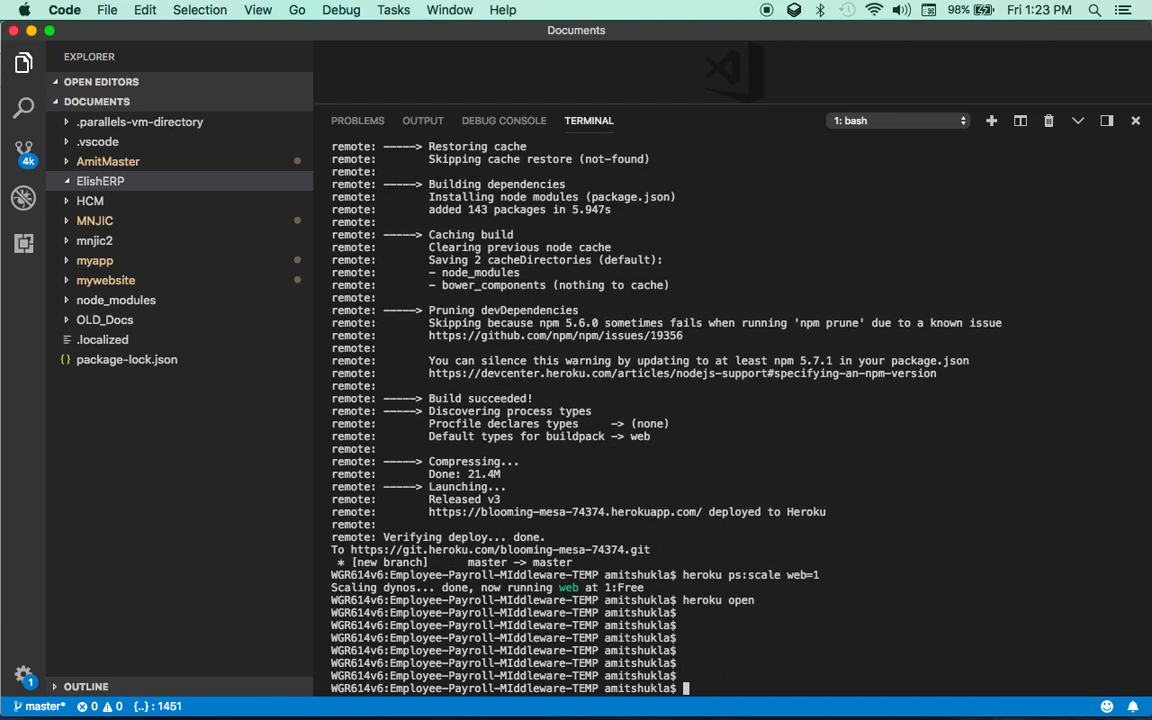
Run cd .. and exit to end the old terminal session
scroll("down", 3)
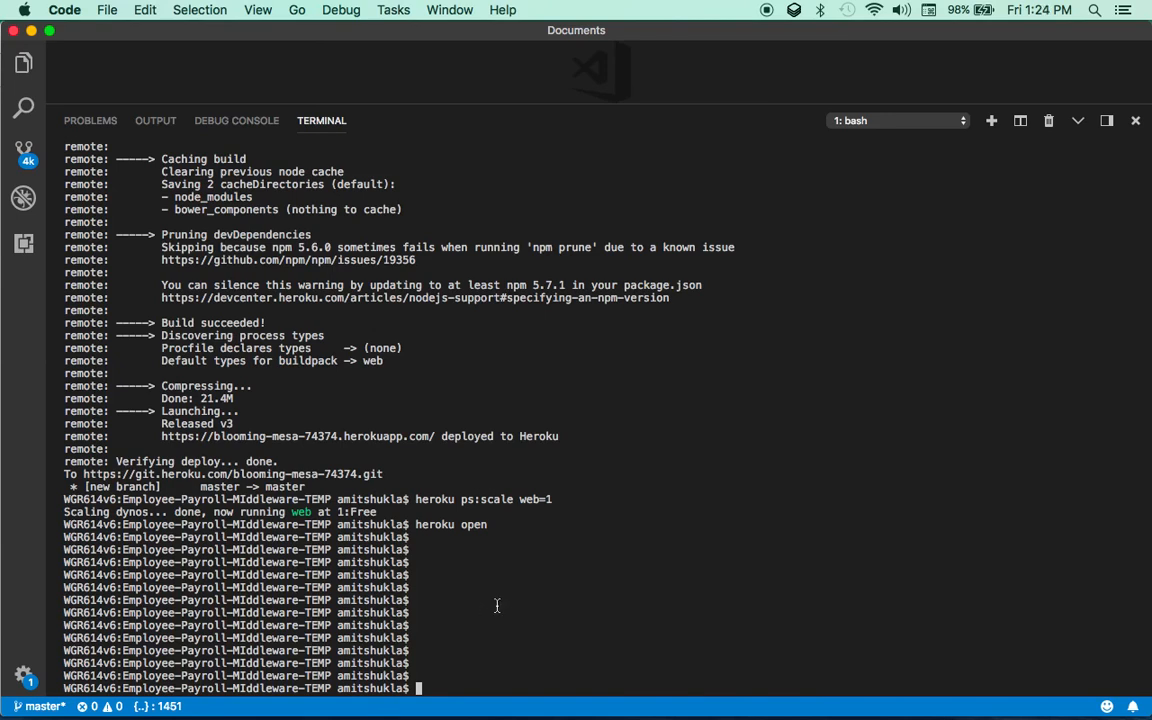
type("cd ..")
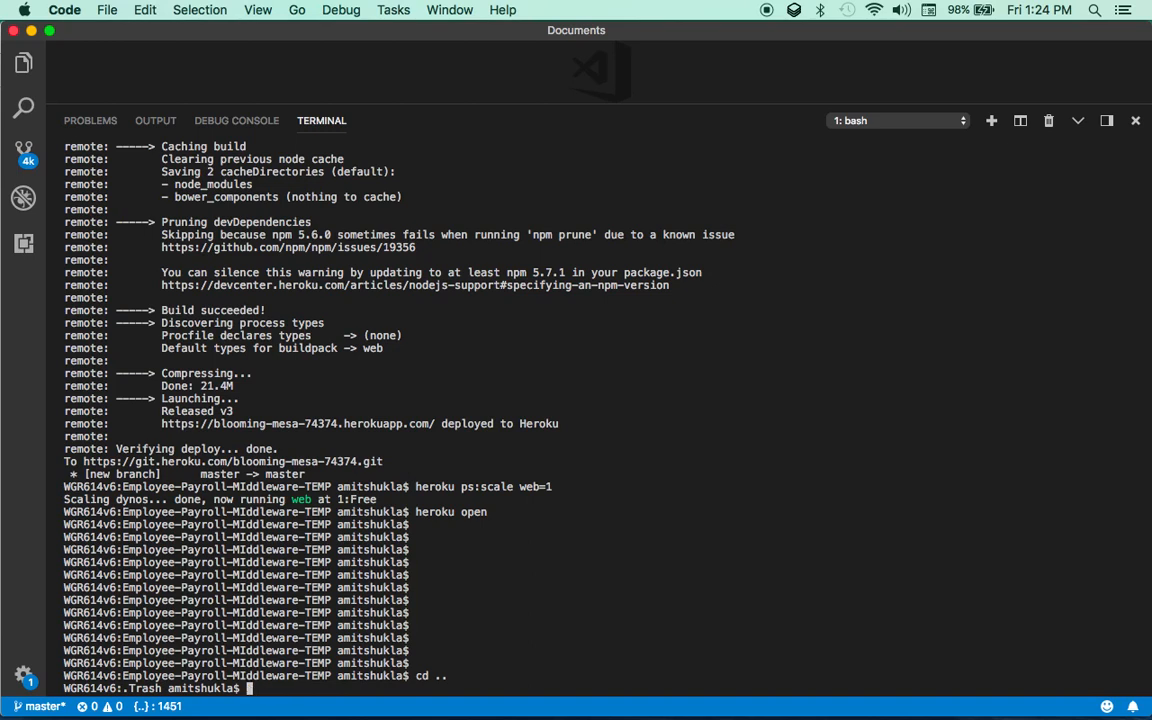
type("exit")
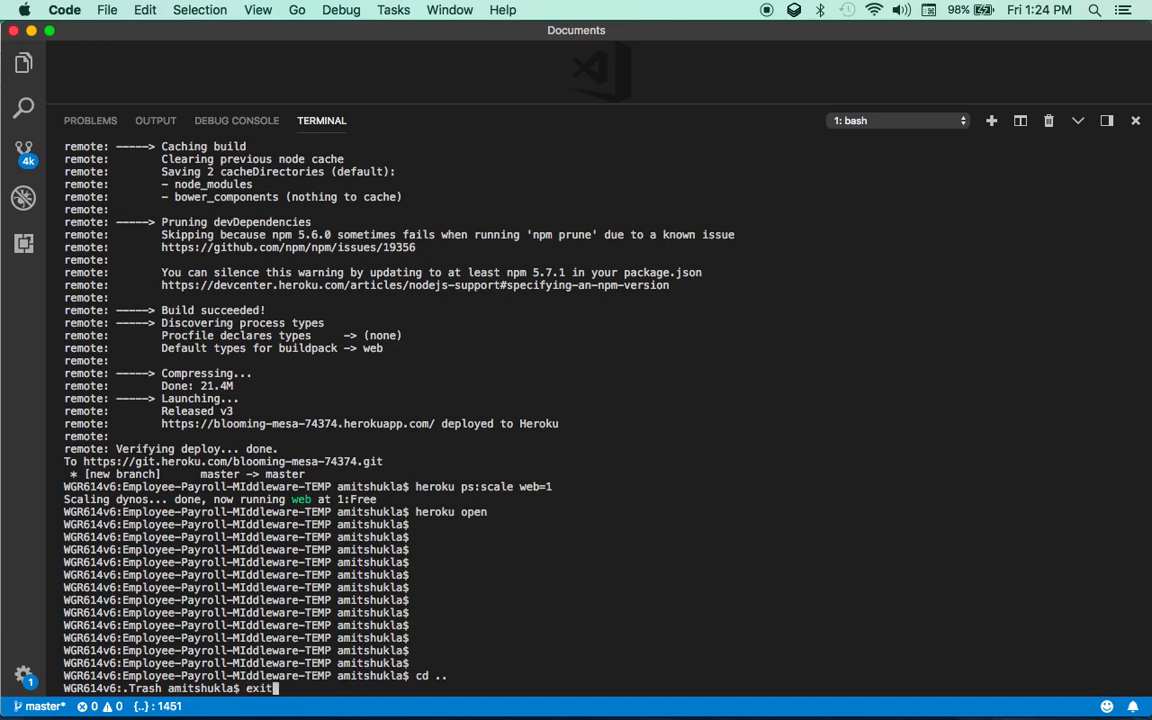
key("Enter")
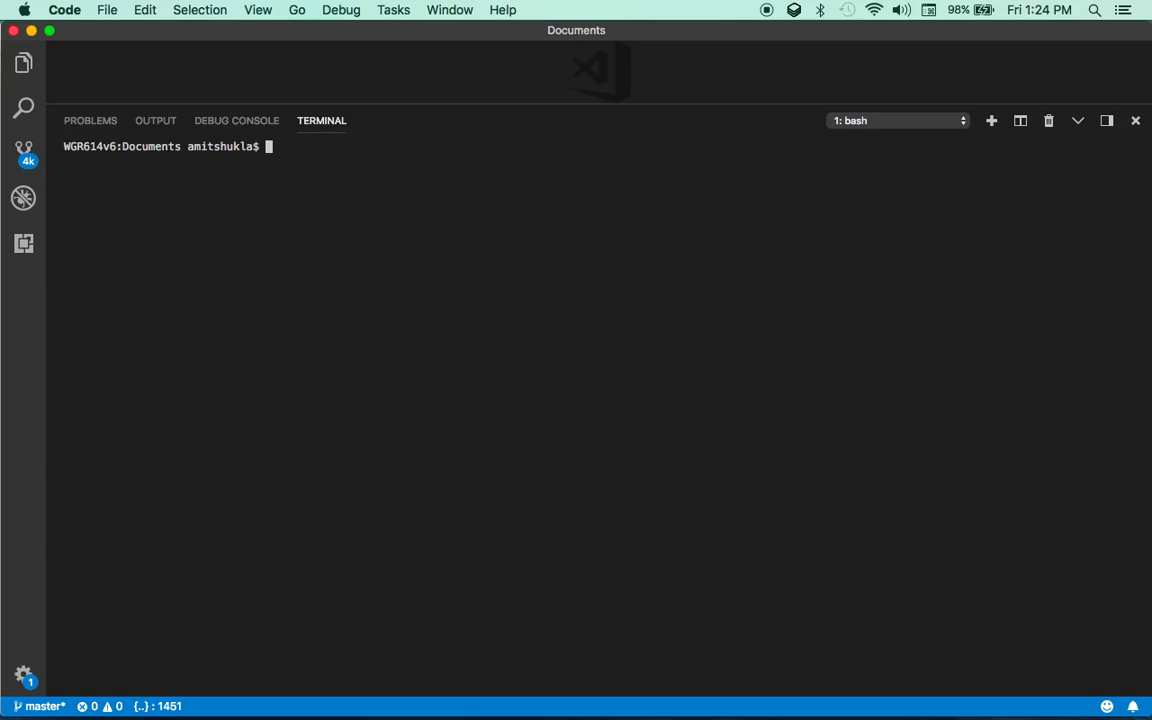
Change into the ElishERP folder and check the Node version (v9.11.1)
type("cd ERl")
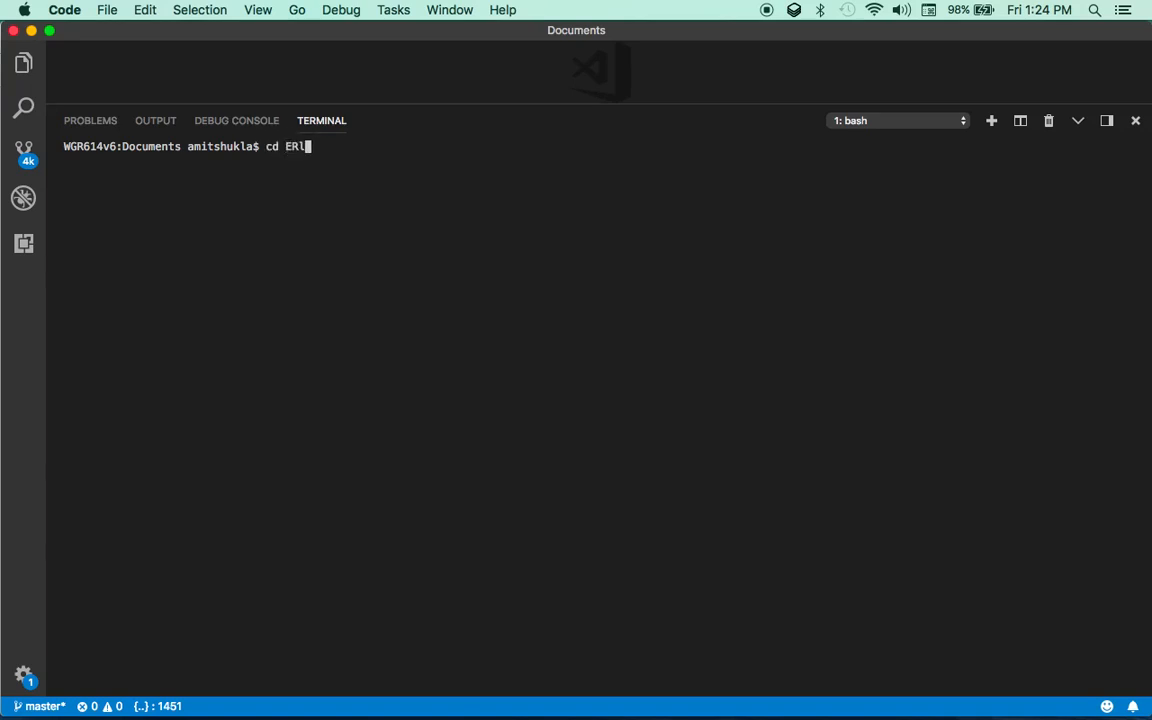
key("Backspace")
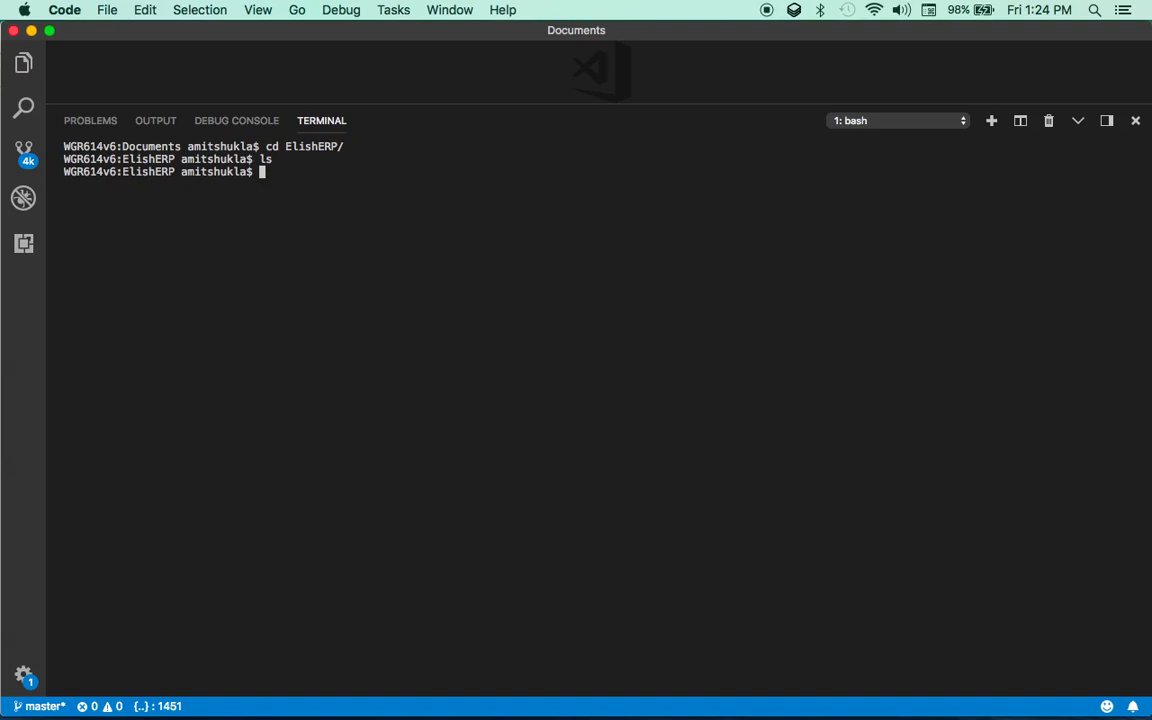
type("node -v")
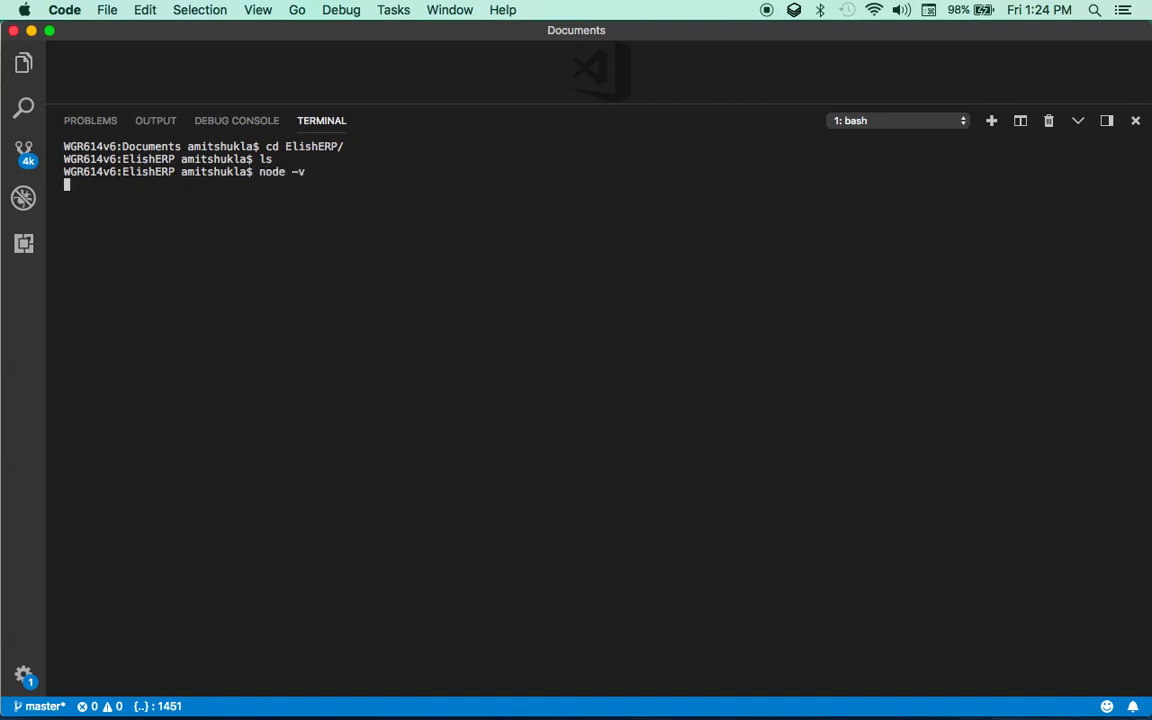
key("Return")
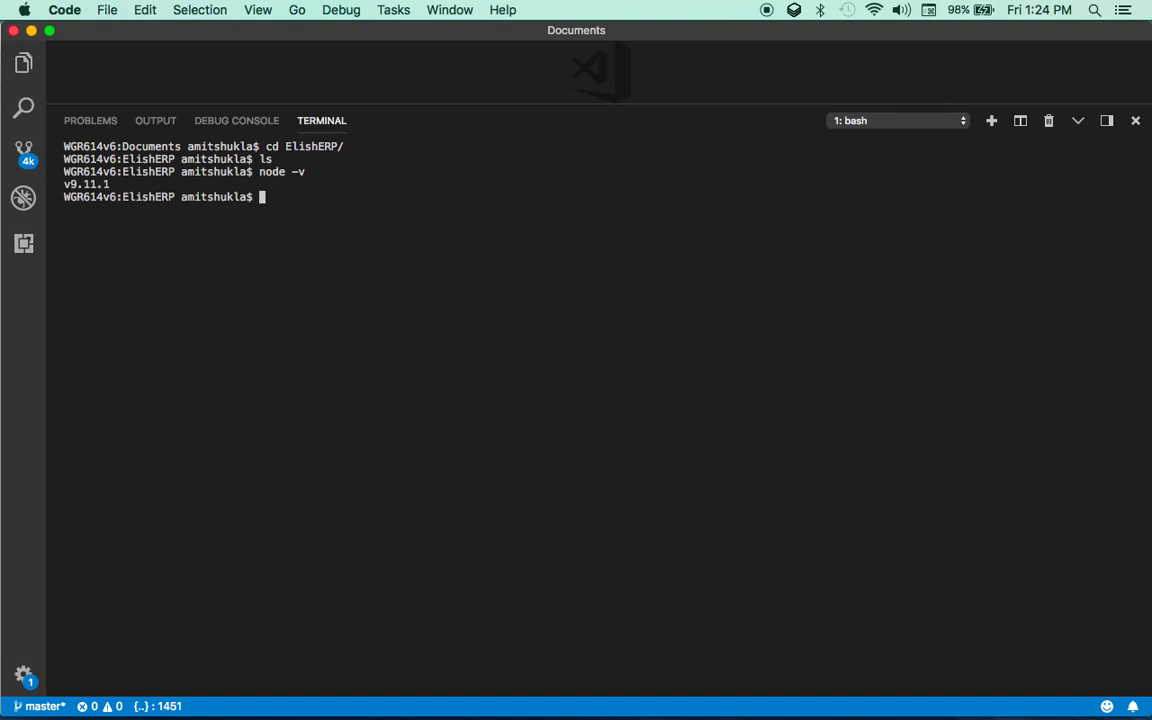
Check the installed npm version (6.4.0)
type("n")
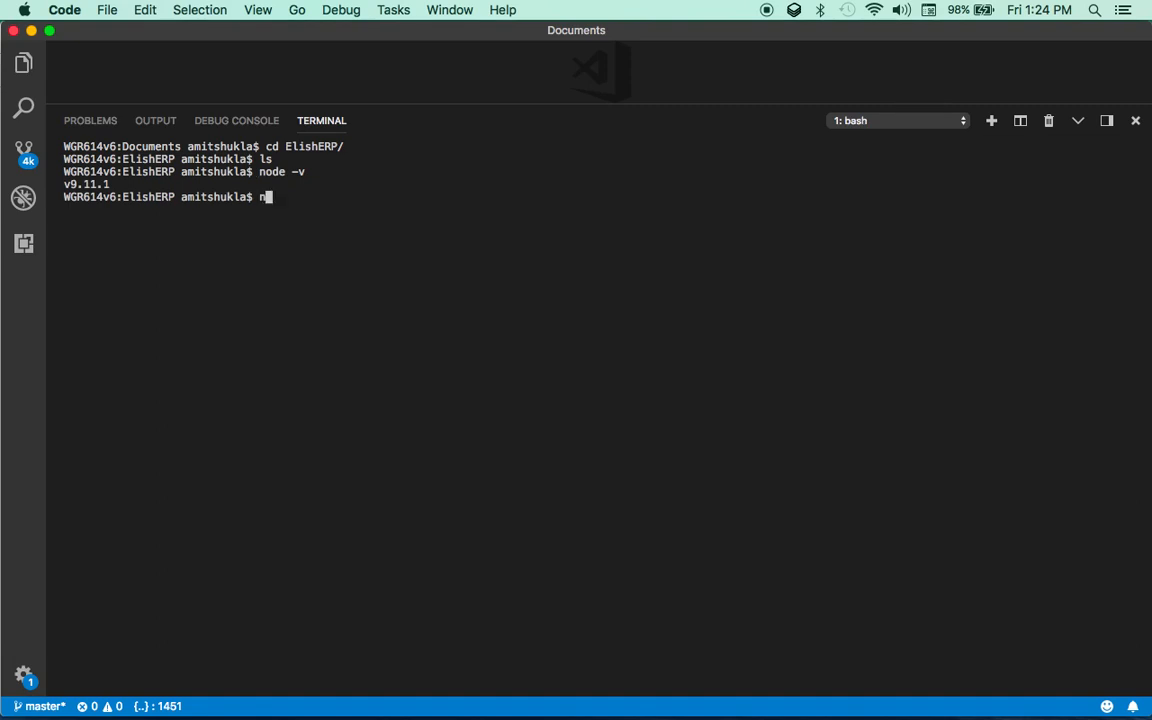
type("pm -v")
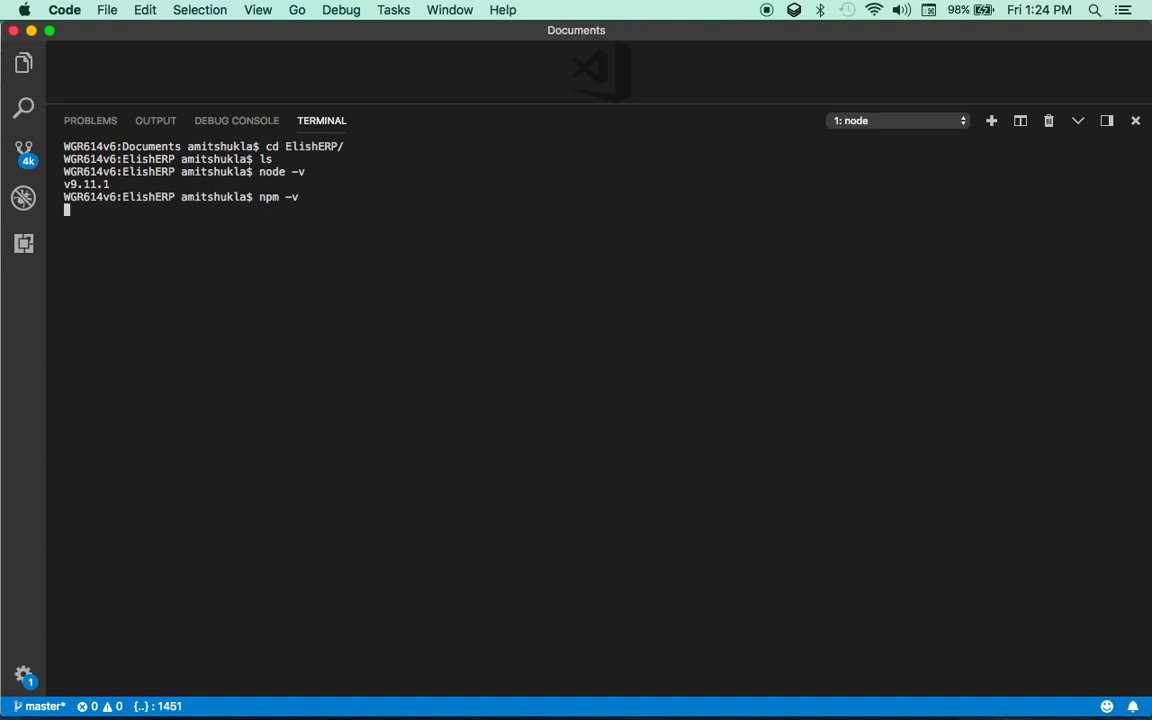
key("Enter")
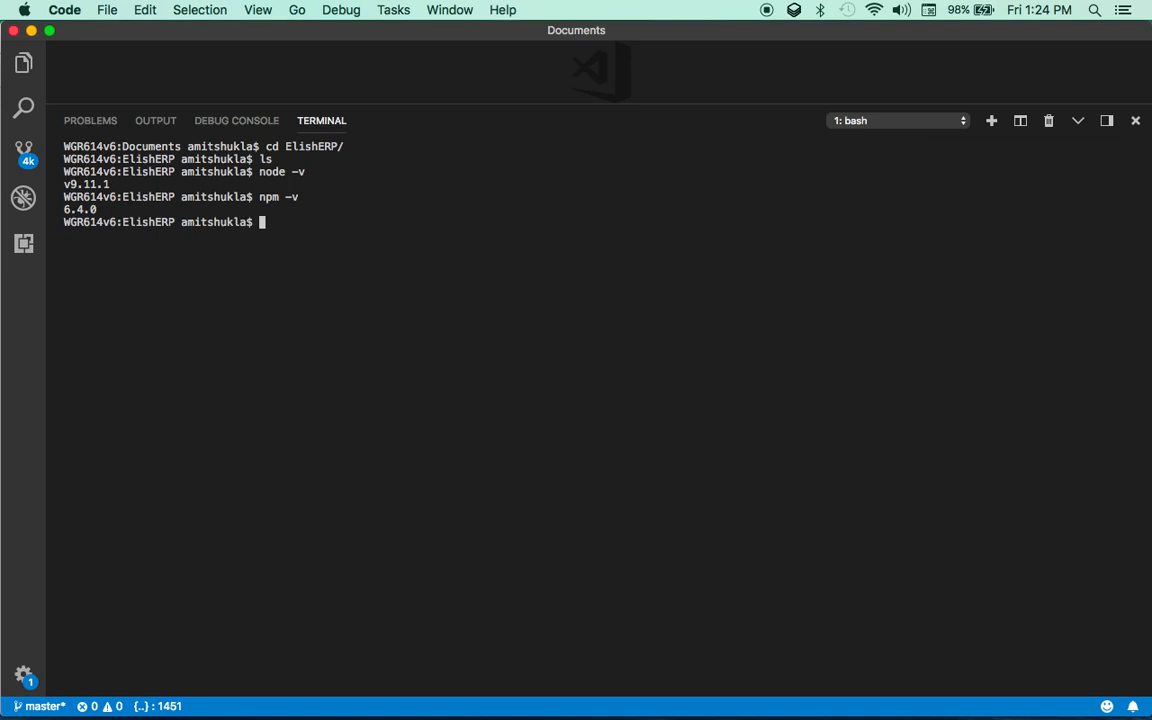
type("g")
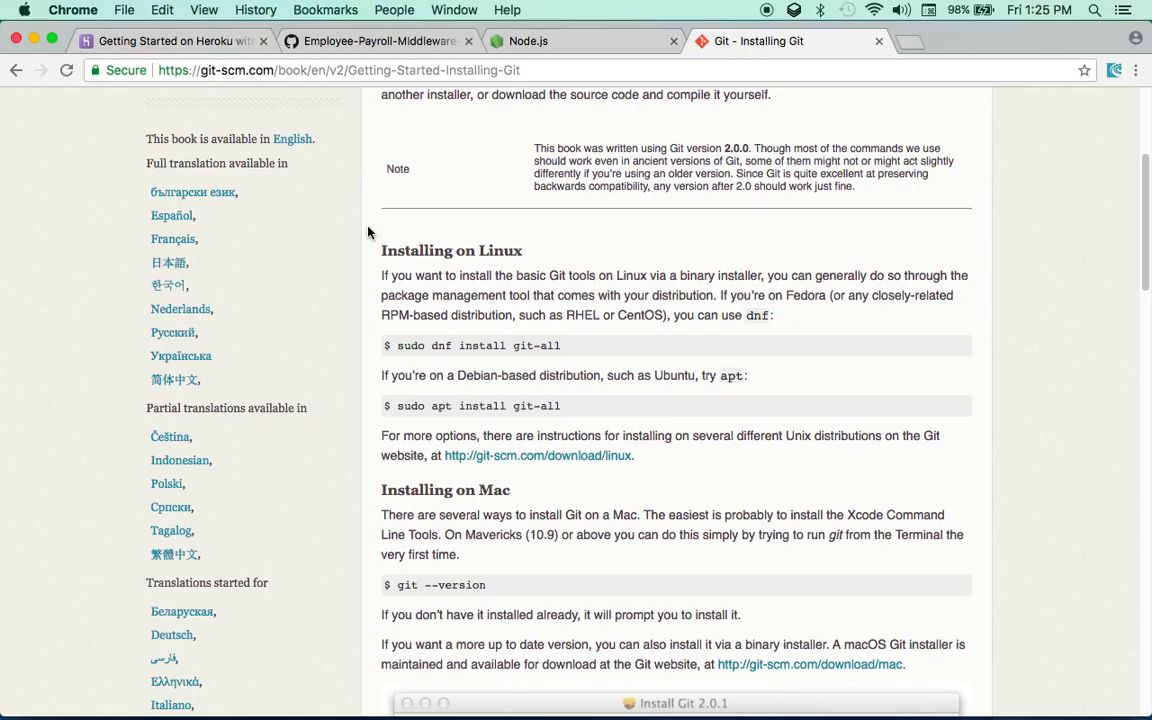
View the Employee-Payroll-MIddleware-TEMP repo page, then confirm git 2.10.1 and clone it in VS Code
left_click(388, 40)
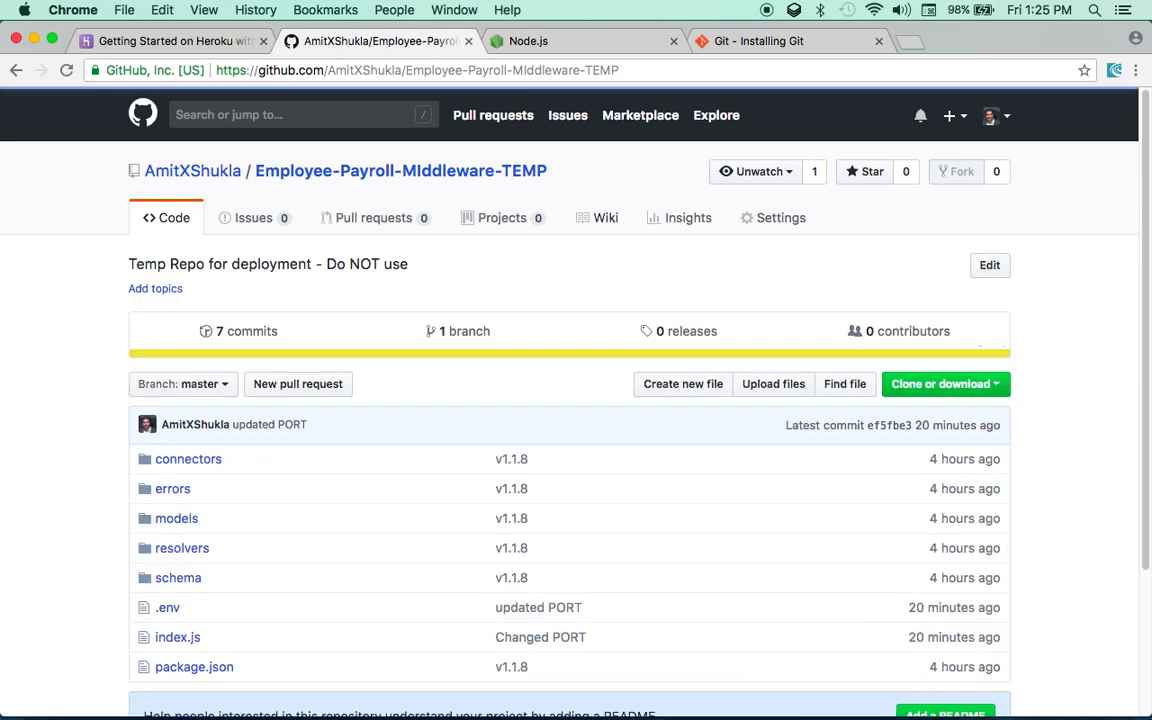
left_click(944, 384)
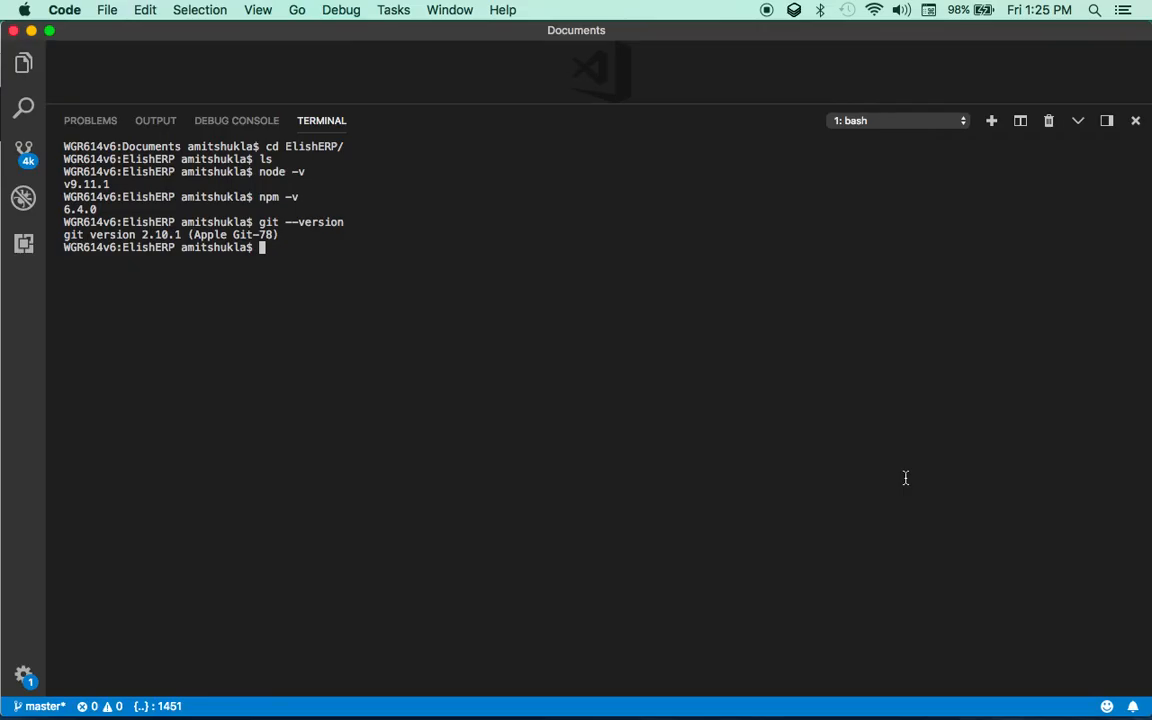
mouse_move(876, 460)
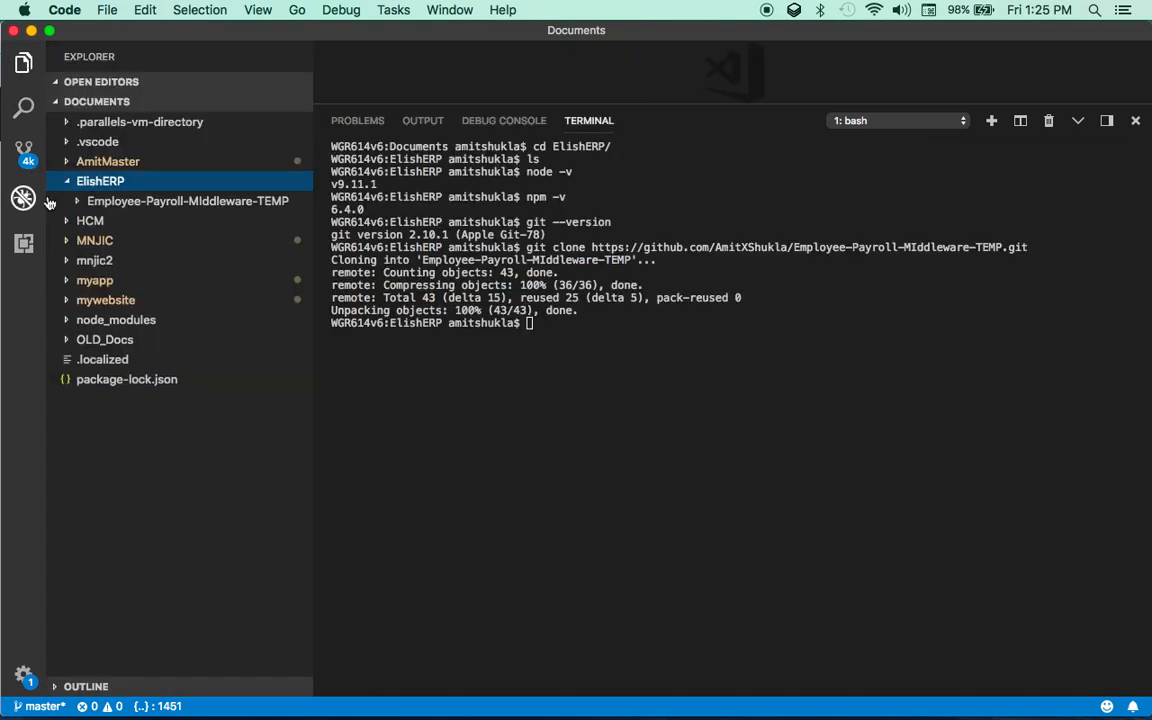
mouse_move(82, 207)
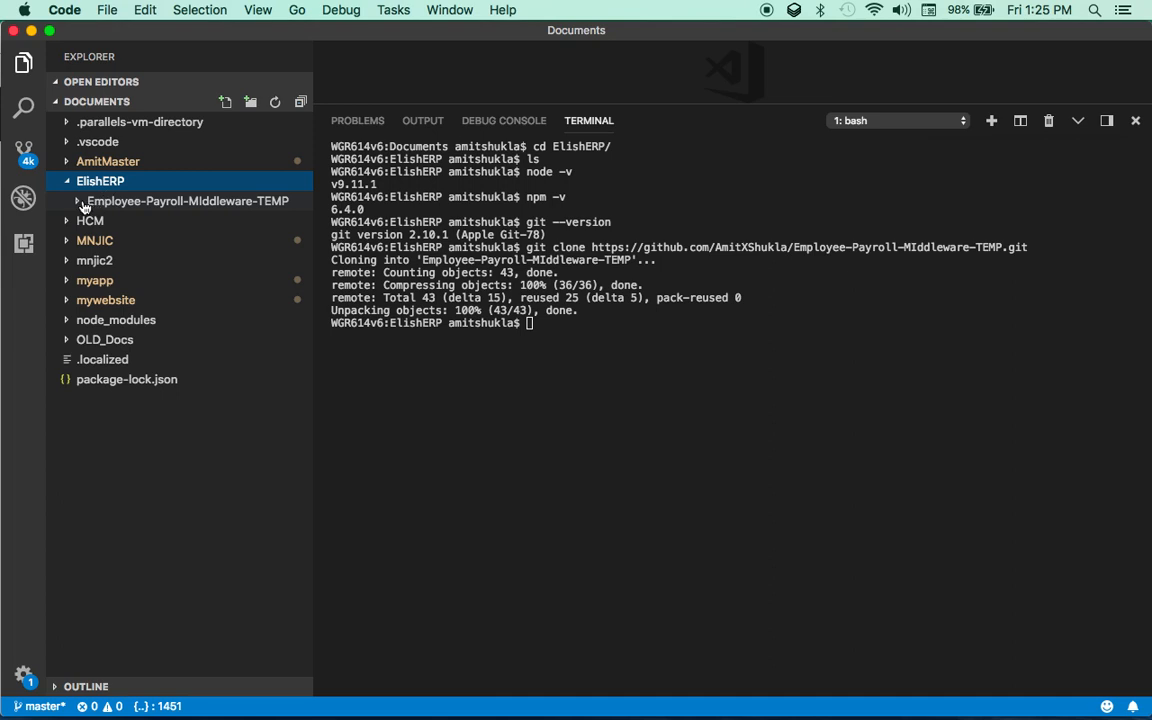
Expand the cloned folder, cd into Employee-Payroll-MIddleware-TEMP/ and list its files
left_click(186, 201)
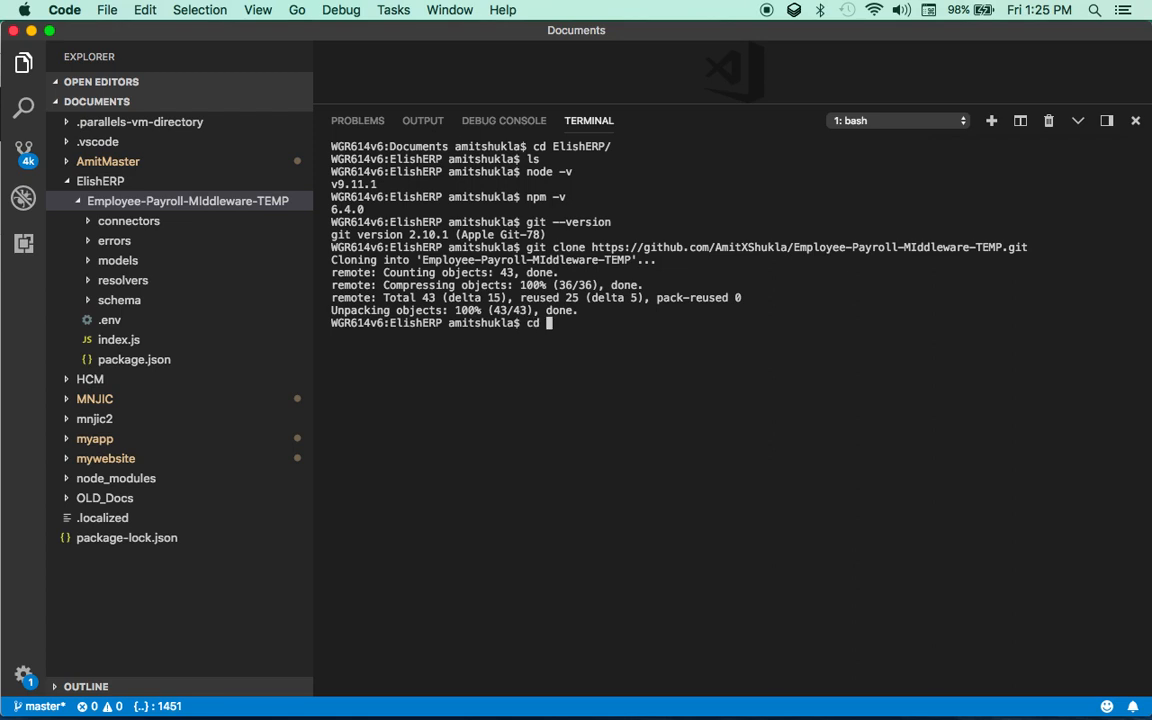
type("Employee-Payroll-MIddleware-TEMP/")
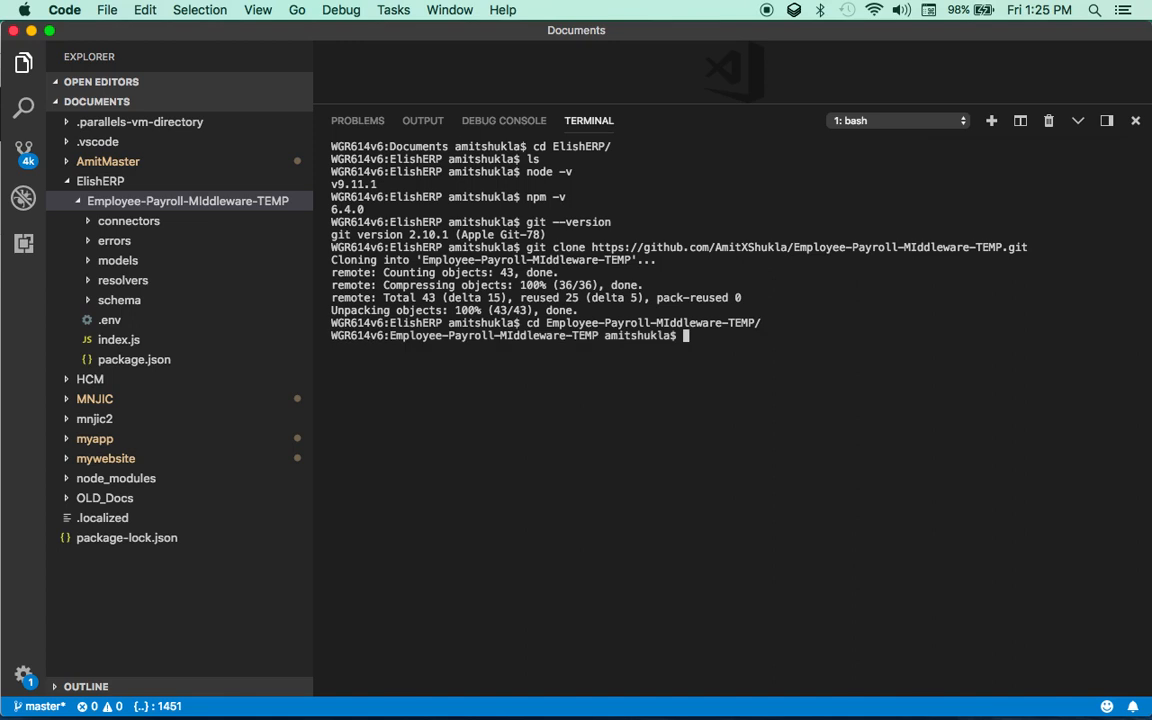
type("ls")
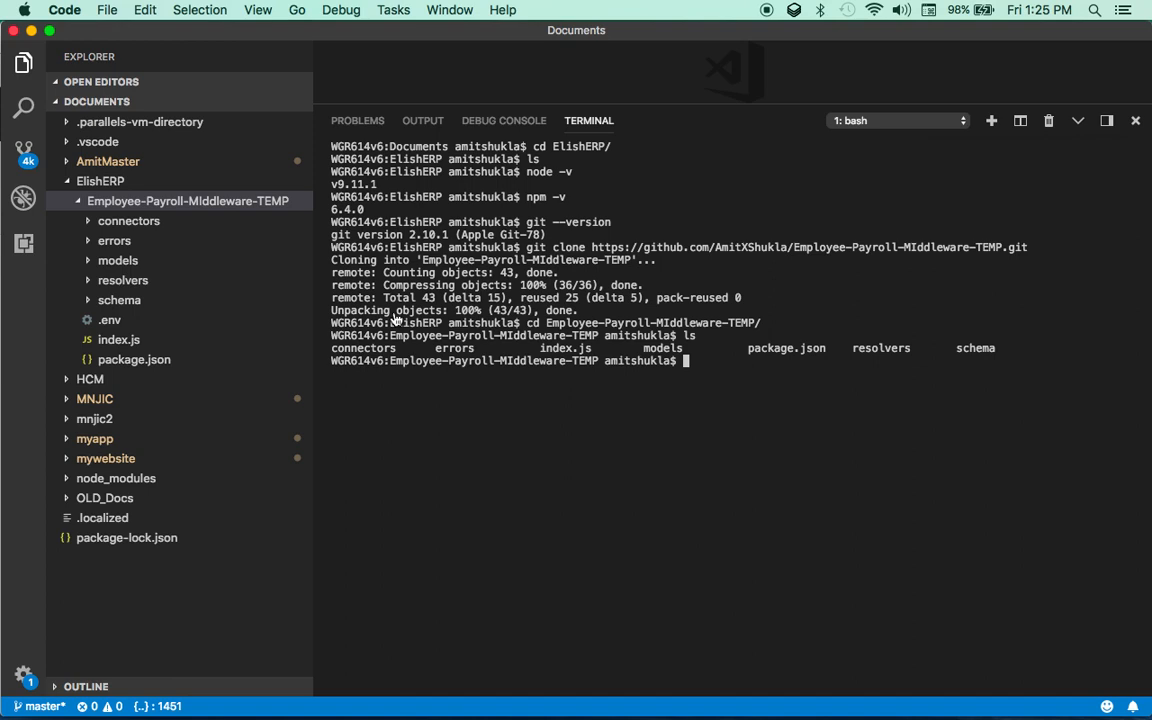
mouse_move(727, 400)
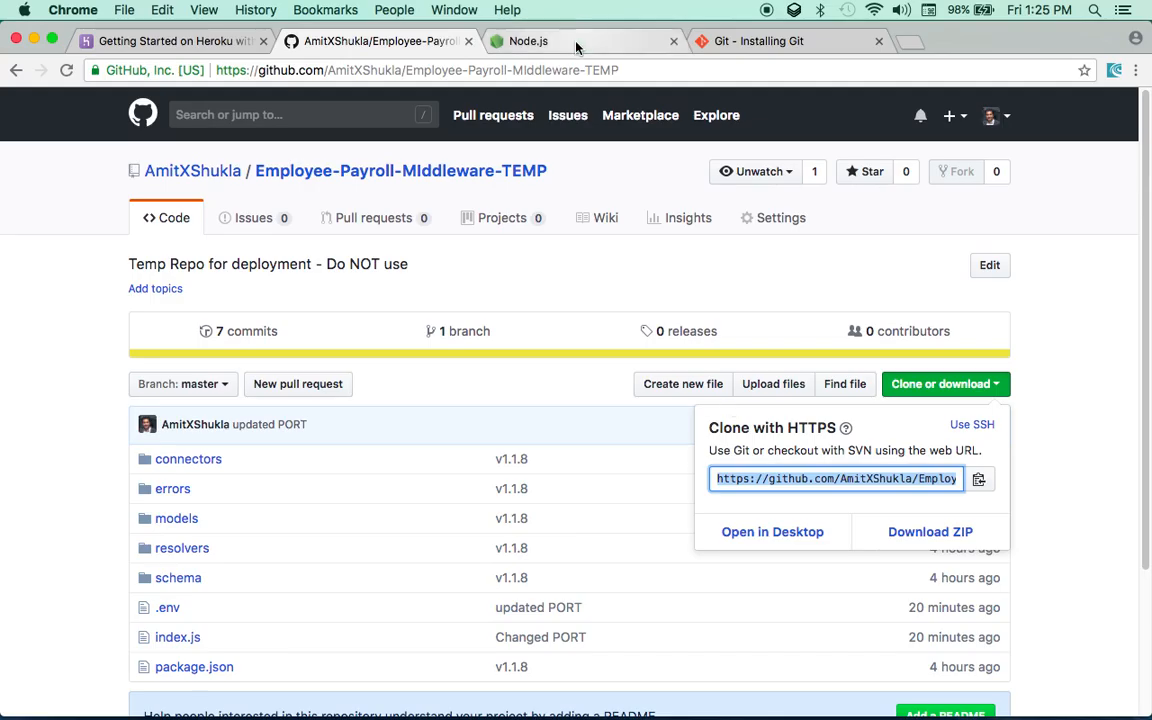
Select the Homebrew command brew install heroku/brew/heroku in the guide's CLI section
left_click(170, 41)
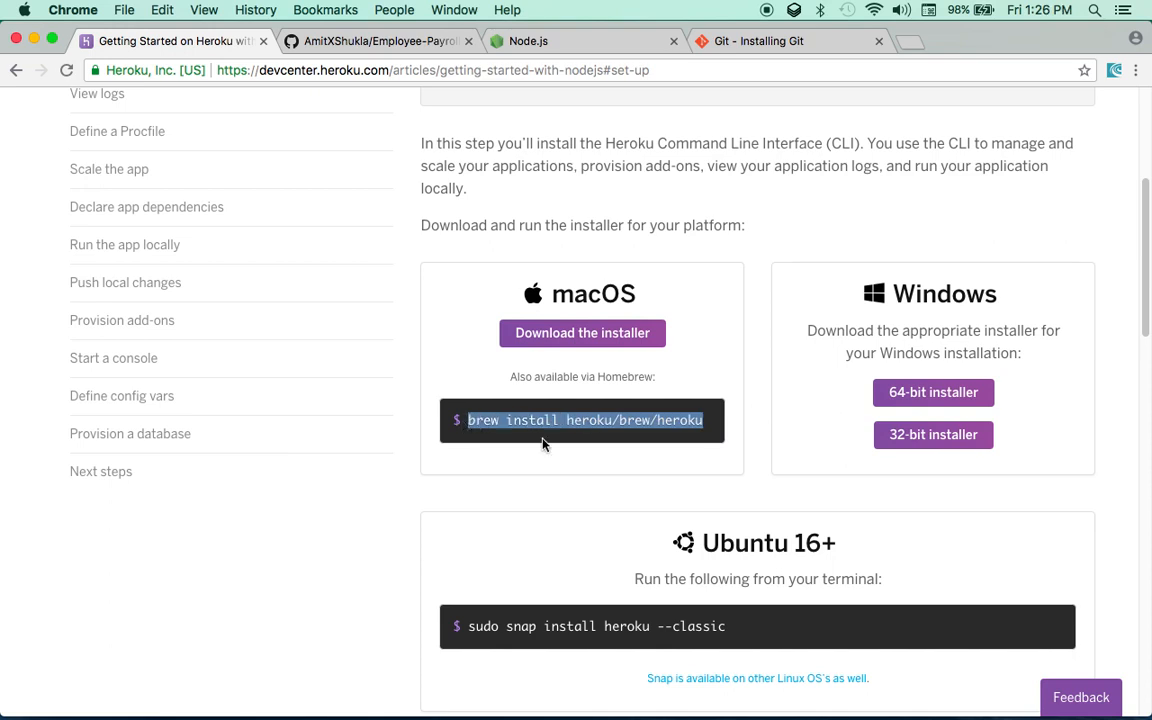
mouse_move(710, 493)
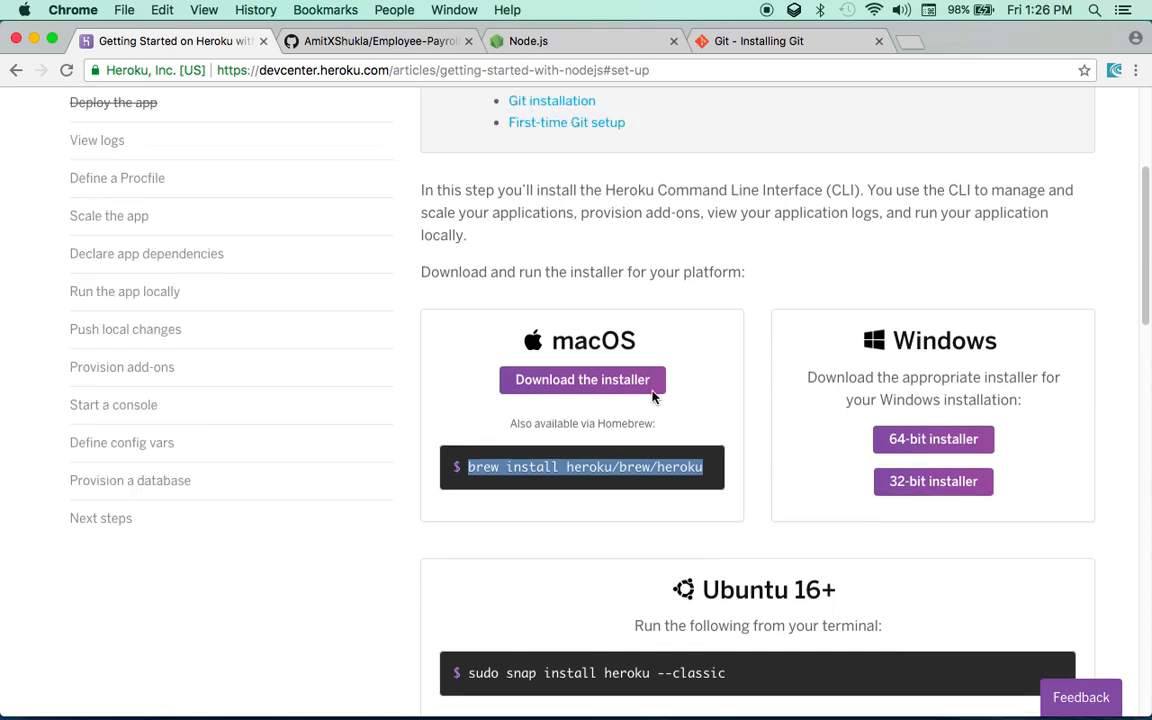
scroll("up", 3)
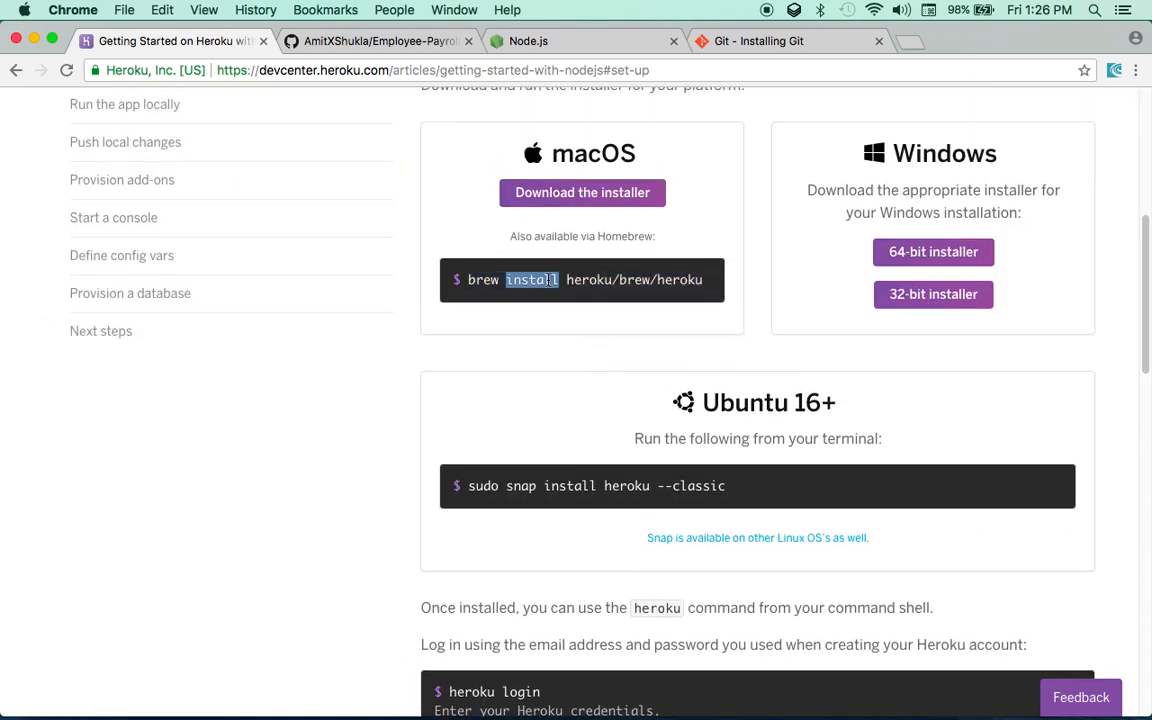
triple_click(584, 279)
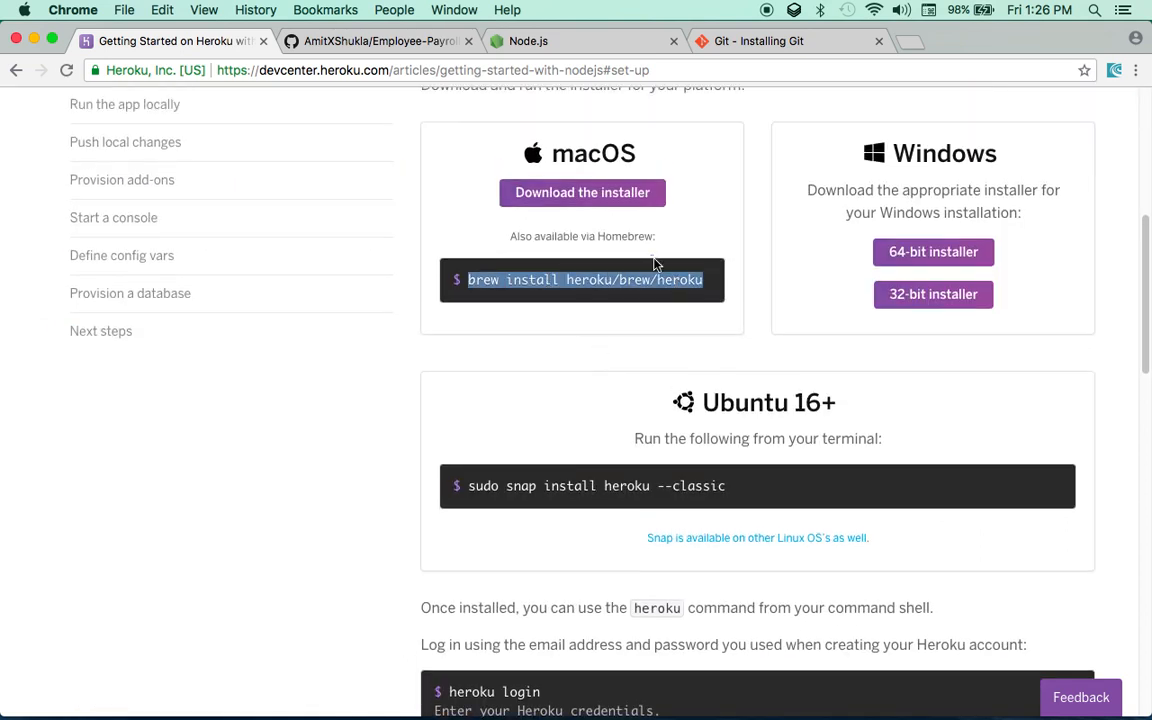
mouse_move(961, 253)
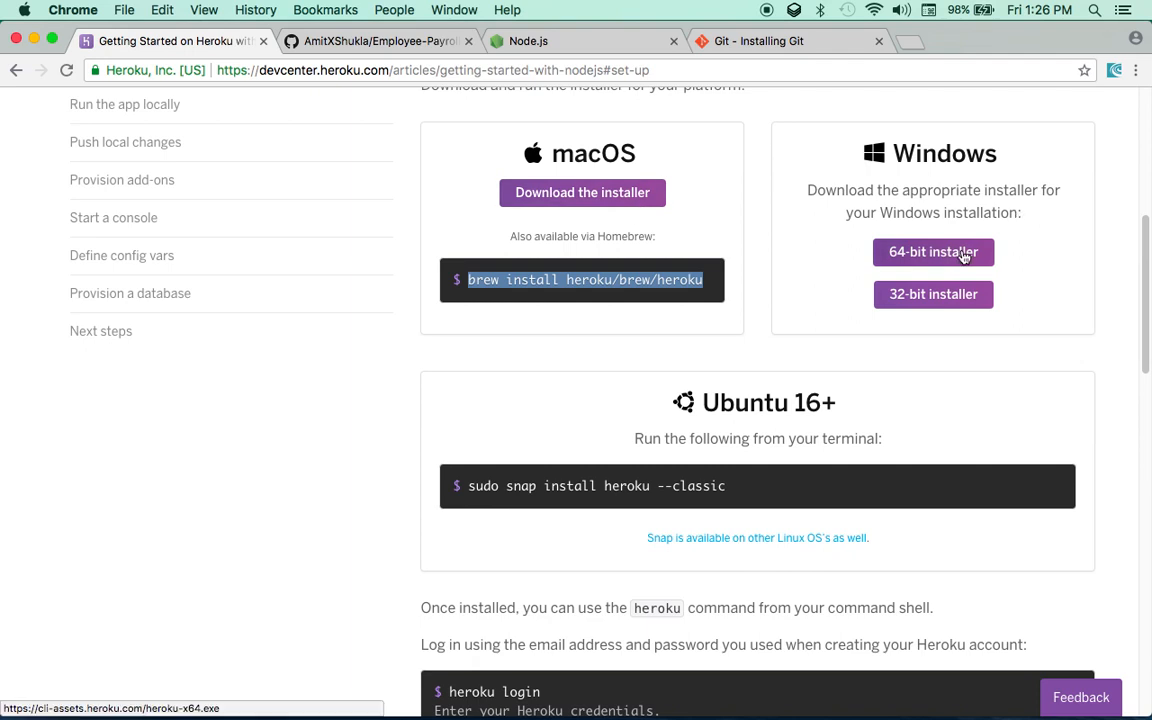
mouse_move(962, 263)
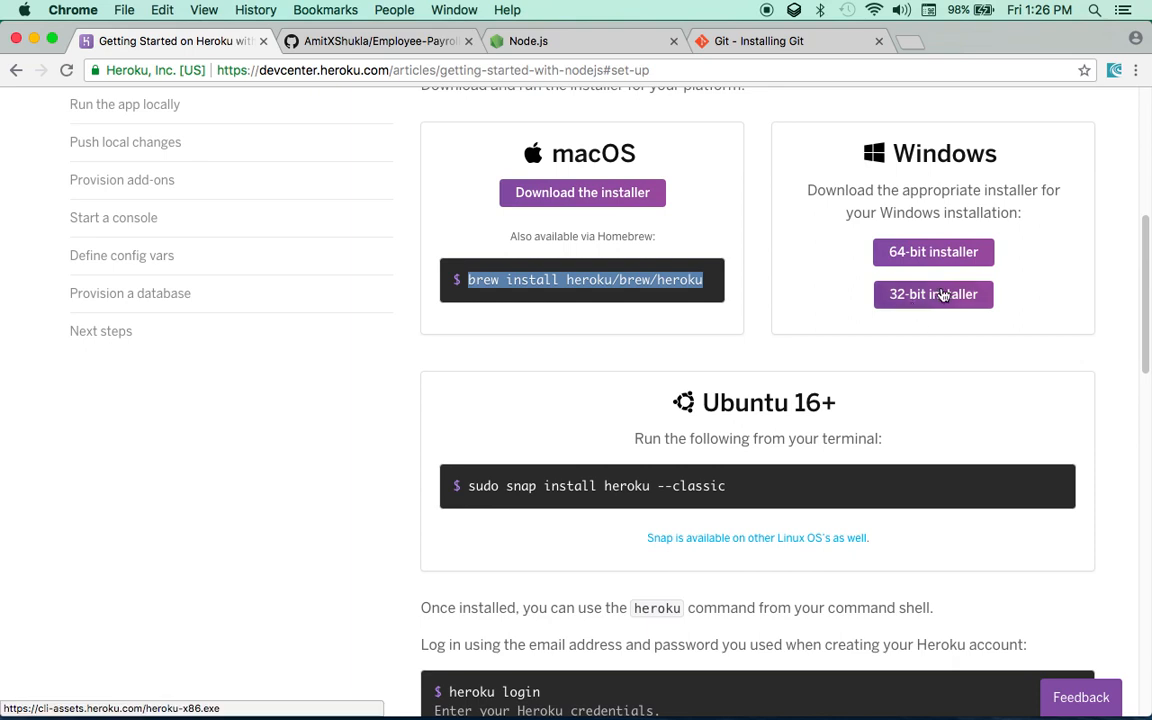
mouse_move(777, 403)
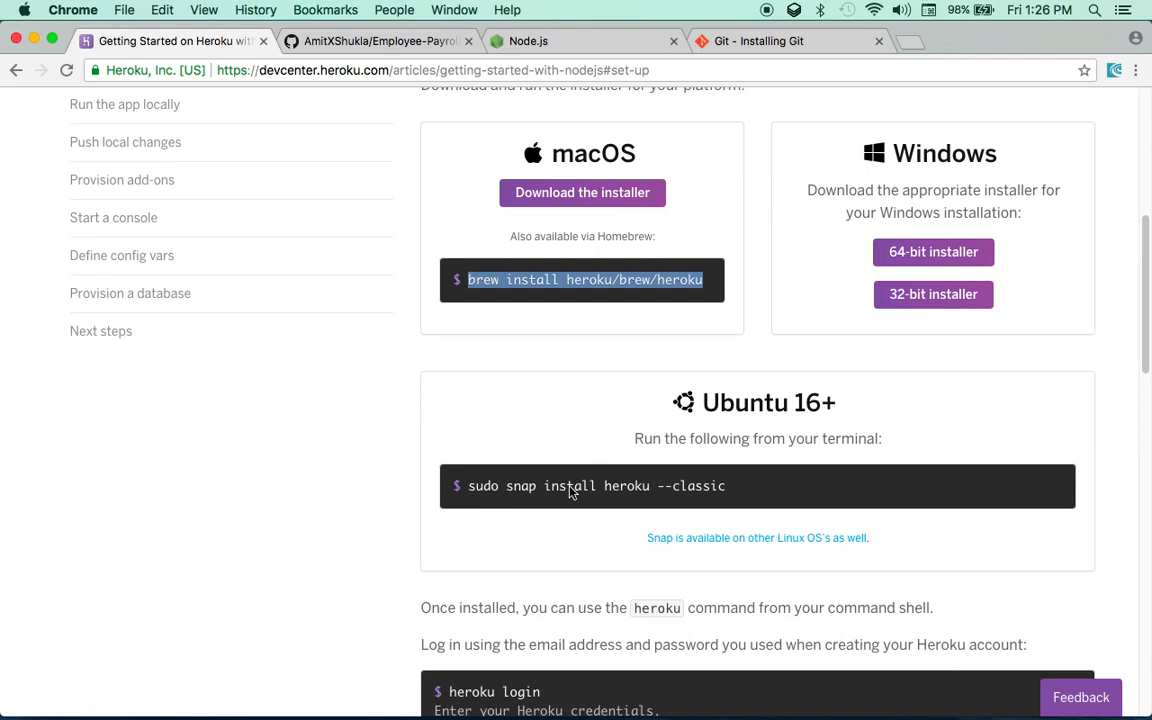
mouse_move(645, 285)
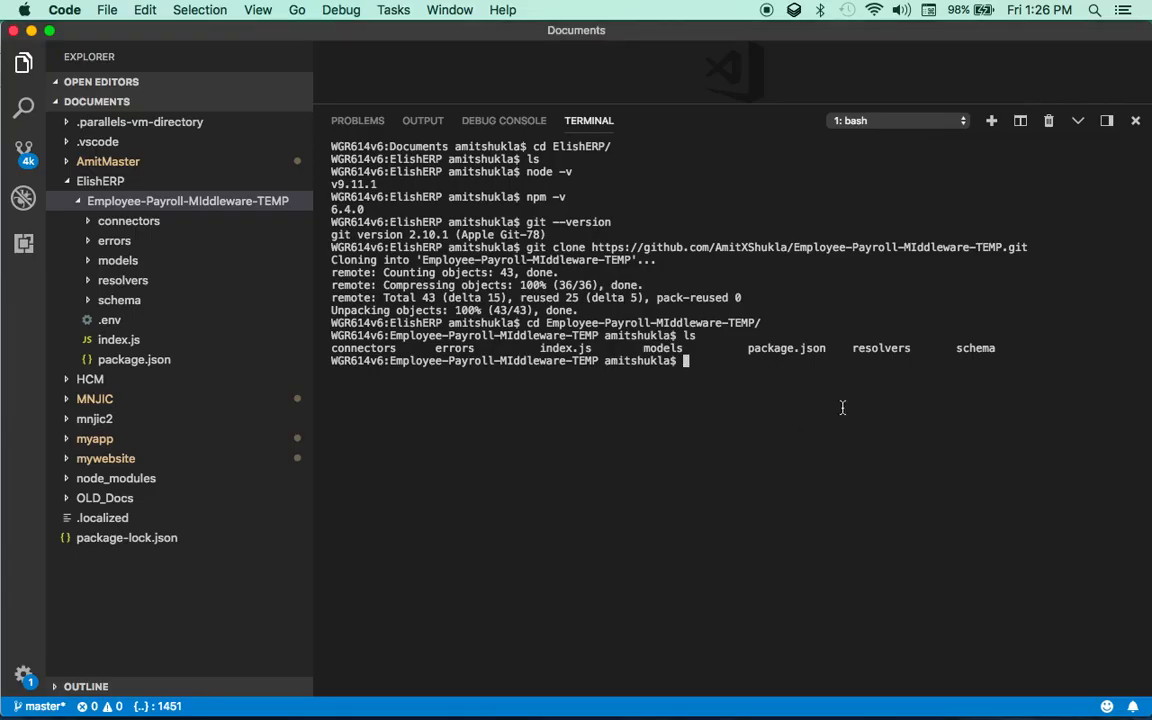
Run brew install heroku/brew/heroku in the terminal, then cancel it with Ctrl+C
type("brew install heroku/brew/heroku")
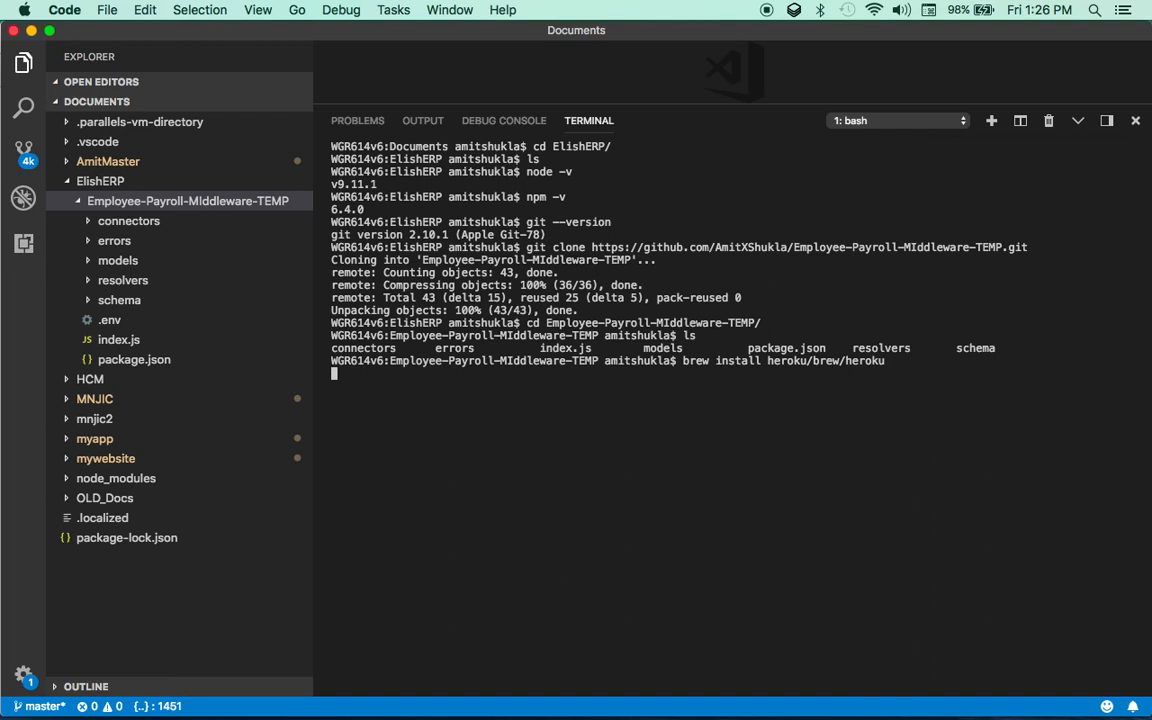
key("Return")
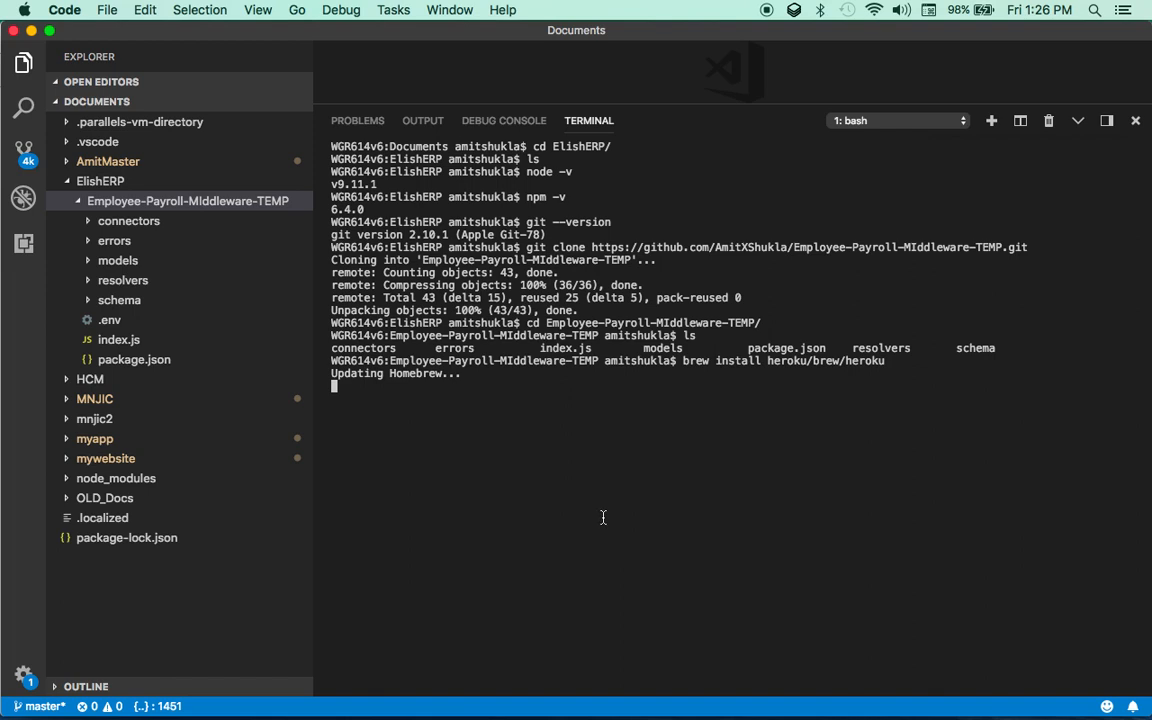
key("ctrl+c")
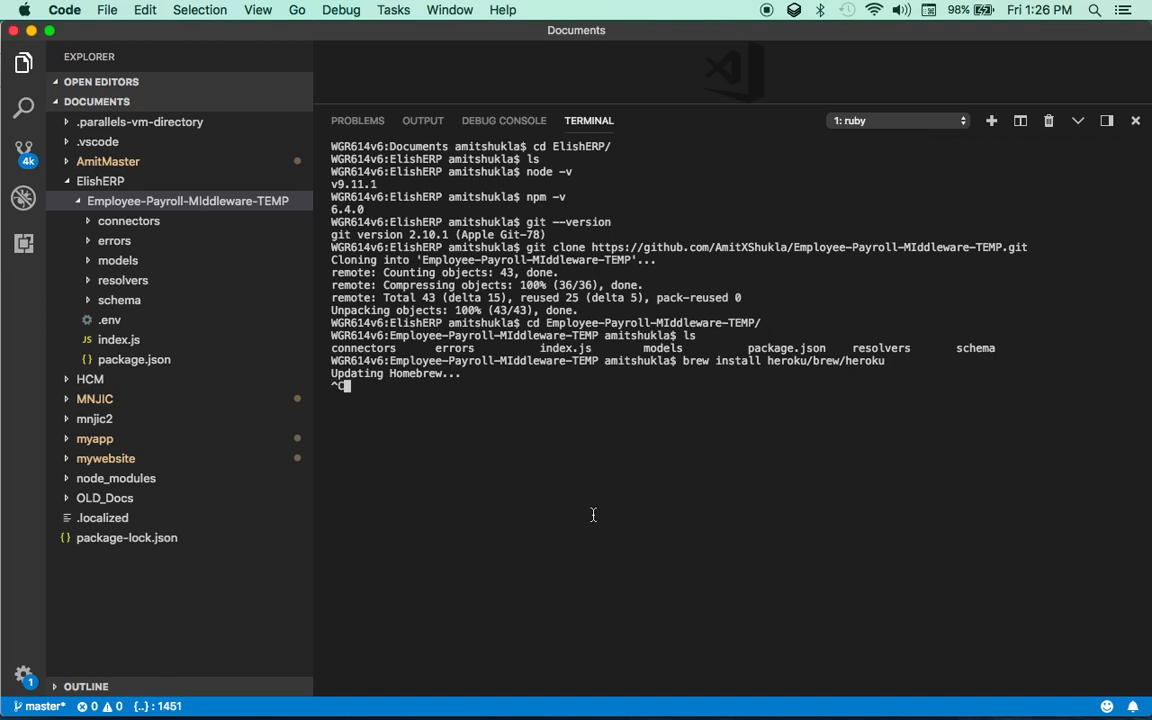
key("ctrl+c")
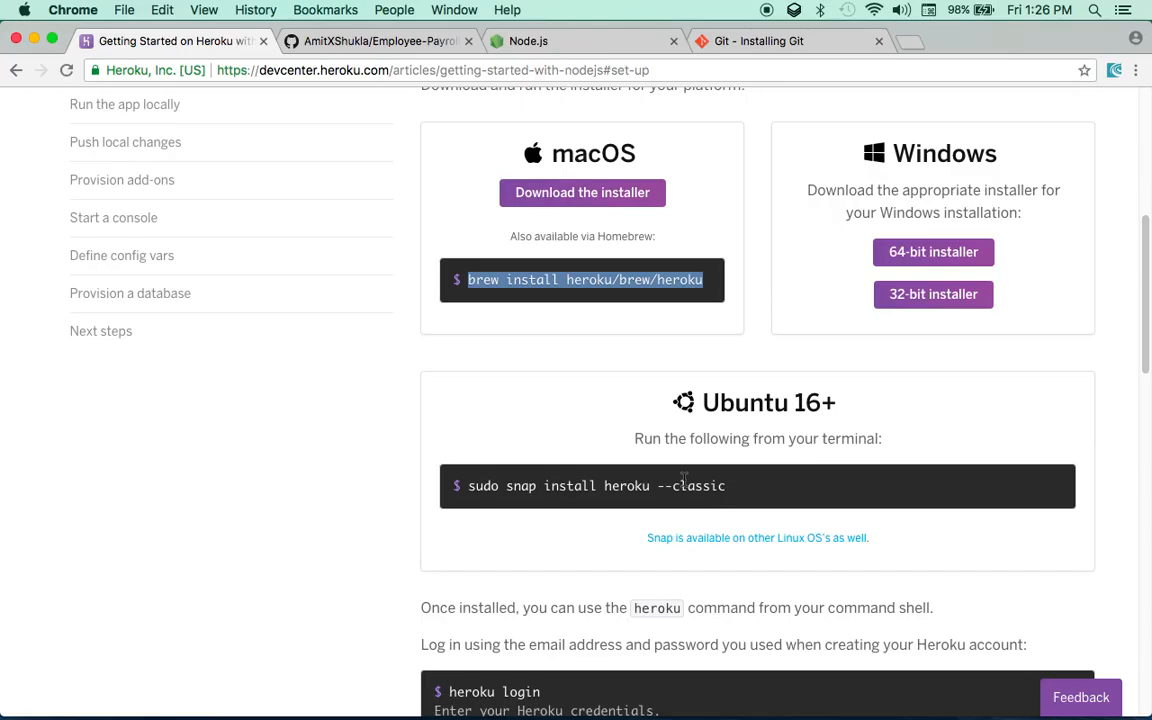
scroll("down", 3)
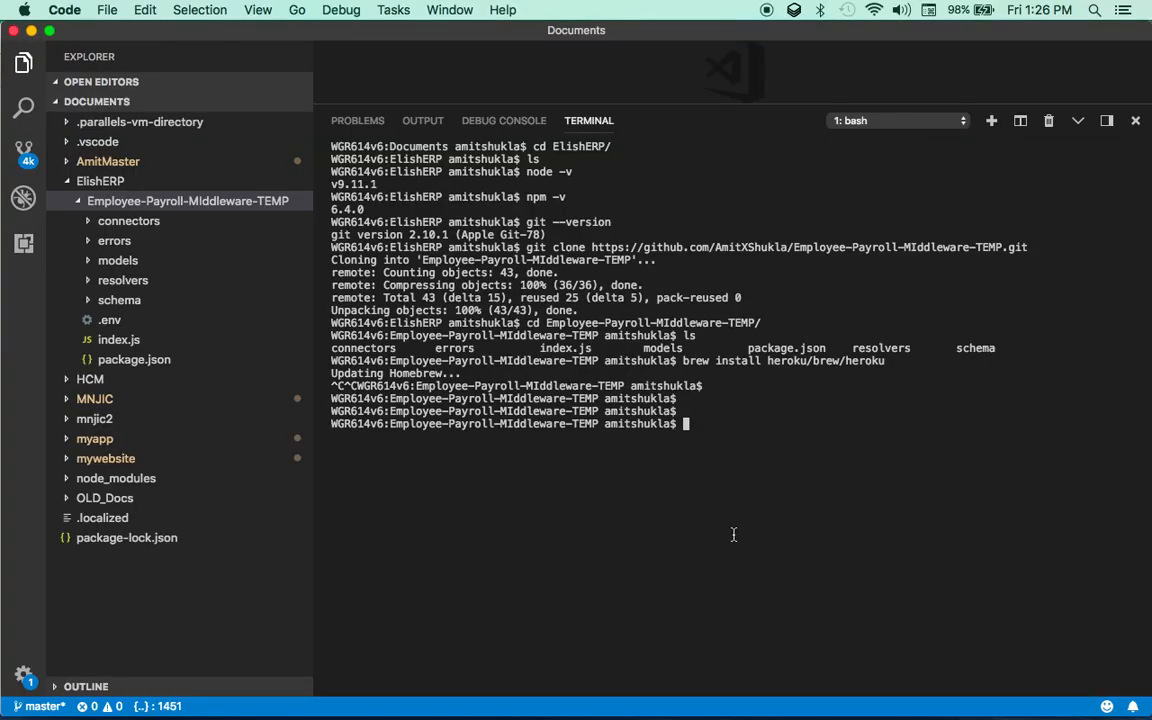
type("heroku lo")
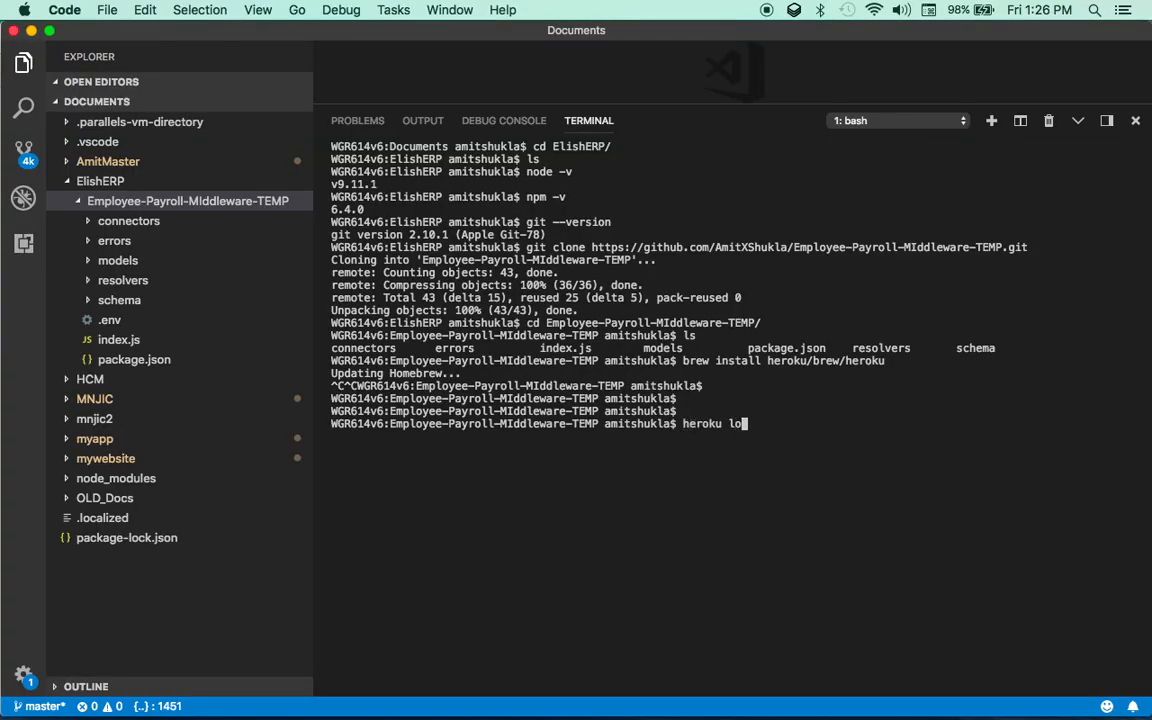
Run heroku login and enter the Heroku account email and password
type("gin")
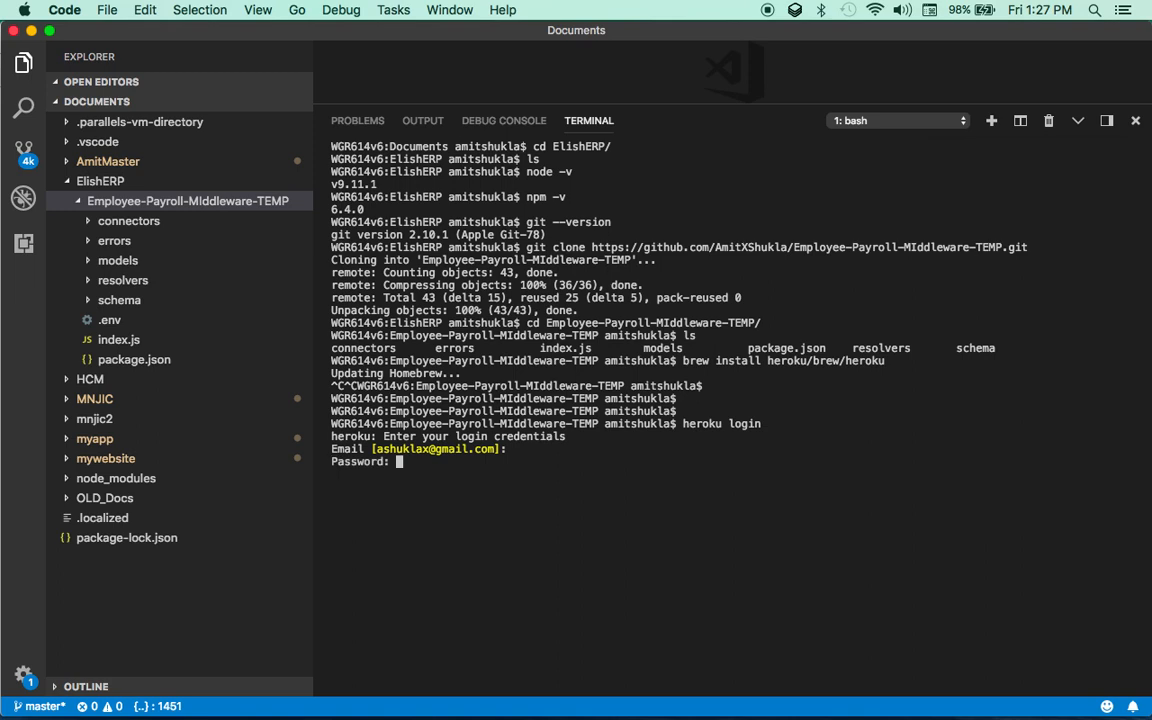
type("**")
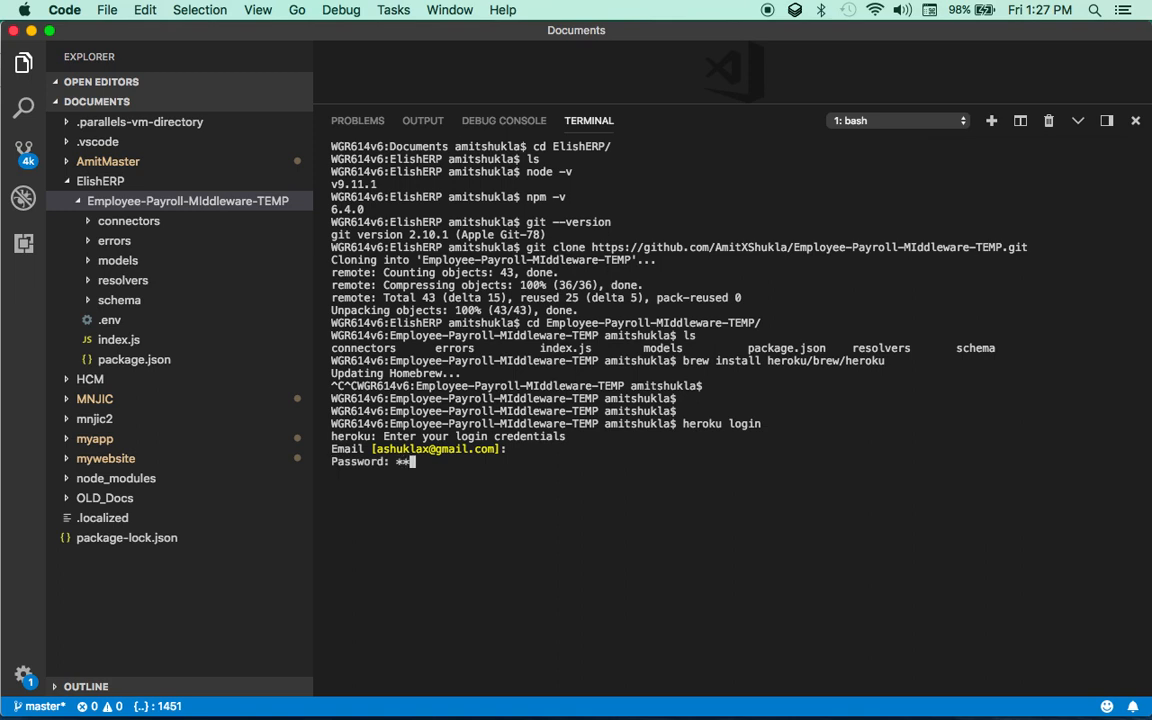
type("password")
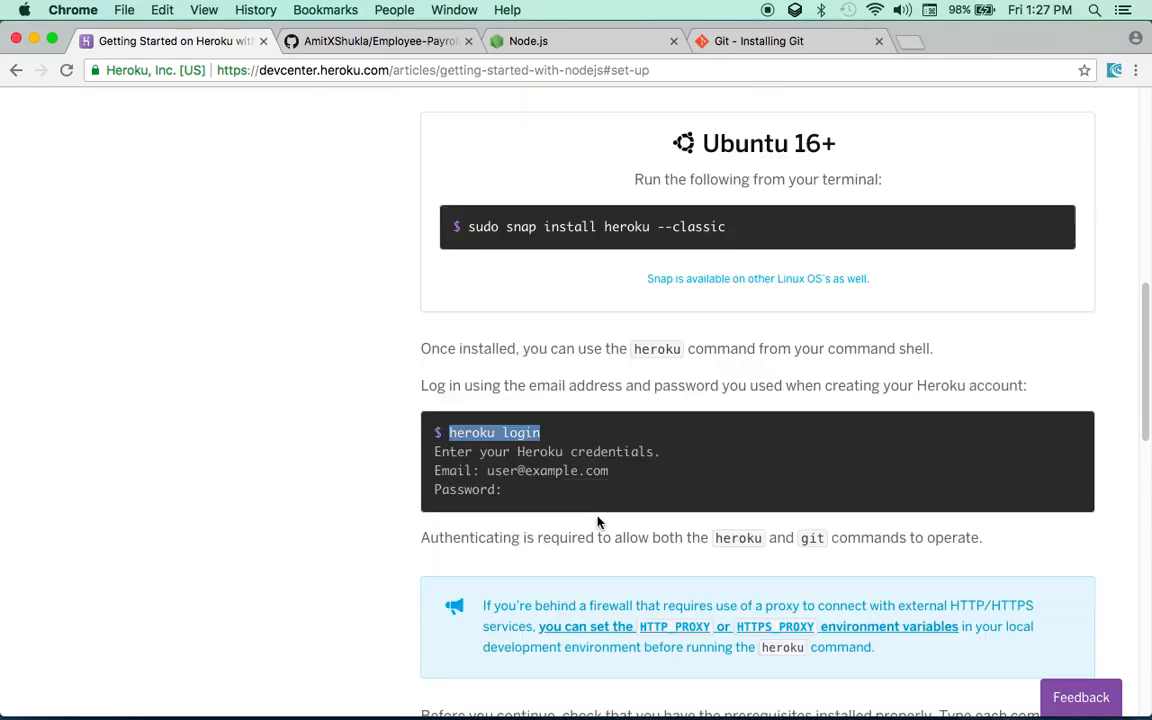
Advance the Dev Center guide and select the clone step's cd command
scroll("down", 3)
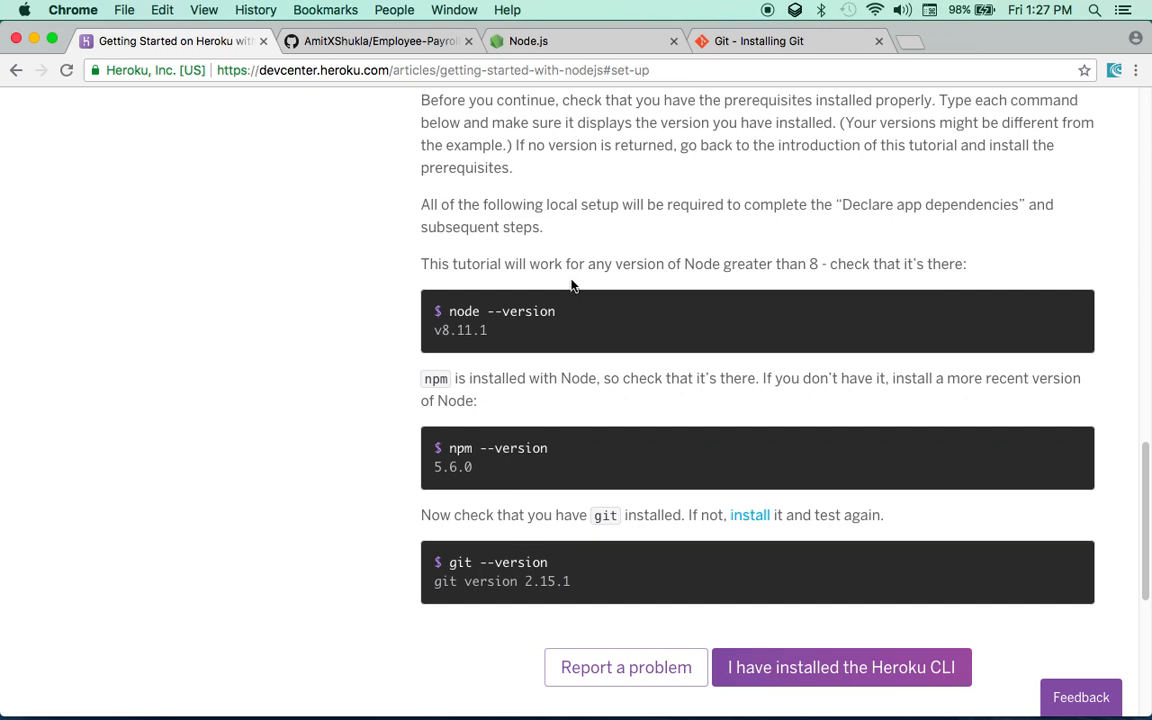
mouse_move(821, 484)
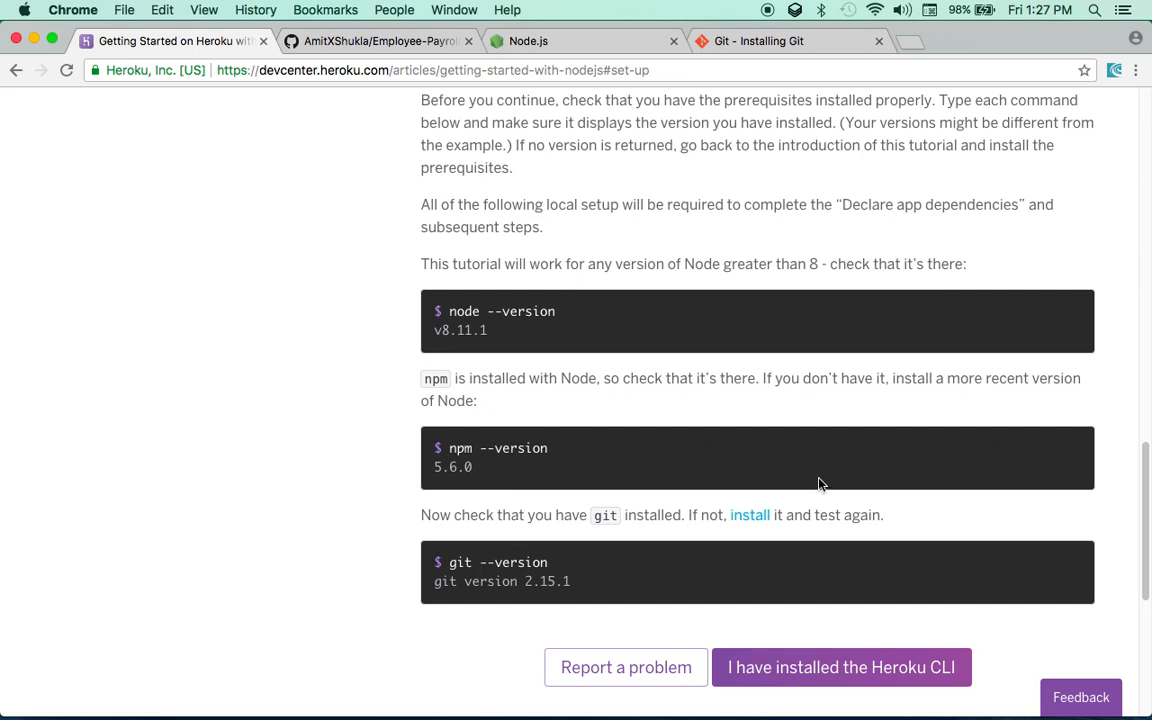
left_click(841, 667)
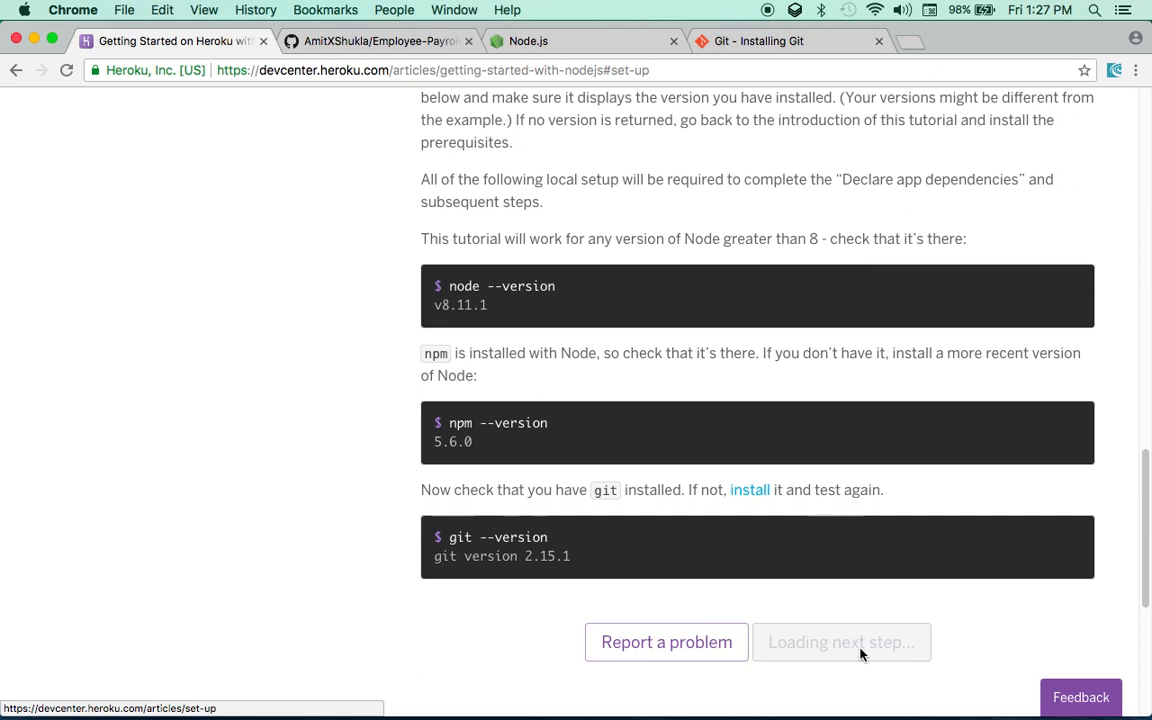
left_click(841, 642)
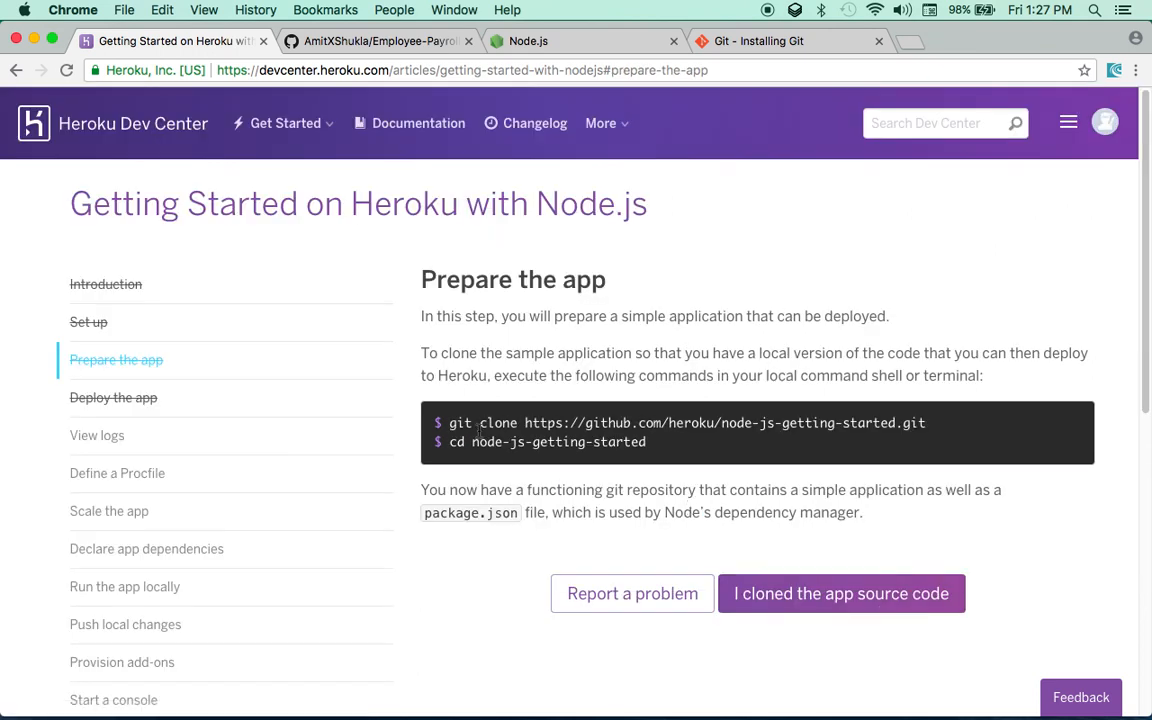
left_click_drag(449, 422, 680, 422)
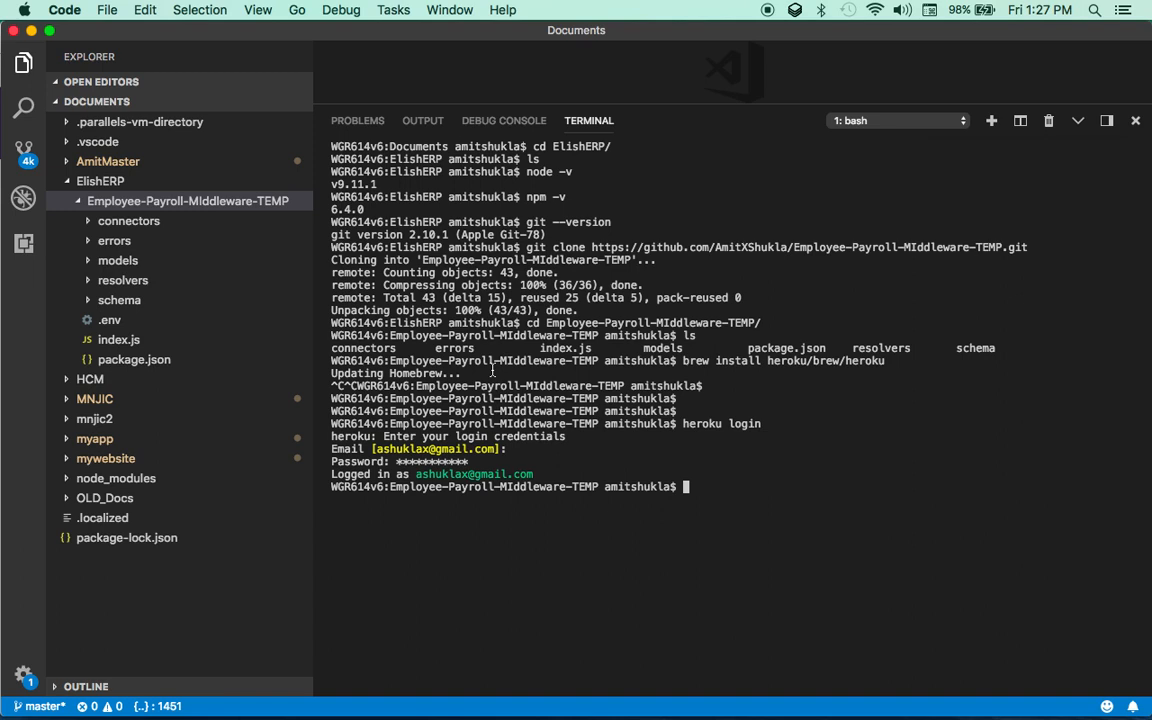
mouse_move(138, 209)
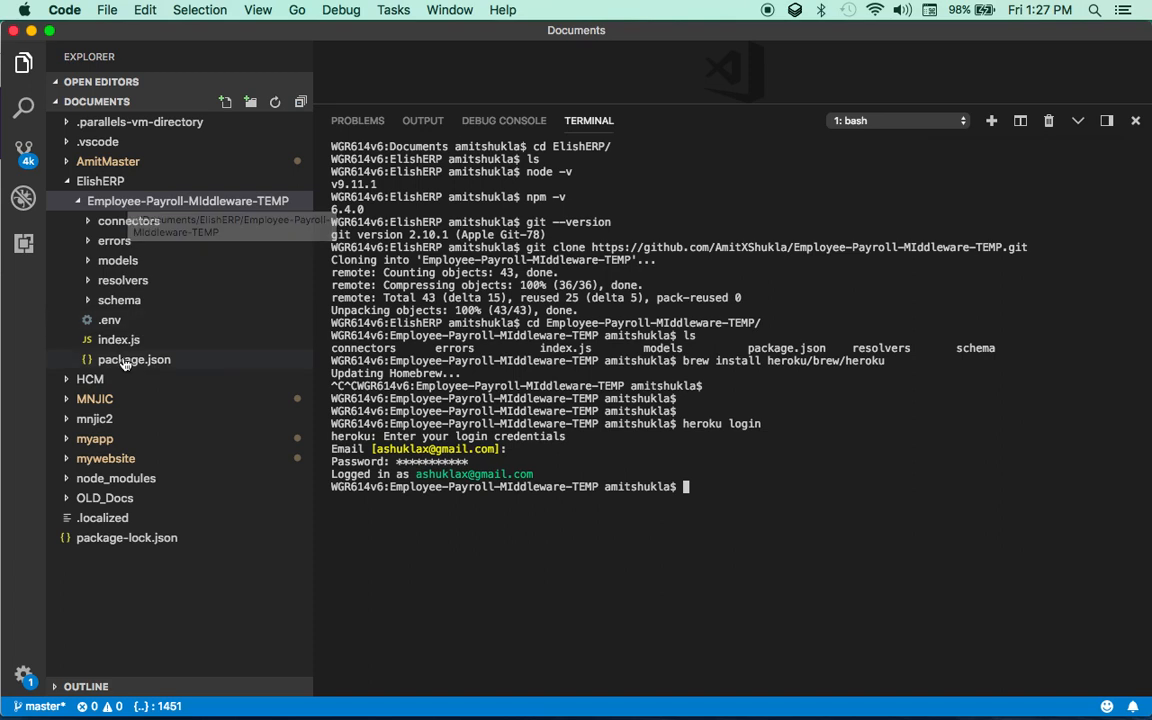
mouse_move(134, 359)
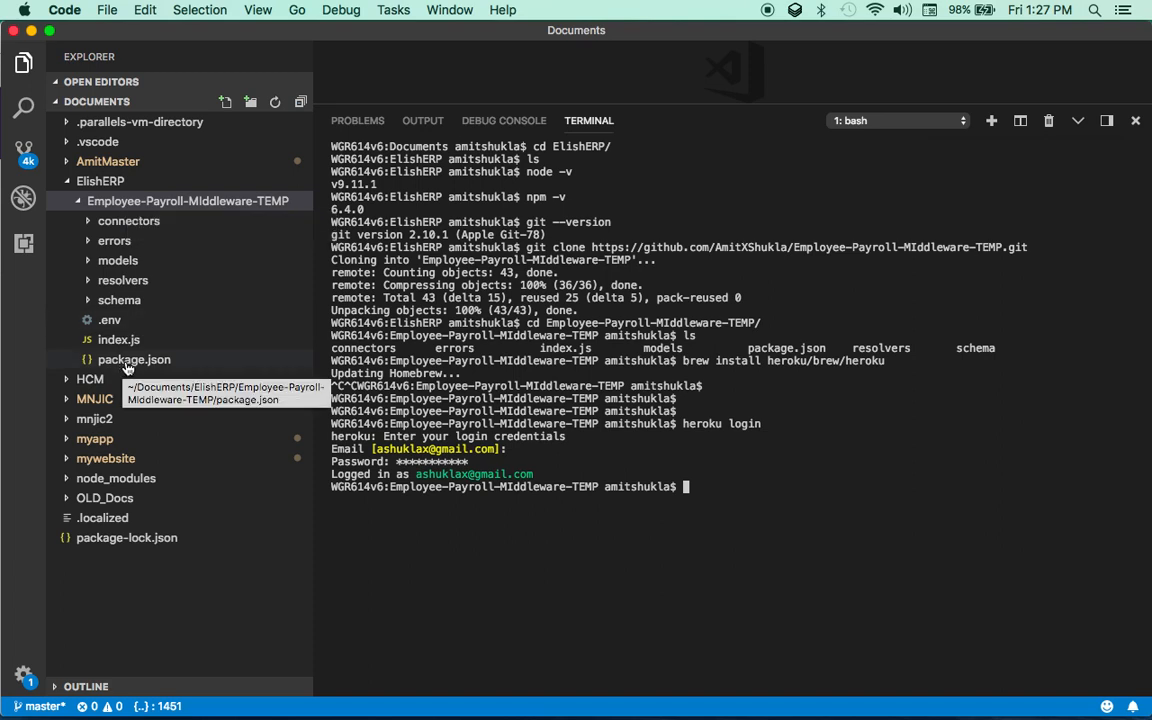
List the project files, mark 'I cloned the app source code', and select heroku create
type("l")
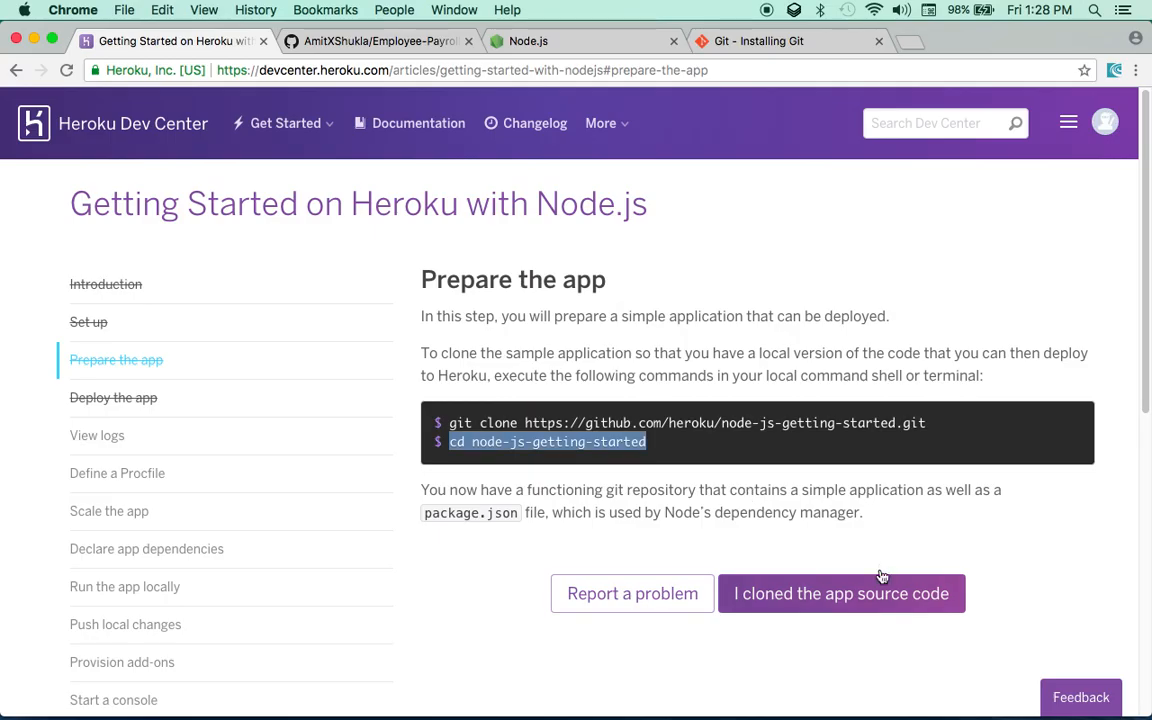
left_click(841, 593)
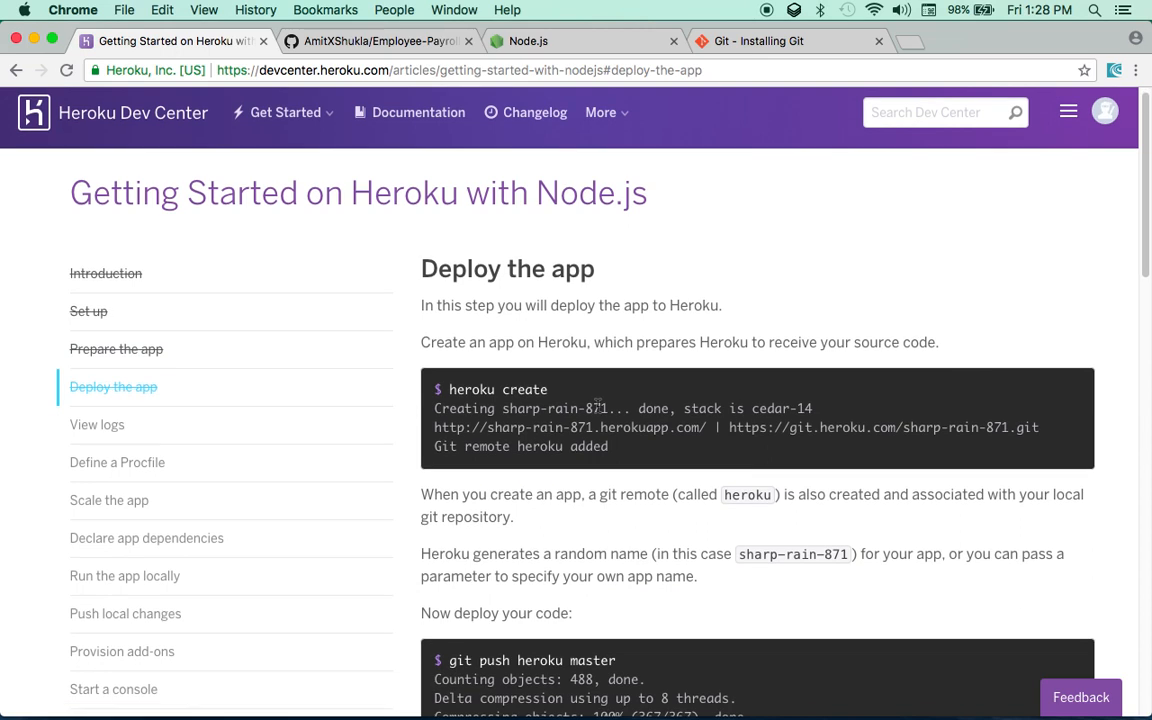
double_click(472, 389)
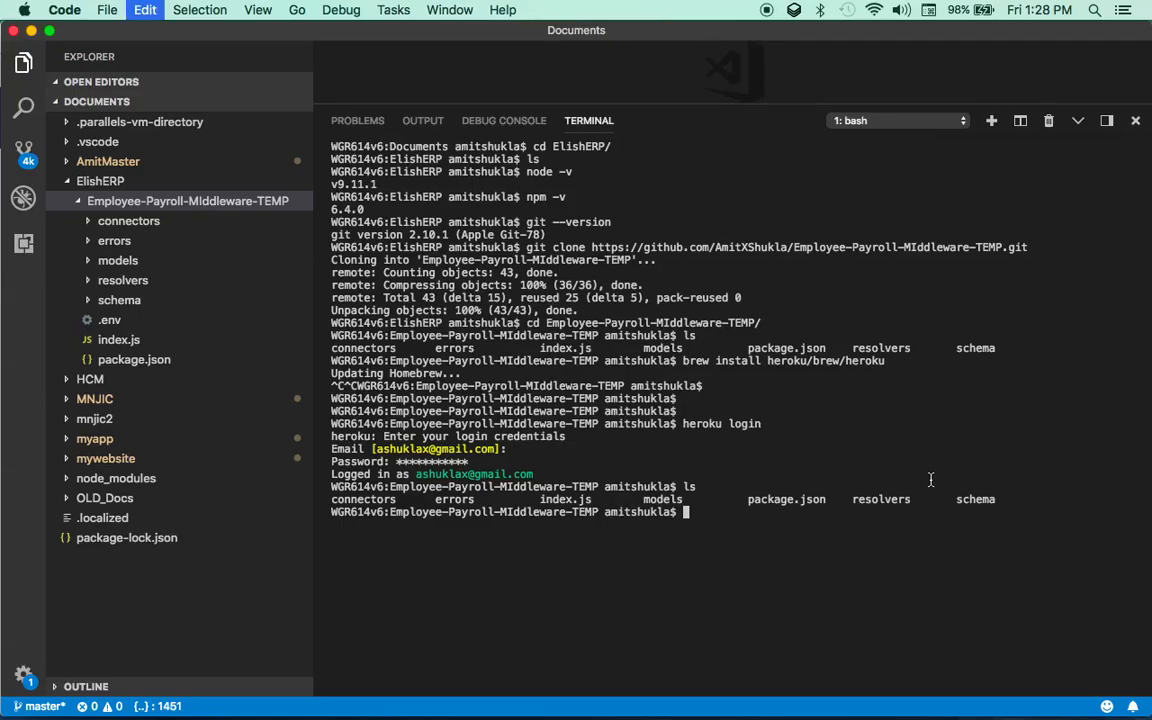
Create Heroku app fierce-brook-16403 and push master to it until Build succeeded
type("heroku create")
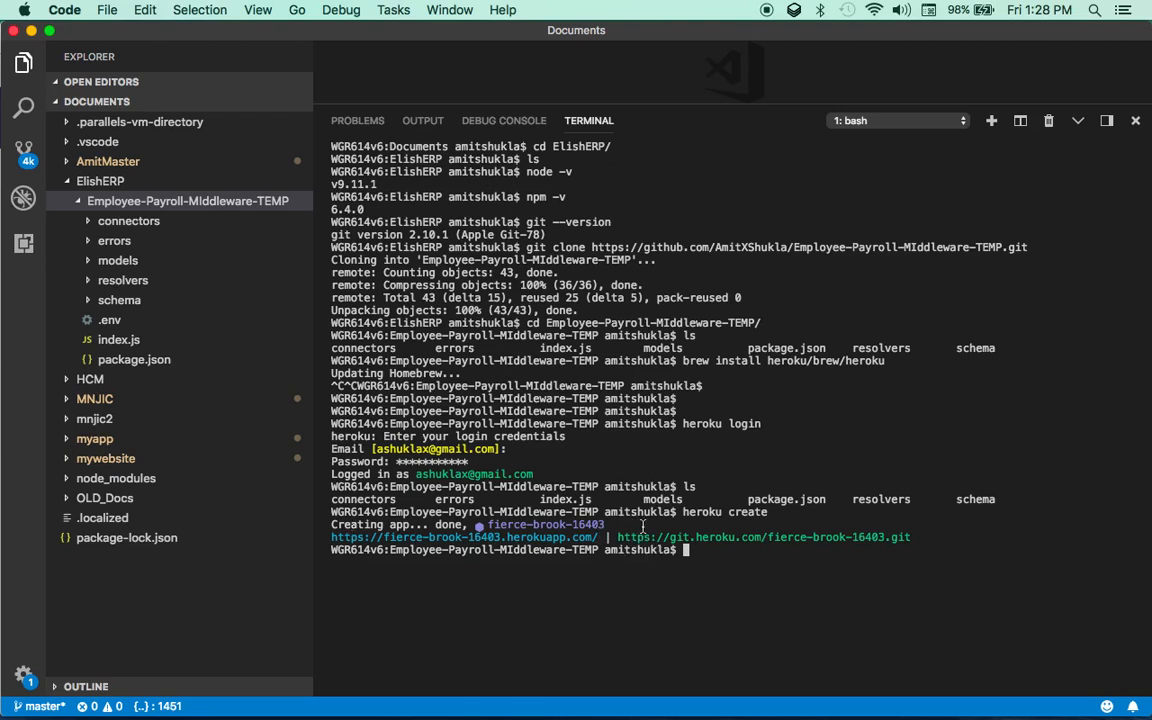
mouse_move(422, 553)
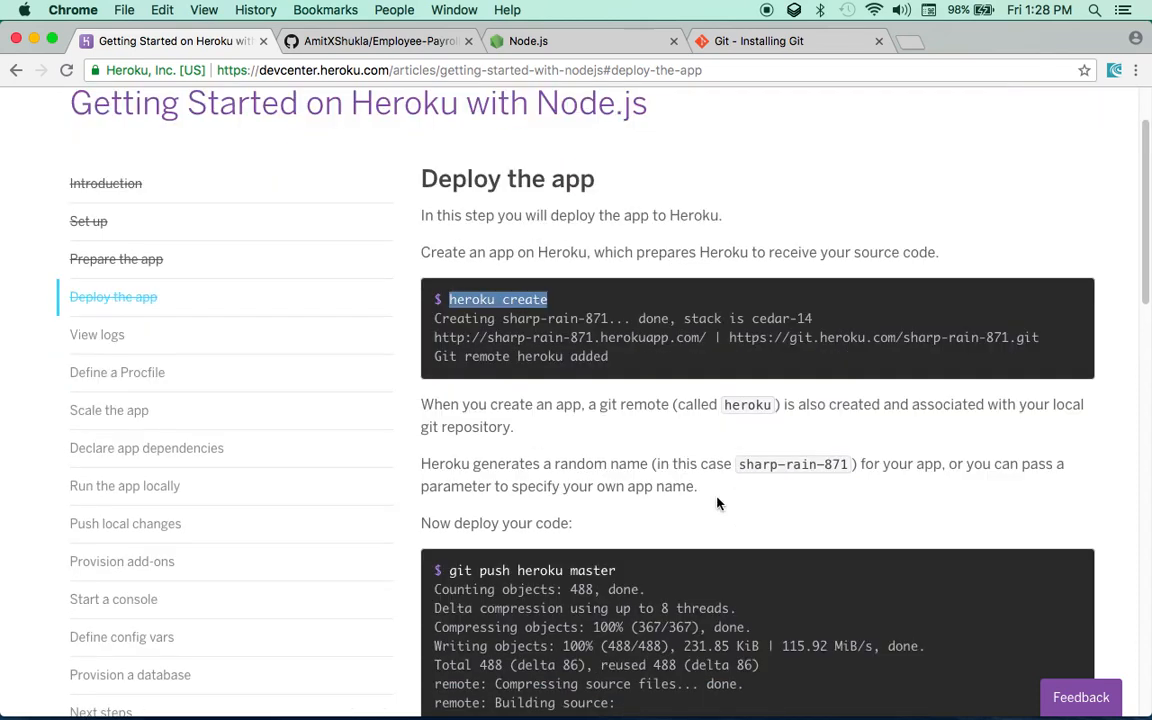
scroll("down", 3)
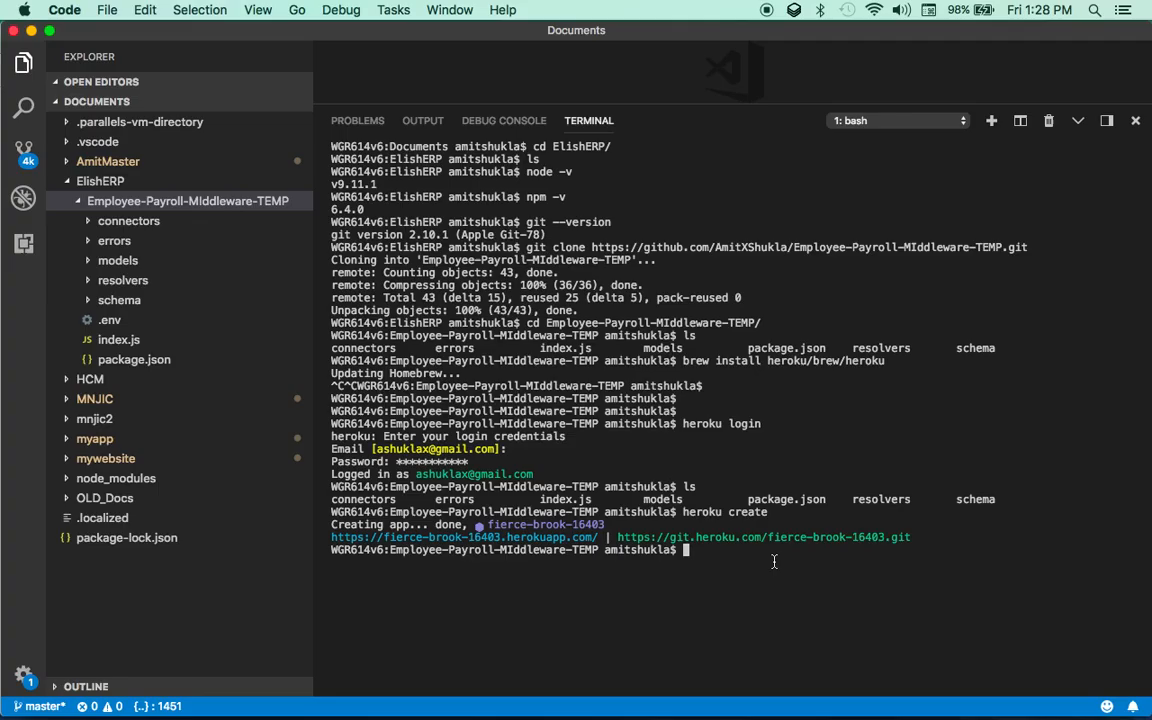
type("git push heroku master")
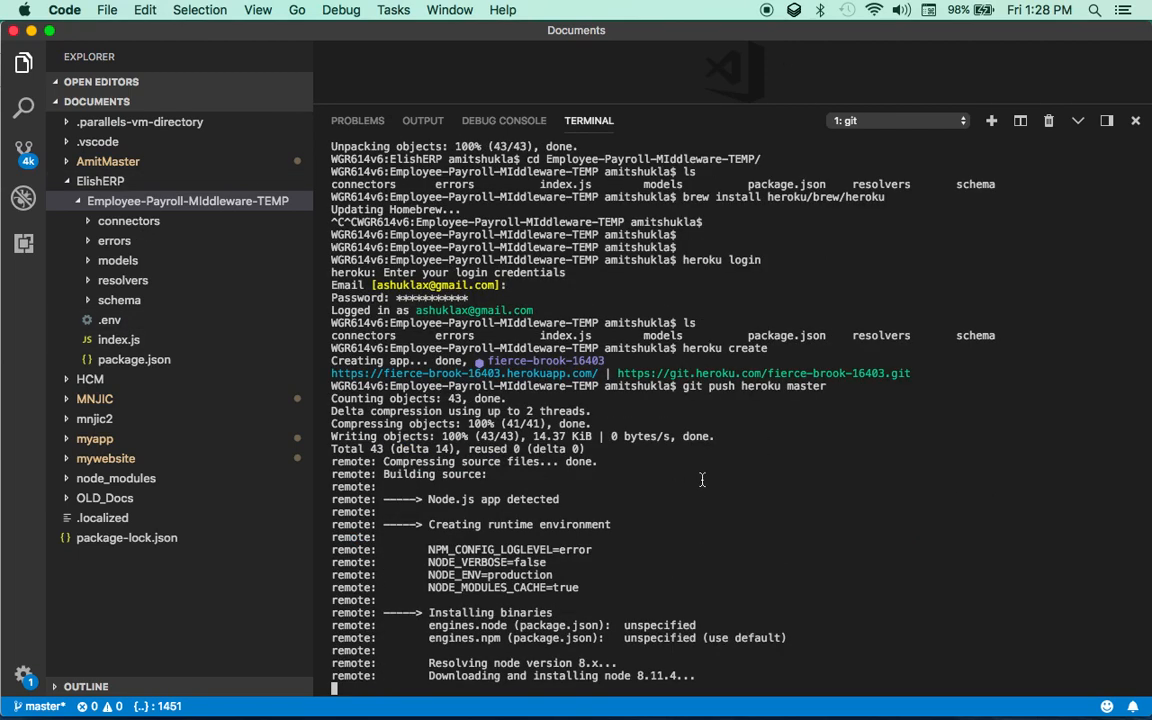
scroll("down", 3)
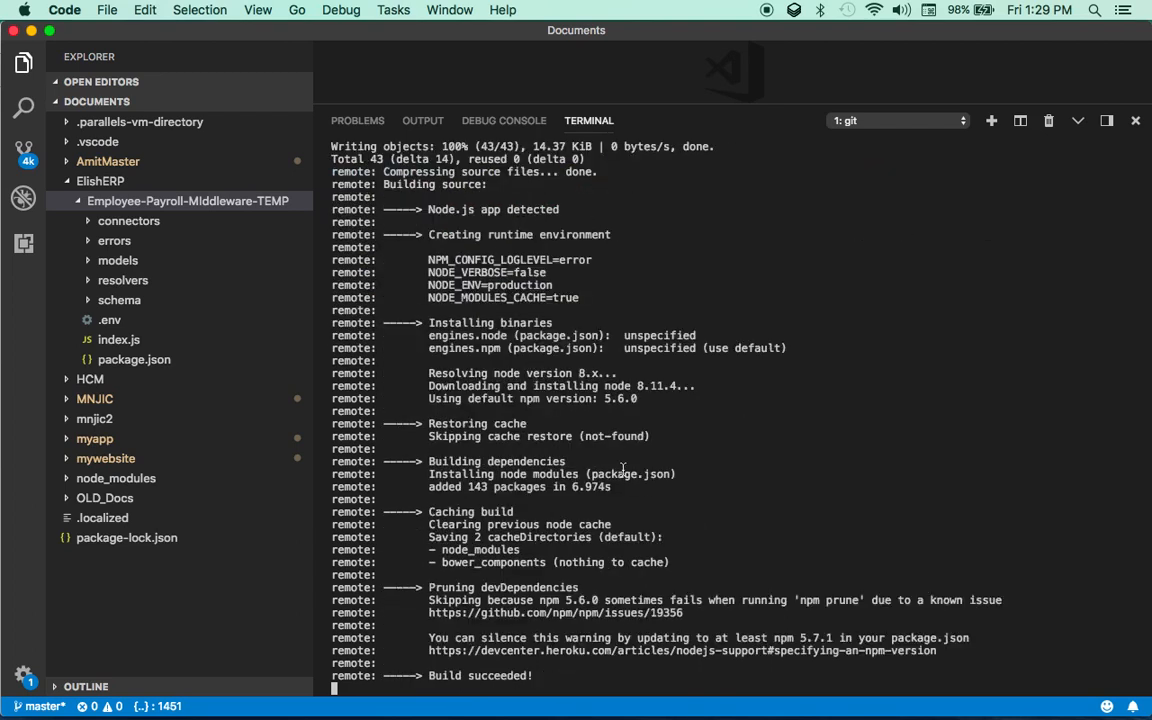
scroll("down", 3)
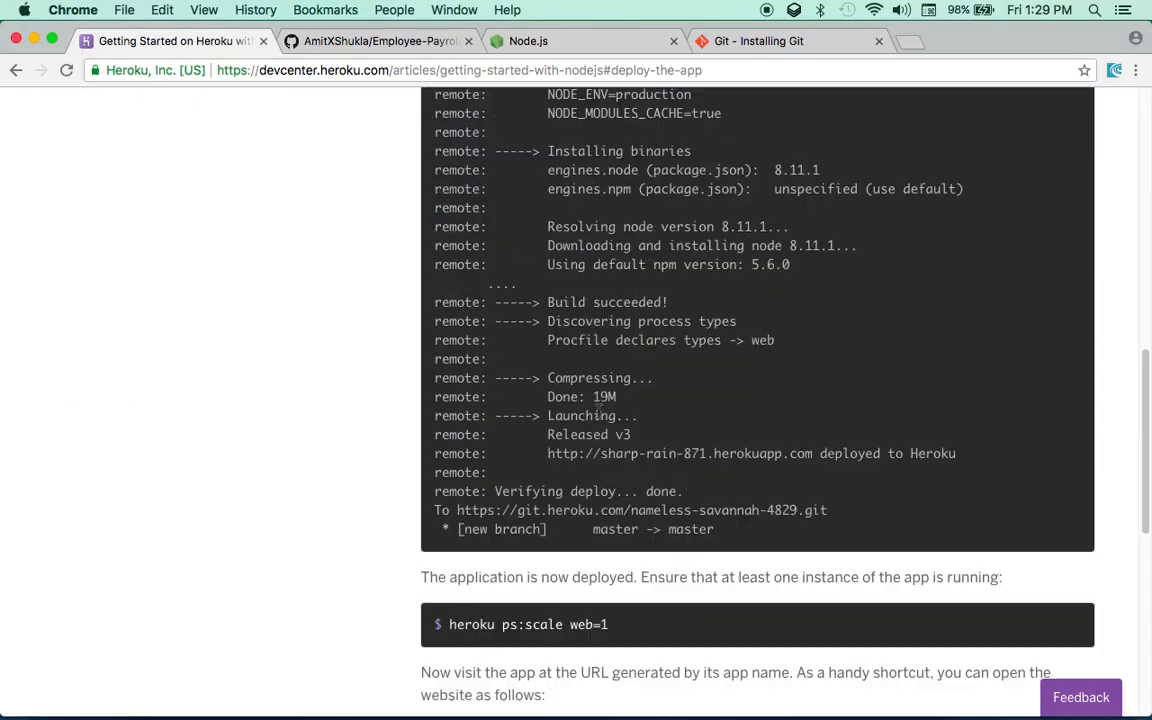
Scale the app to one web dyno with heroku ps:scale web=1, then run heroku open
scroll("down", 3)
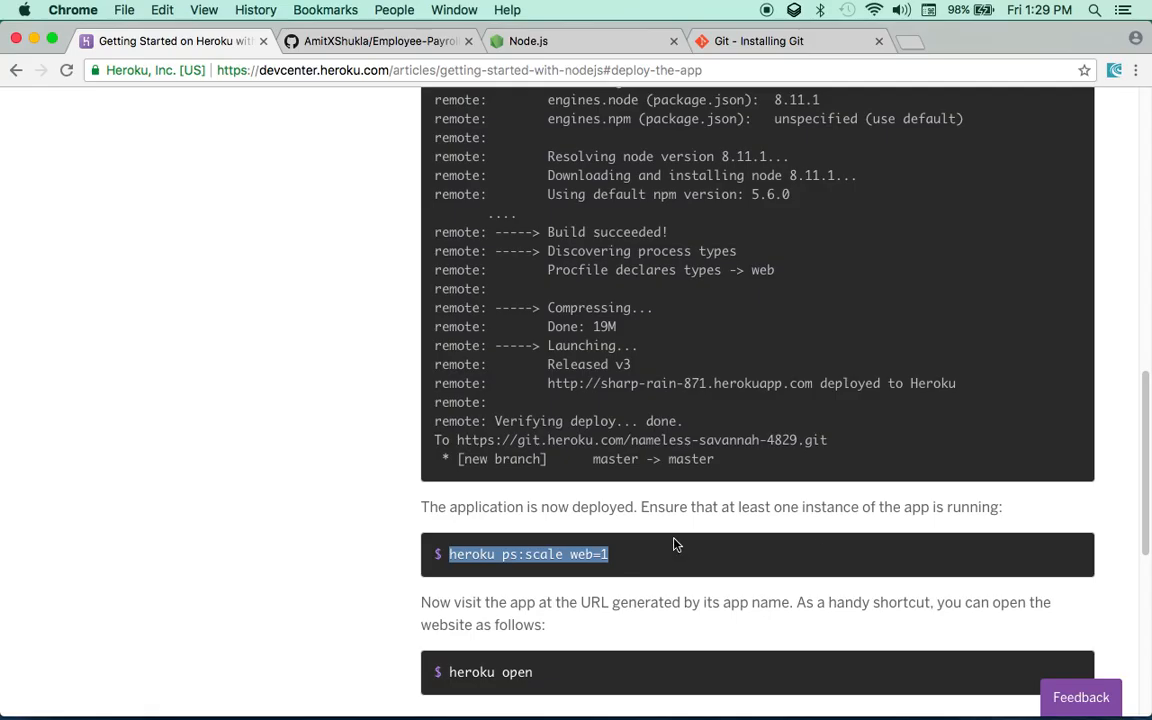
mouse_move(745, 542)
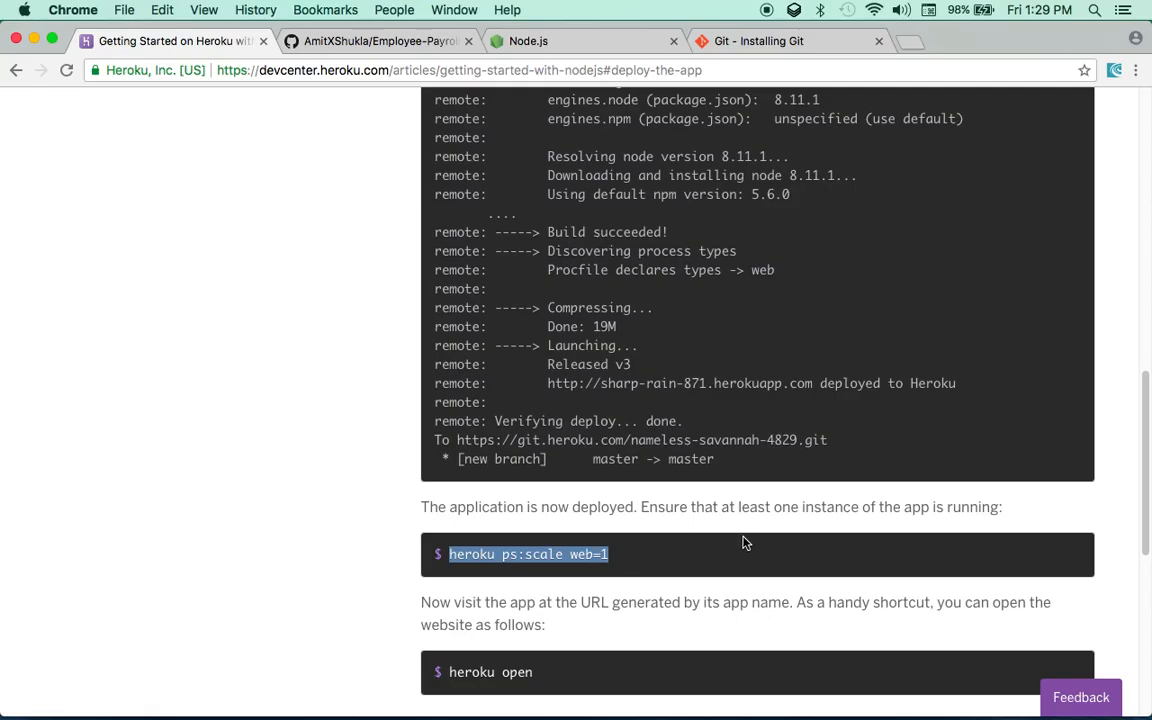
scroll("down", 3)
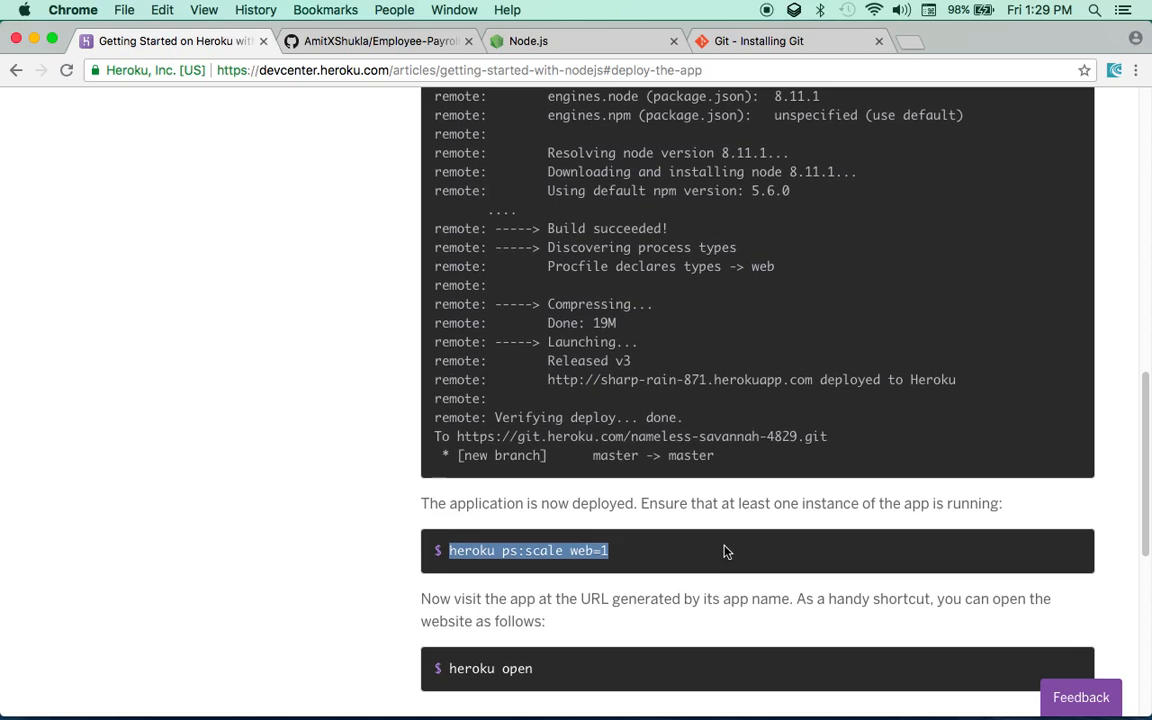
key("cmd+tab")
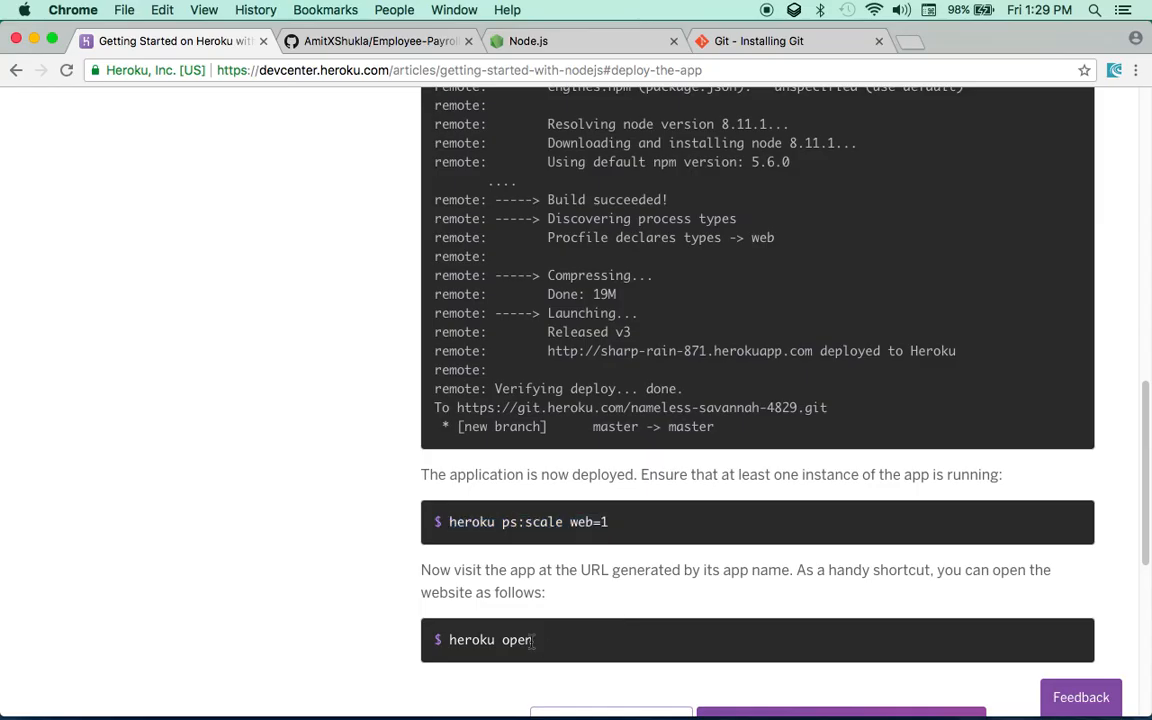
key("cmd+tab")
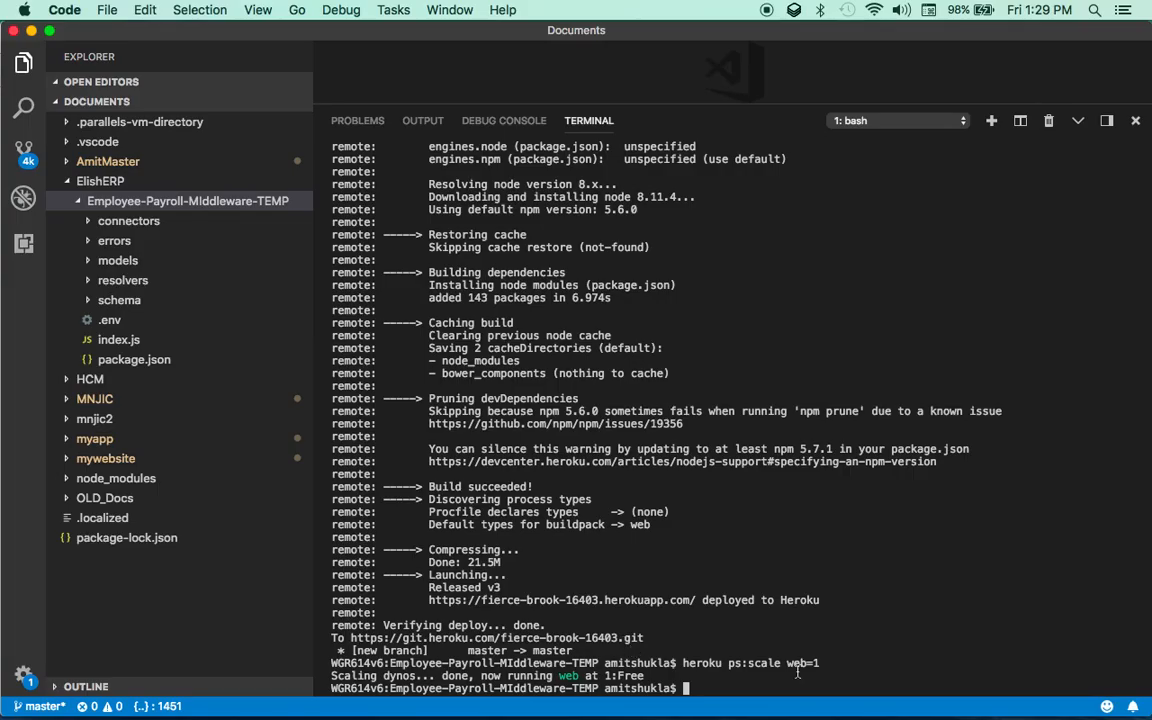
type("heroku open")
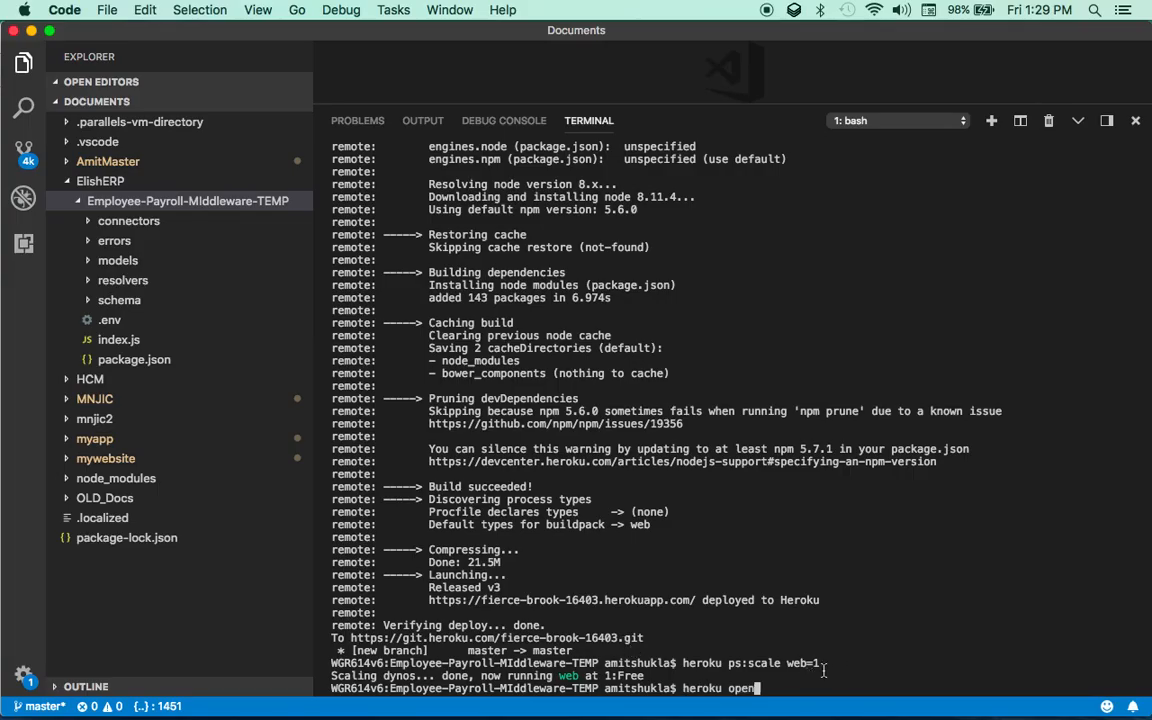
key("Return")
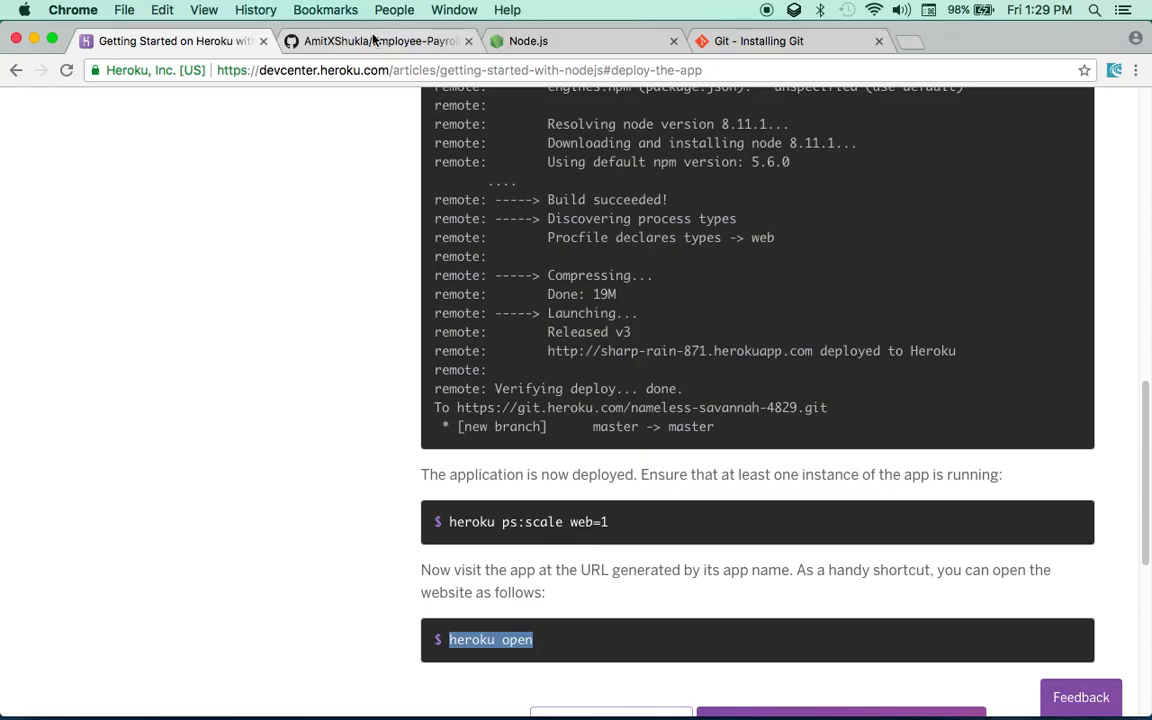
View the Welcome ElishERP User page at fierce-brook-16403.herokuapp.com in Safari
left_click(390, 41)
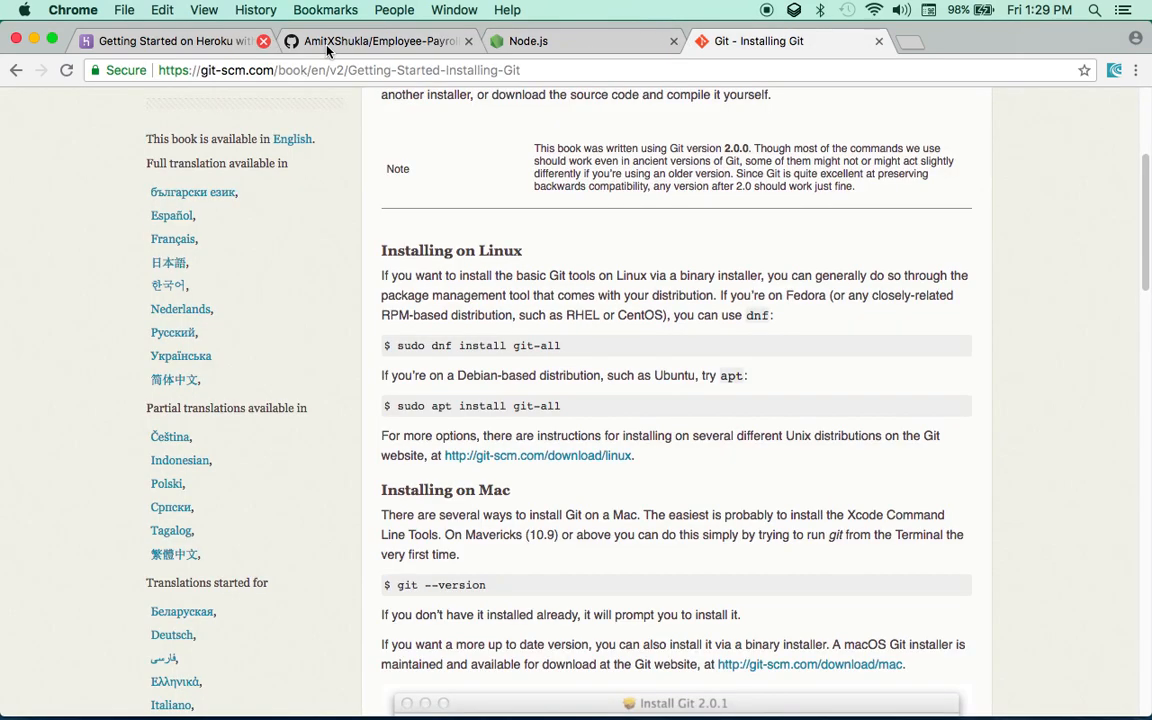
mouse_move(551, 517)
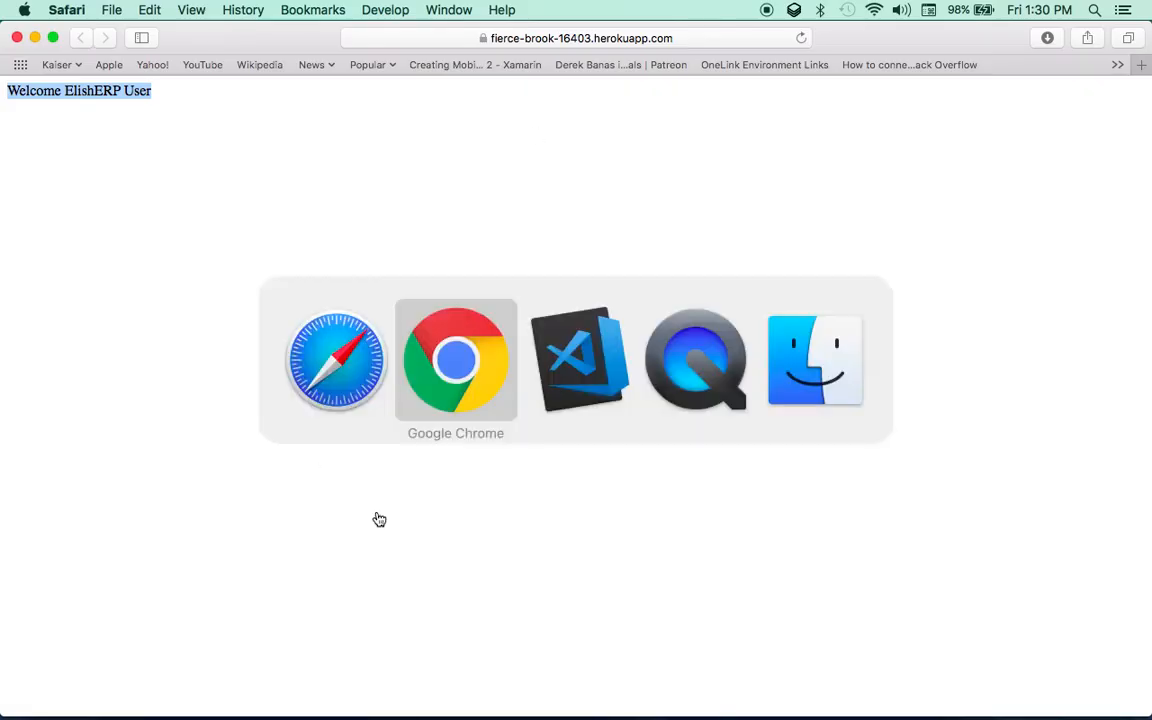
left_click(576, 359)
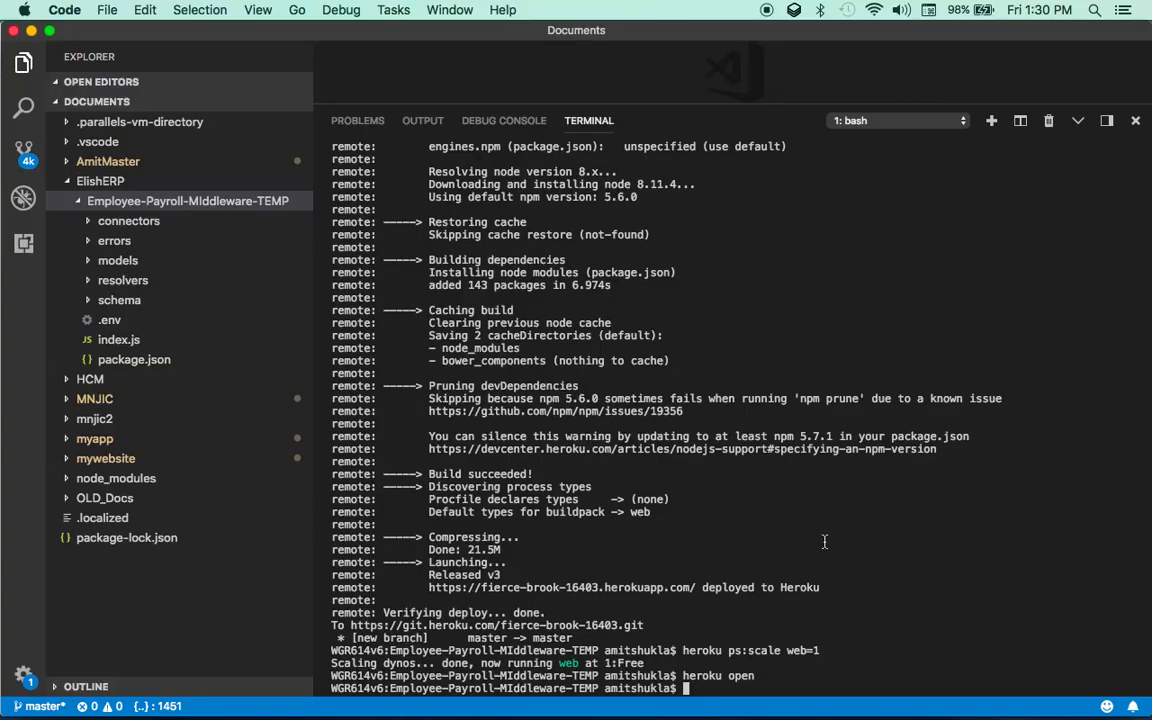
Run heroku logs --tail to stream server startup, MongoDB connection and request logs
type("h")
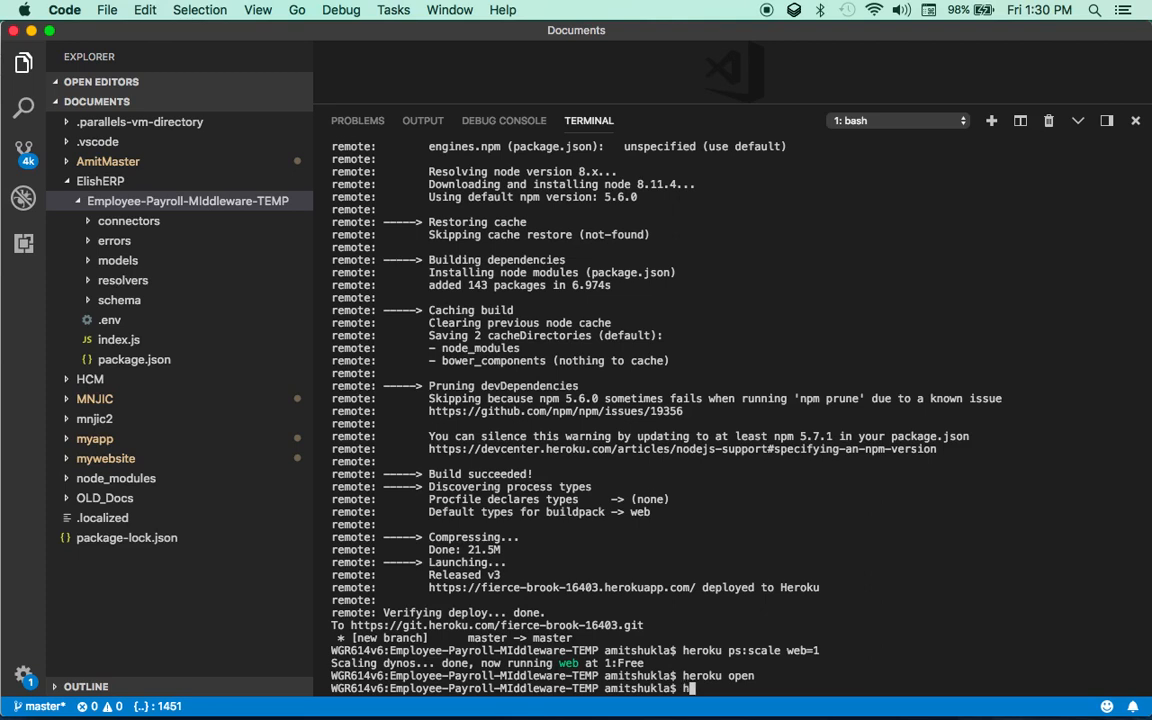
type("herlou")
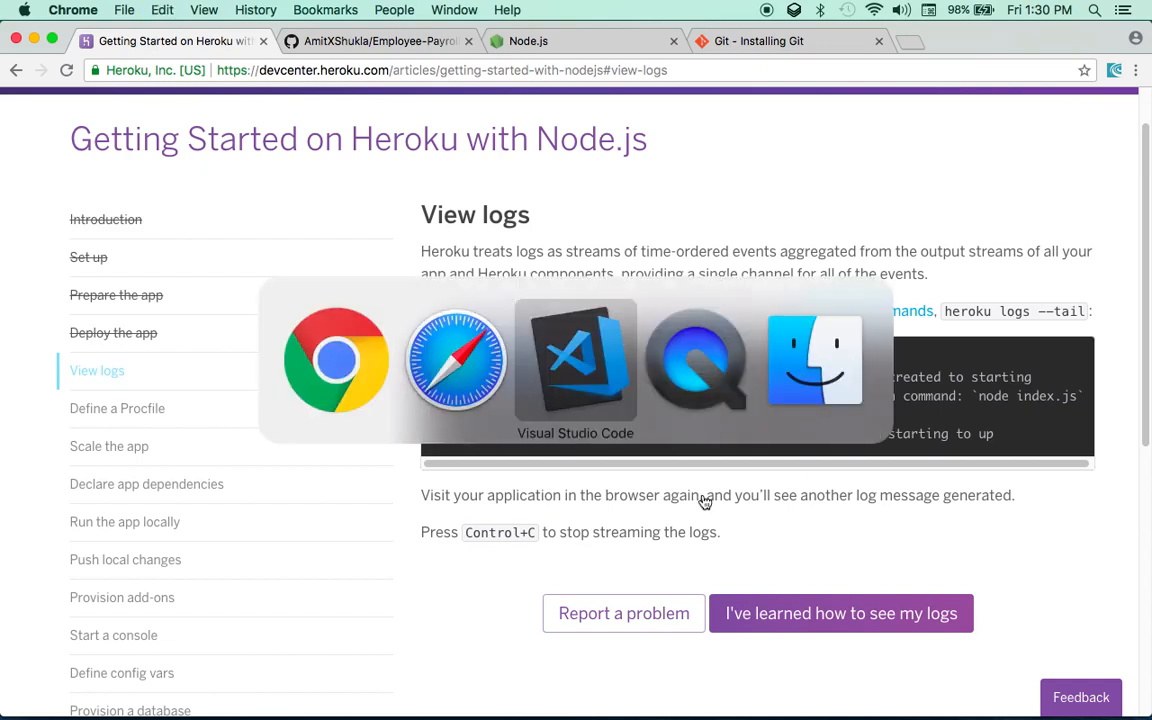
left_click(575, 360)
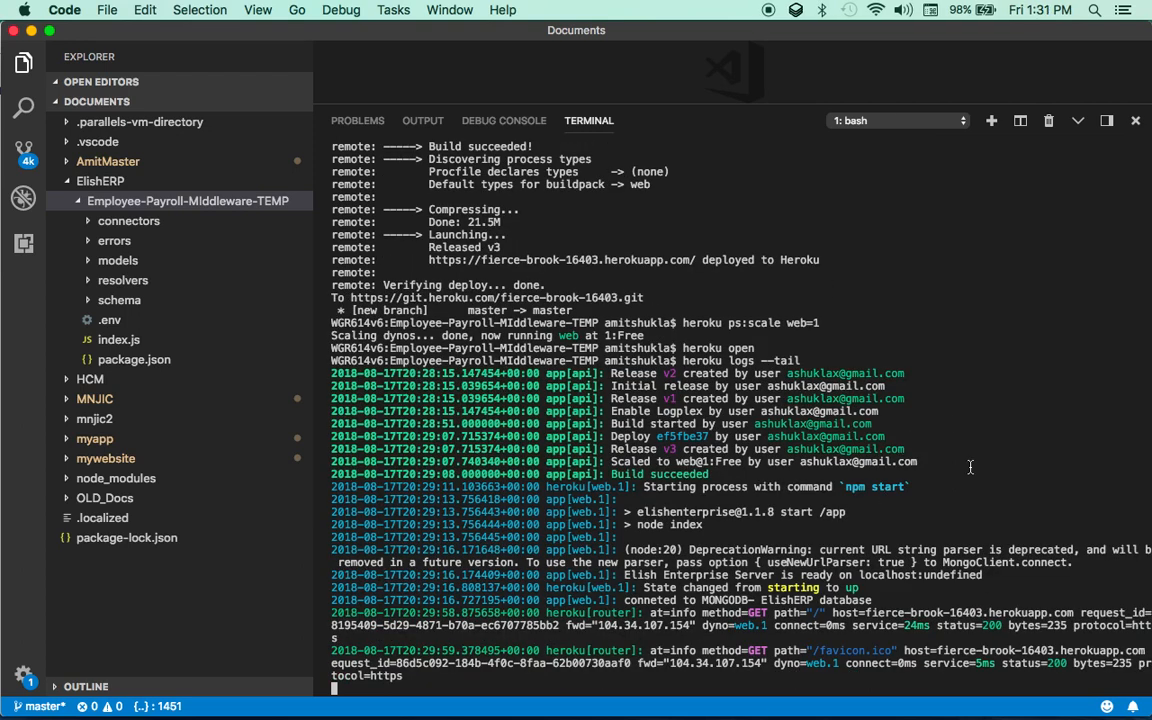
mouse_move(795, 540)
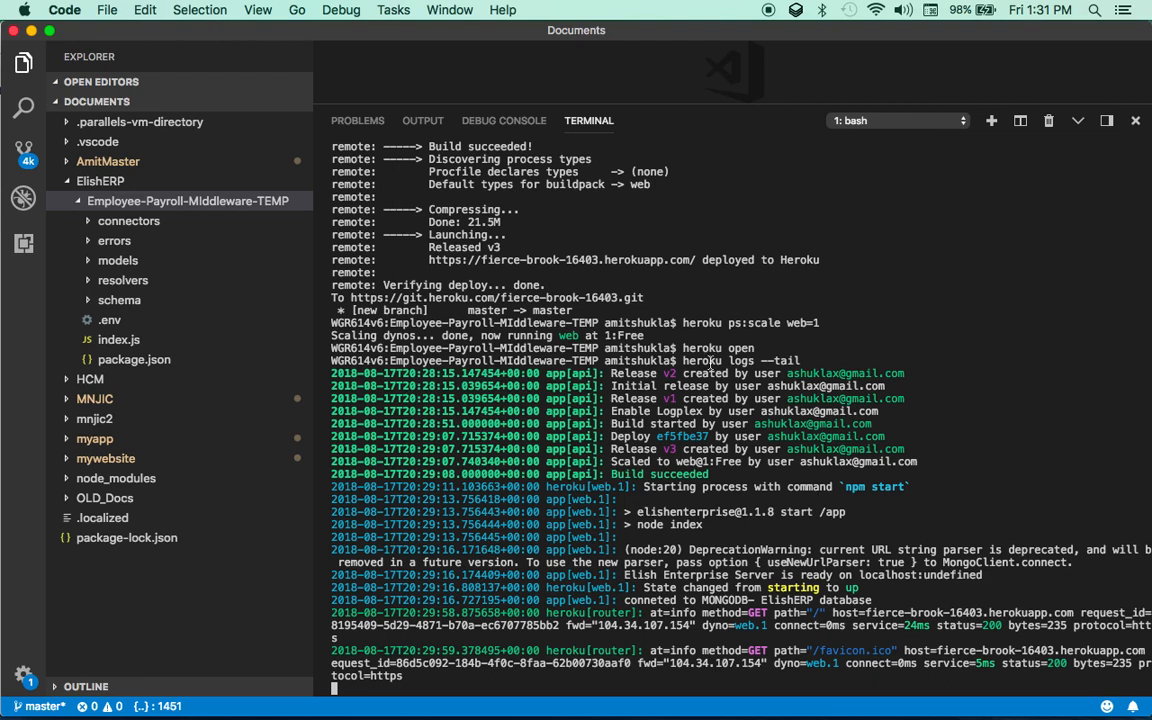
mouse_move(782, 309)
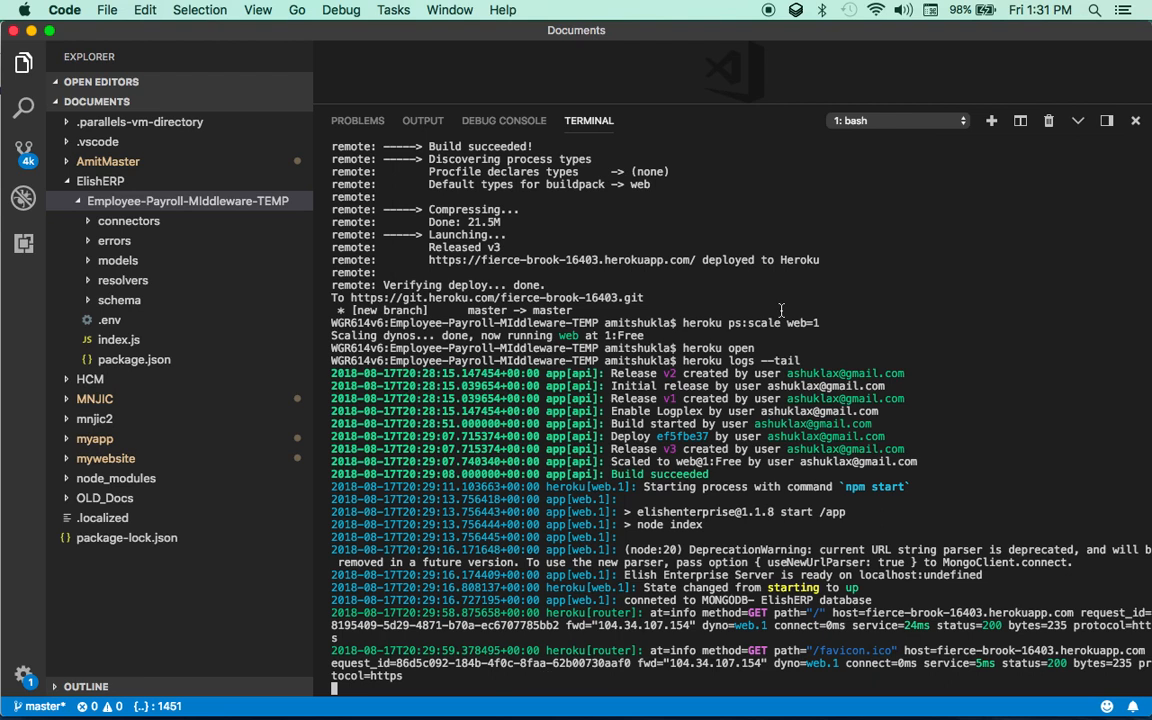
mouse_move(736, 481)
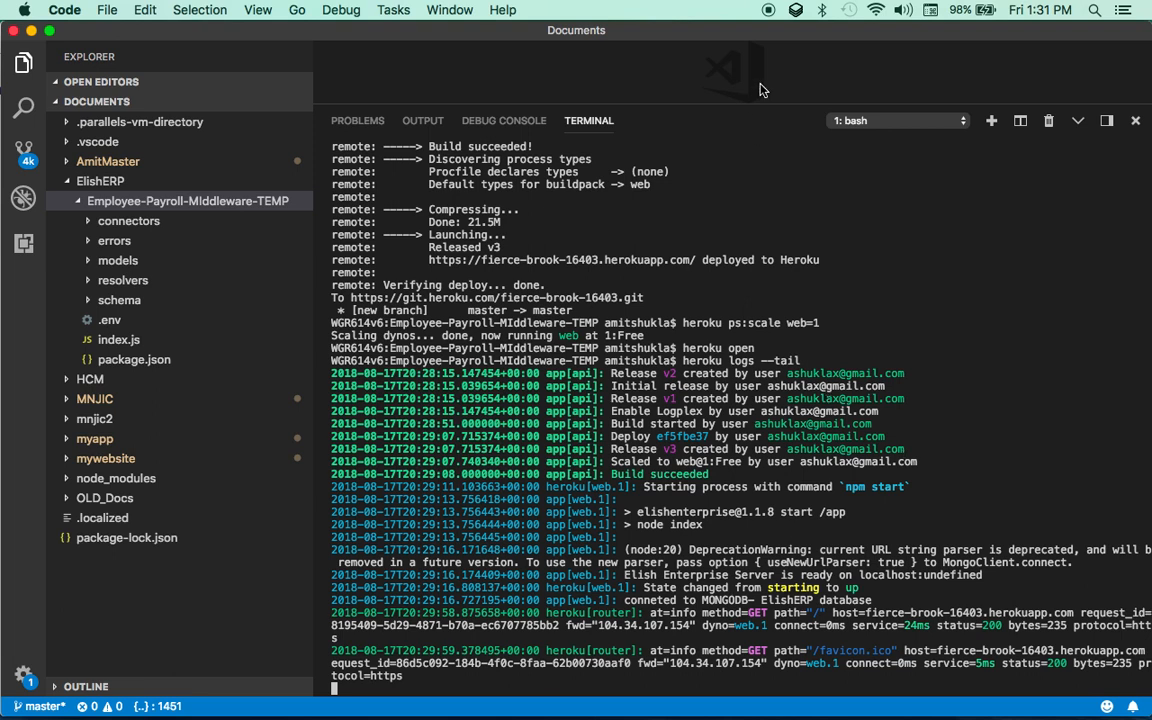
mouse_move(828, 321)
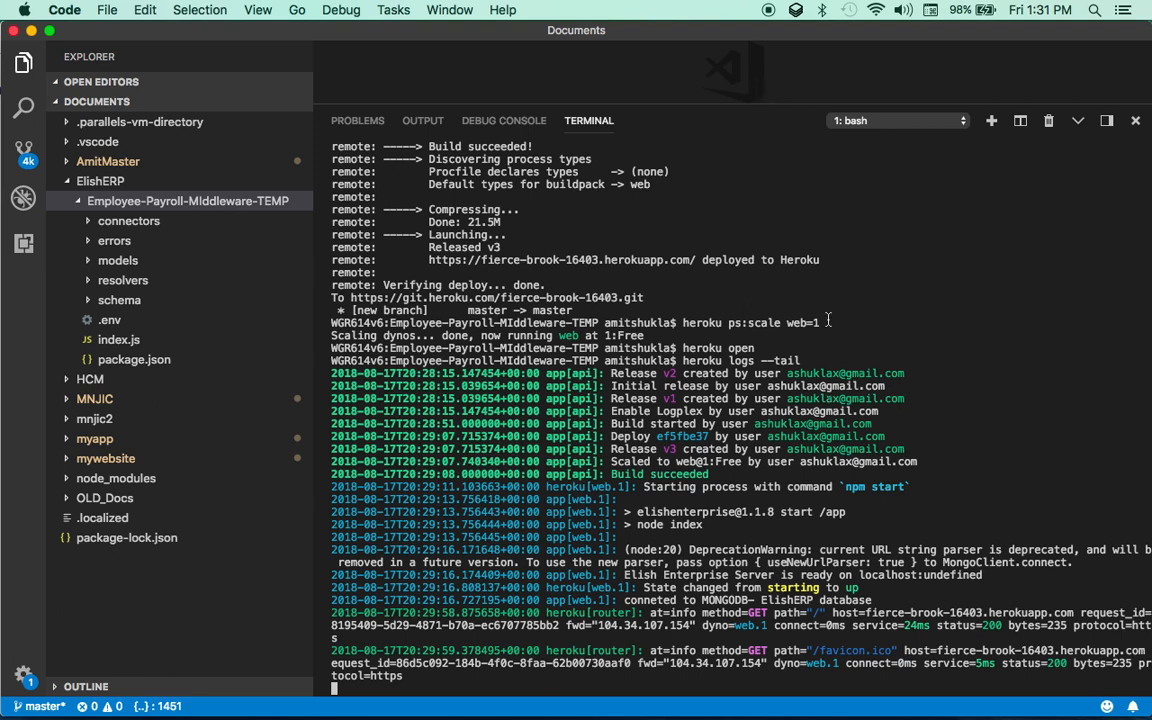